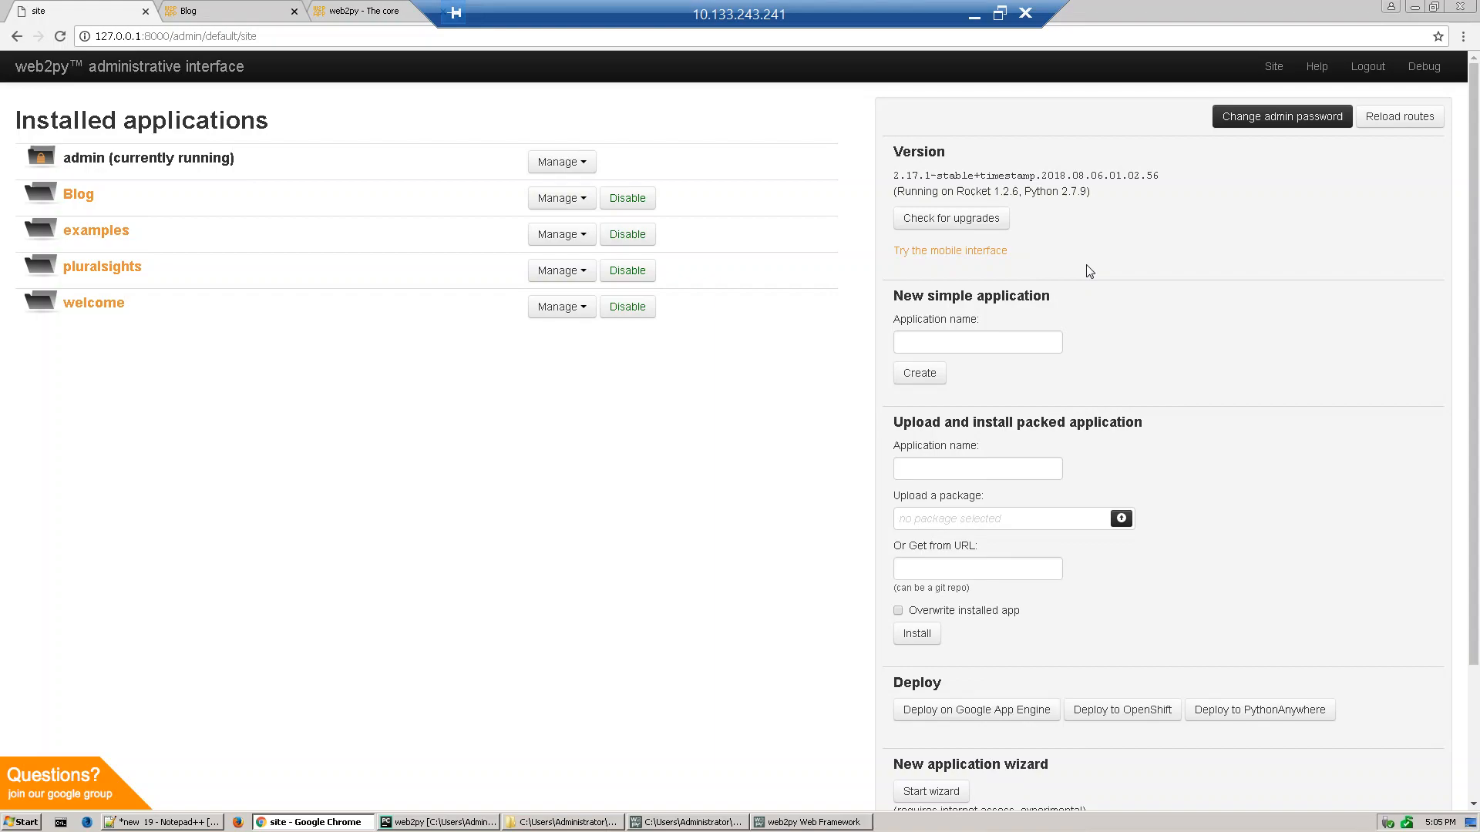
mouse_move(850, 9)
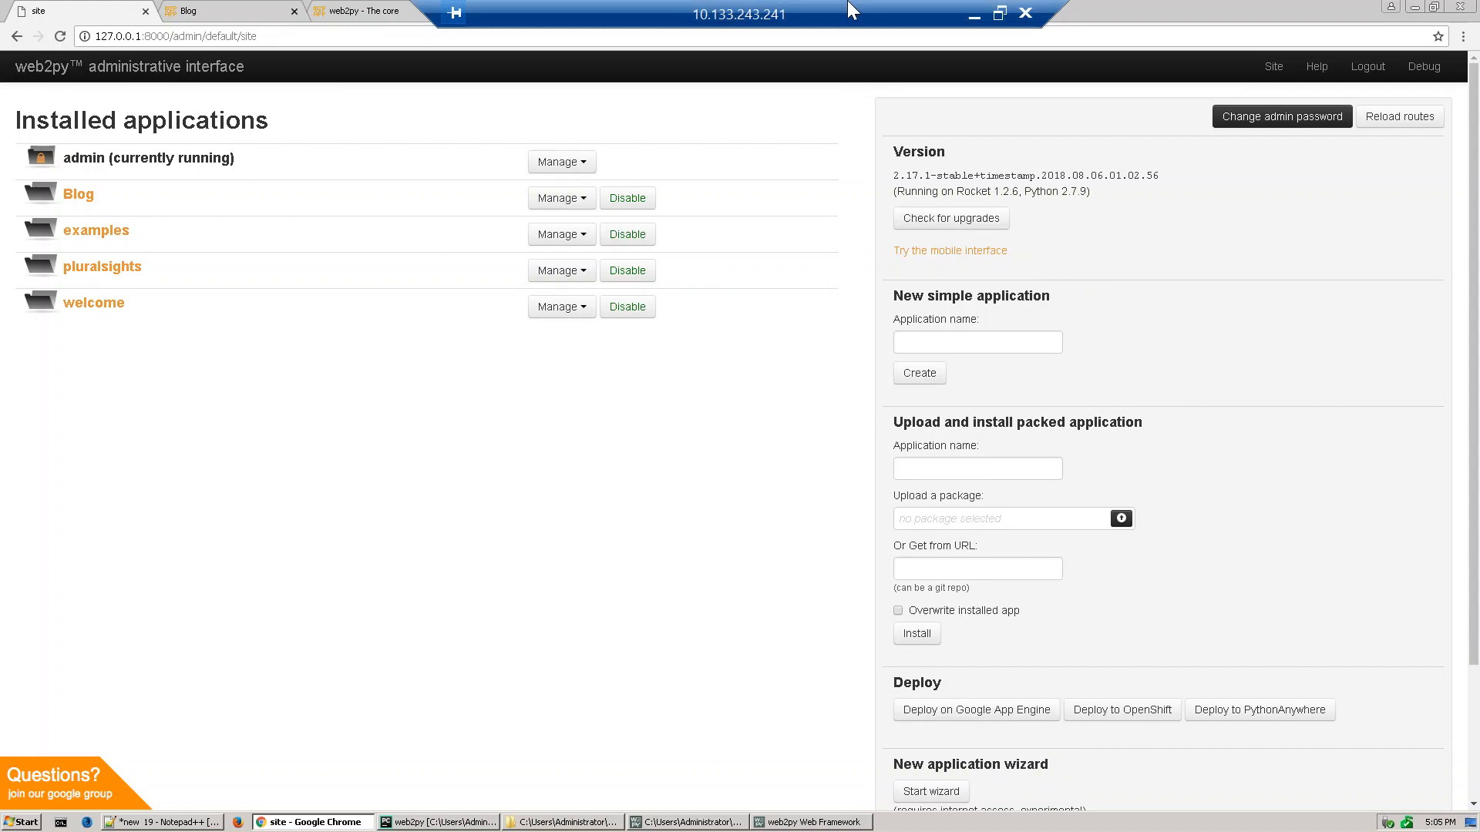
mouse_move(597, 199)
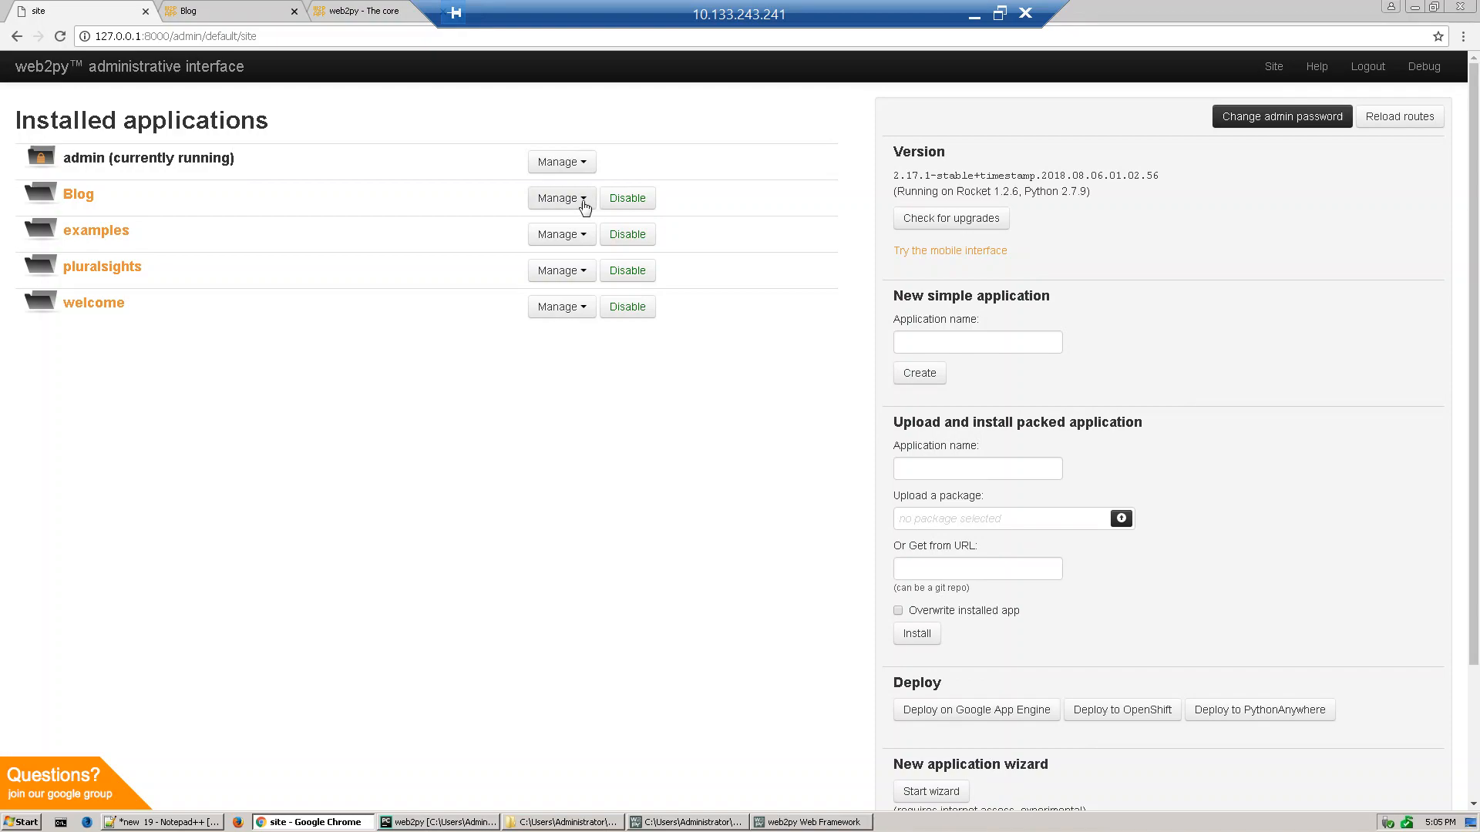
- Open the Blog application's edit page through its Manage menu
click(560, 197)
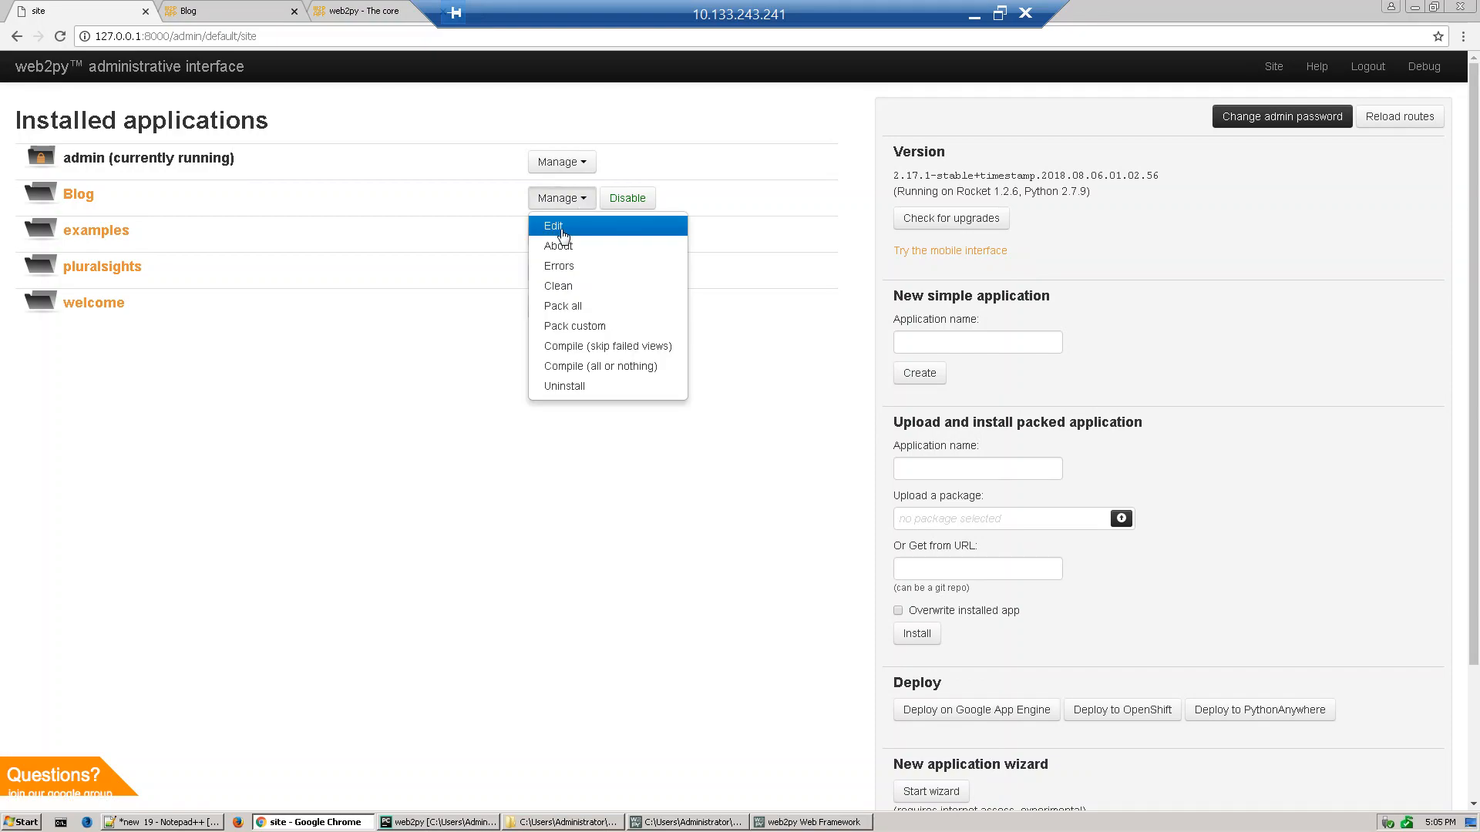
click(552, 226)
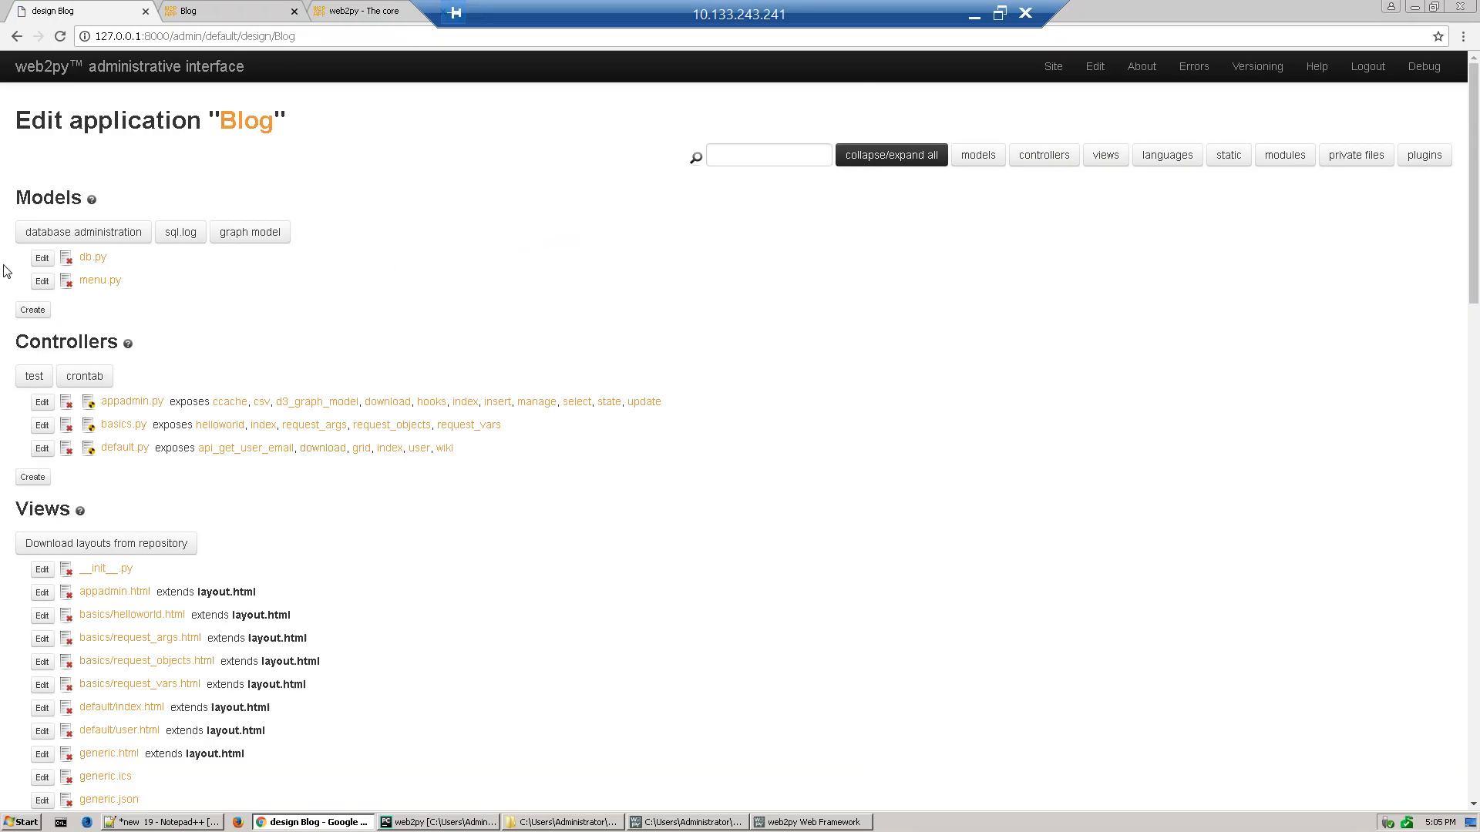
mouse_move(34, 276)
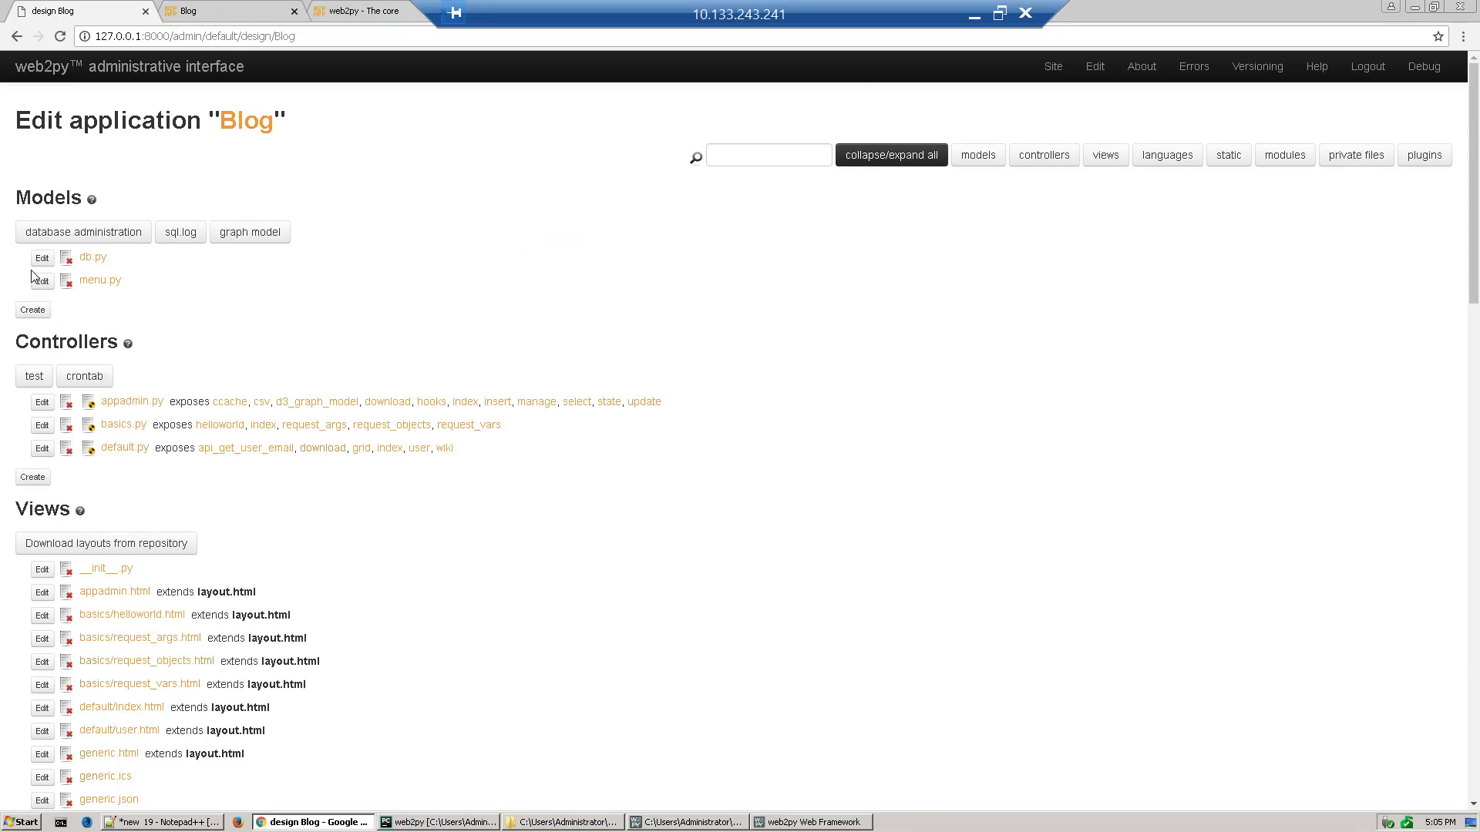
mouse_move(41, 258)
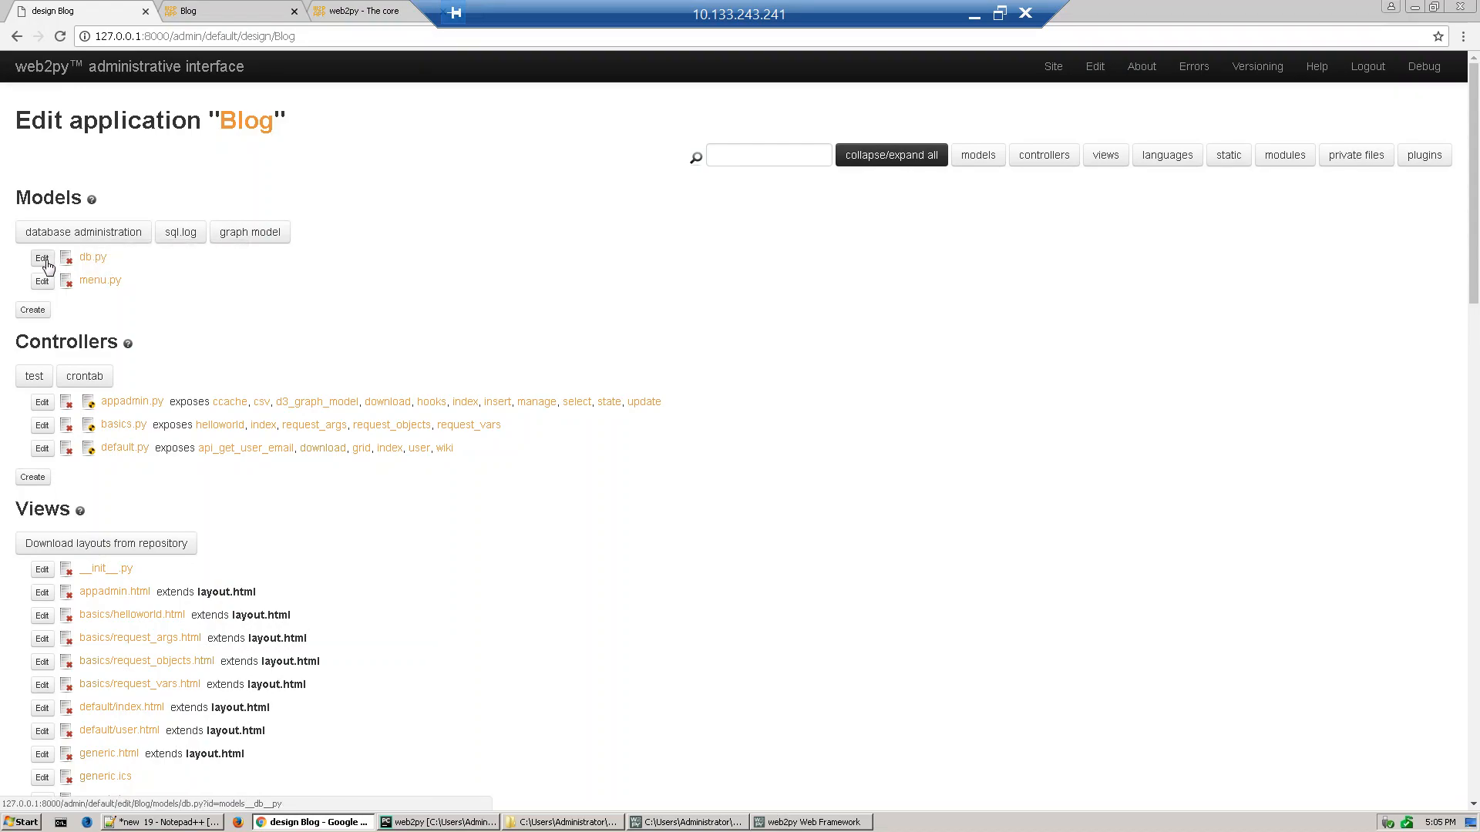
- Open the Blog app's db.py model in the code editor
click(42, 259)
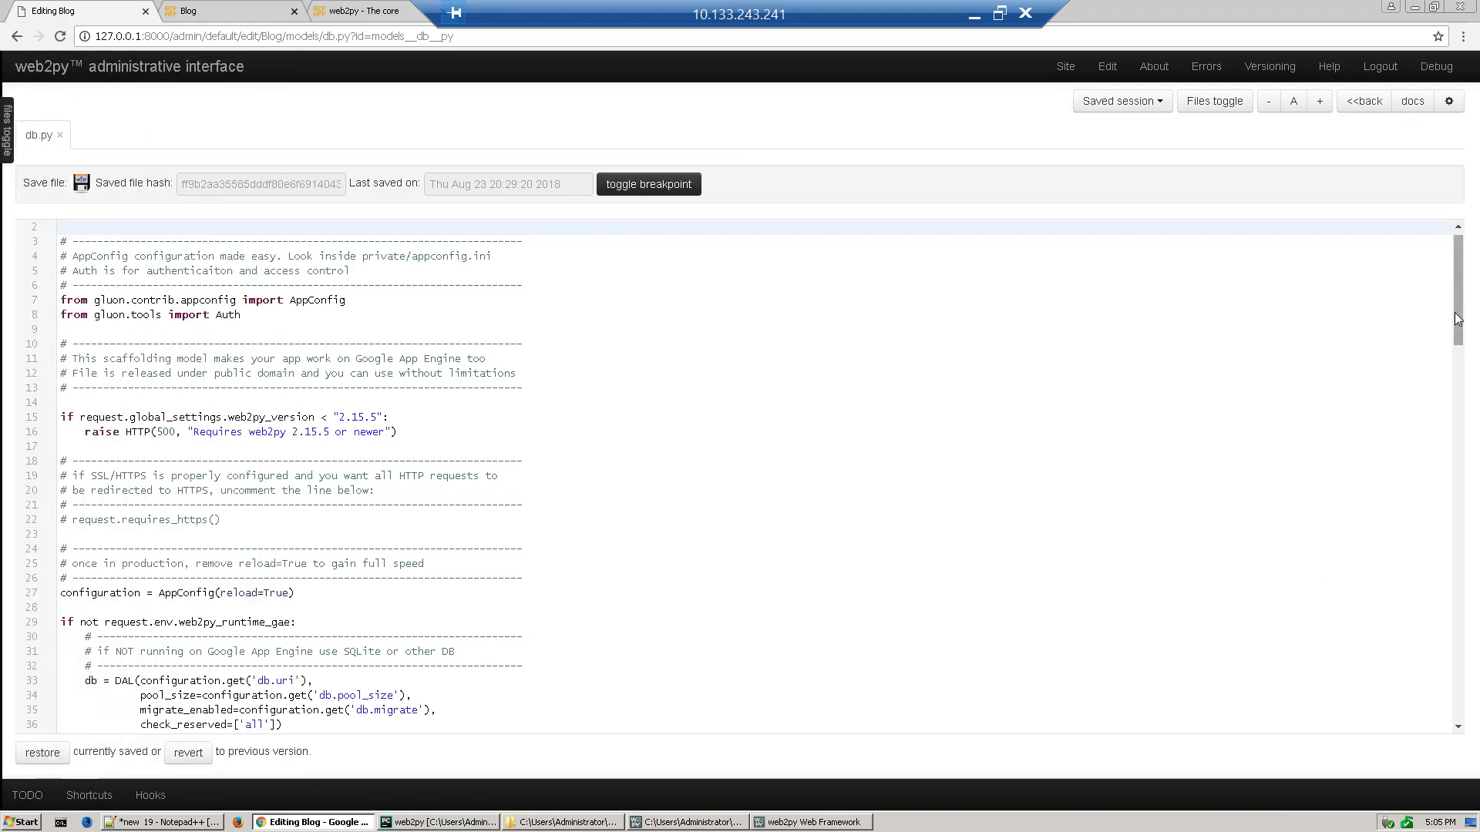
- Enlarge the db.py code font in the editor
scroll(down, 3)
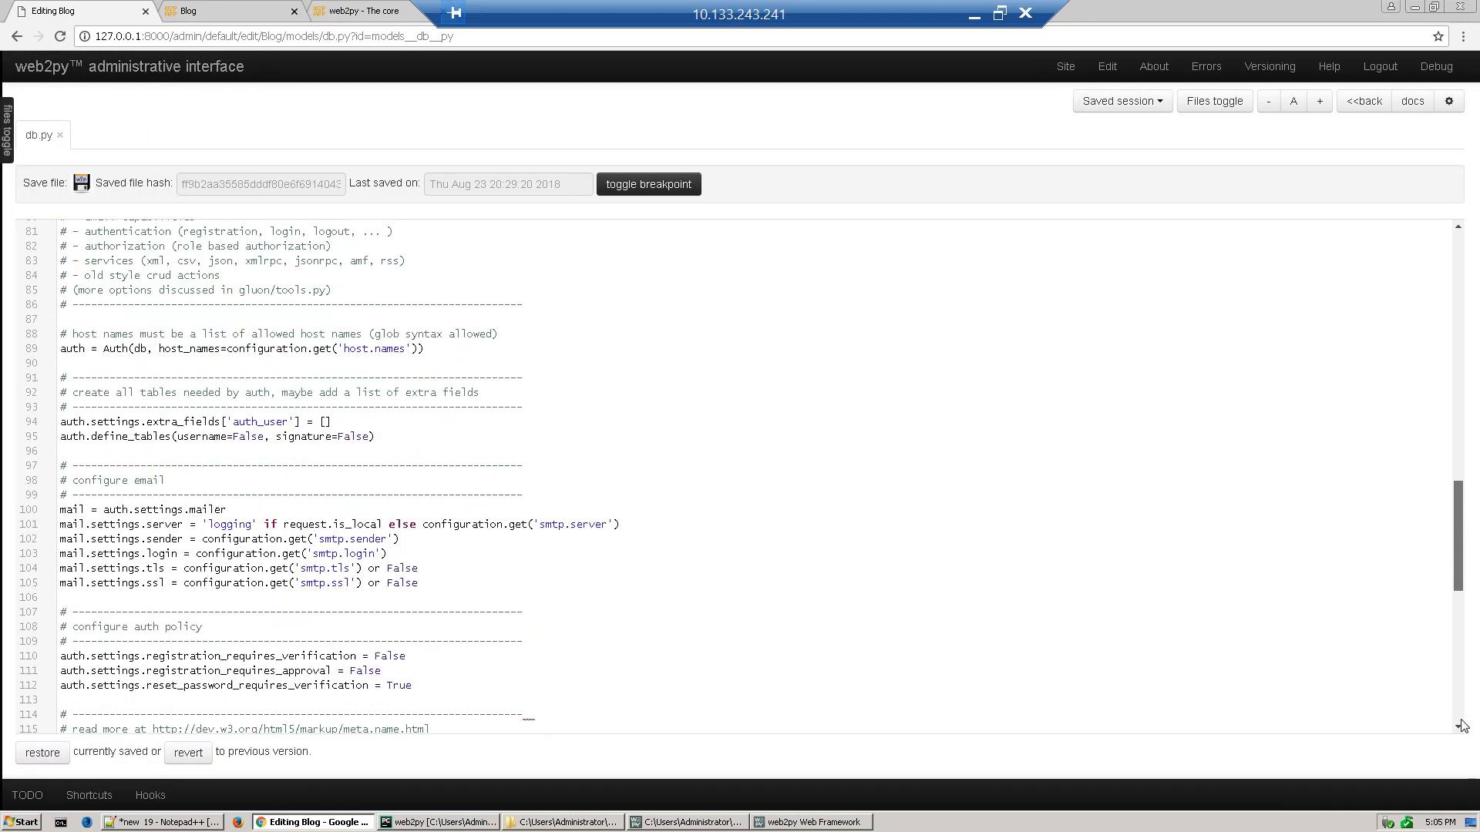
scroll(up, 3)
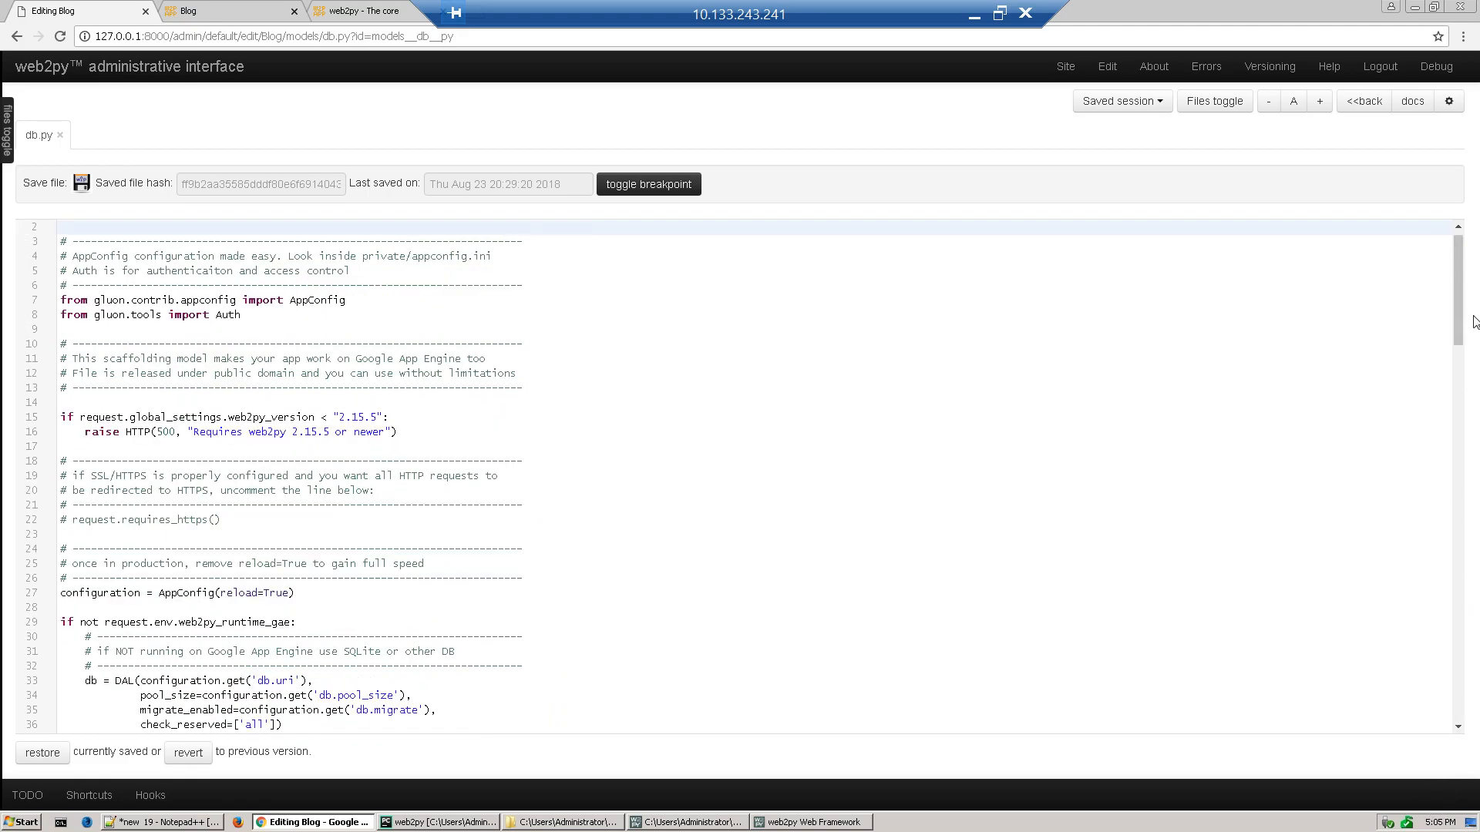
scroll(down, 3)
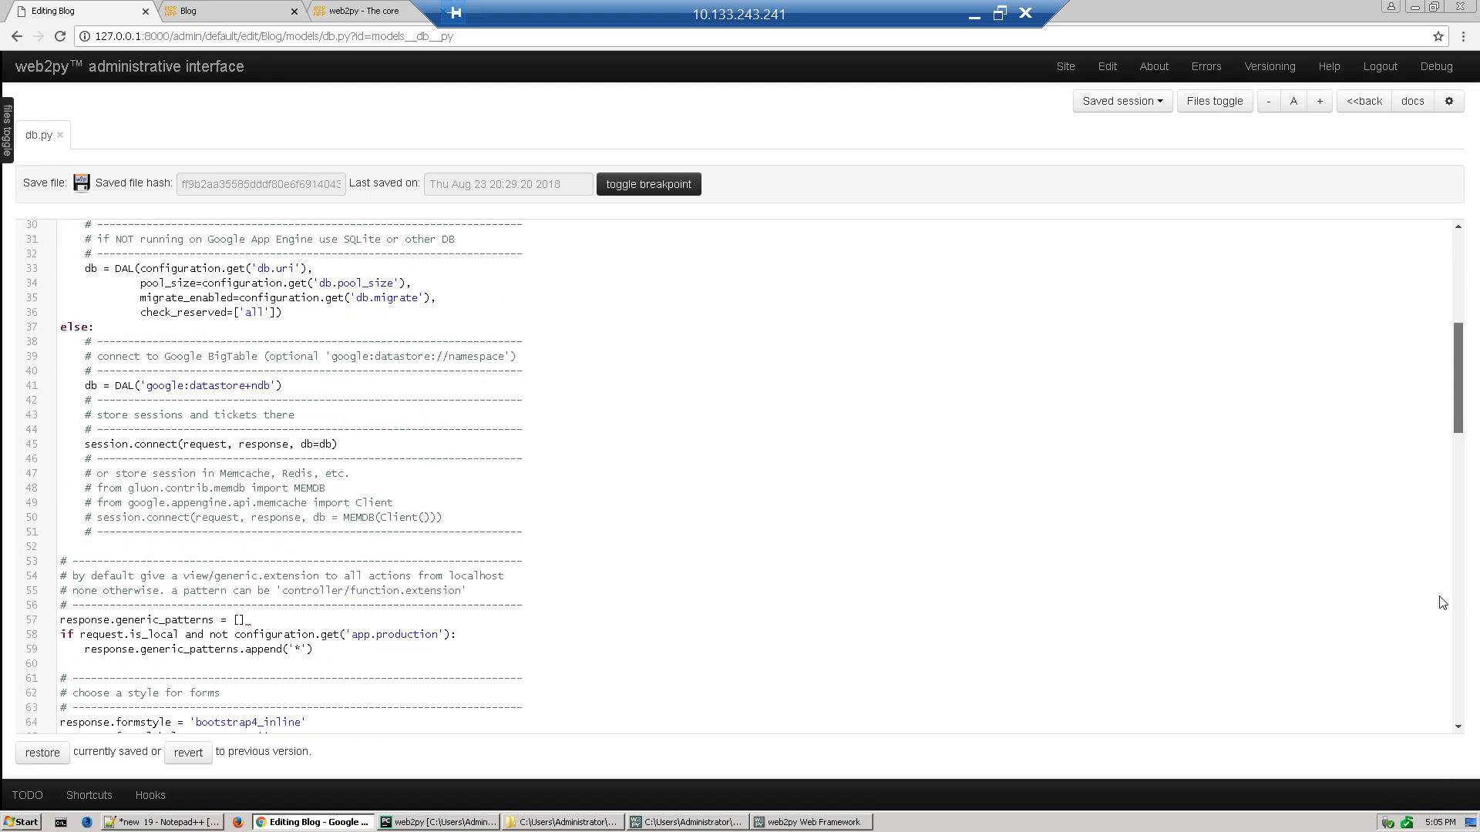
scroll(down, 3)
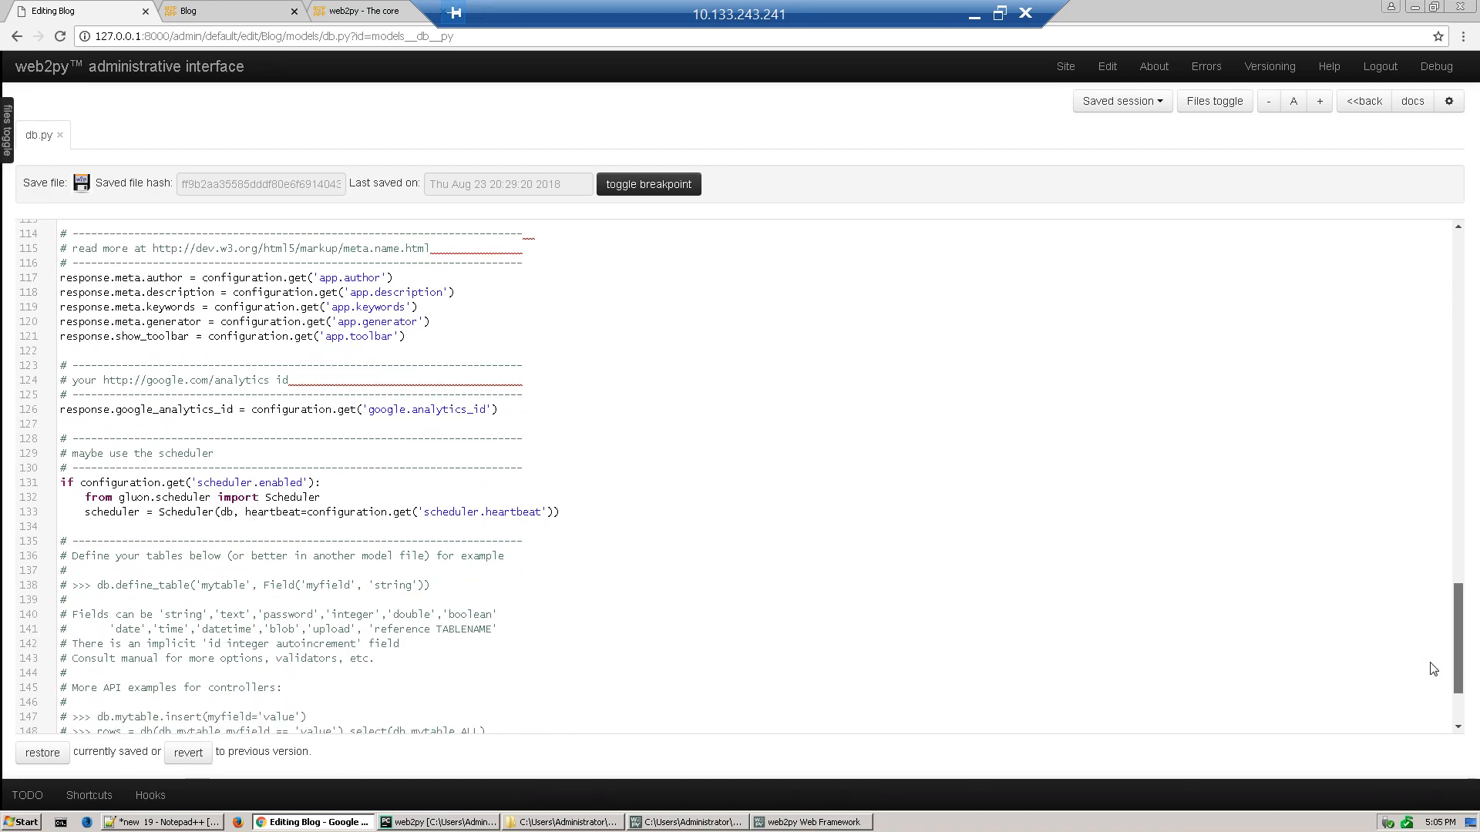
scroll(down, 3)
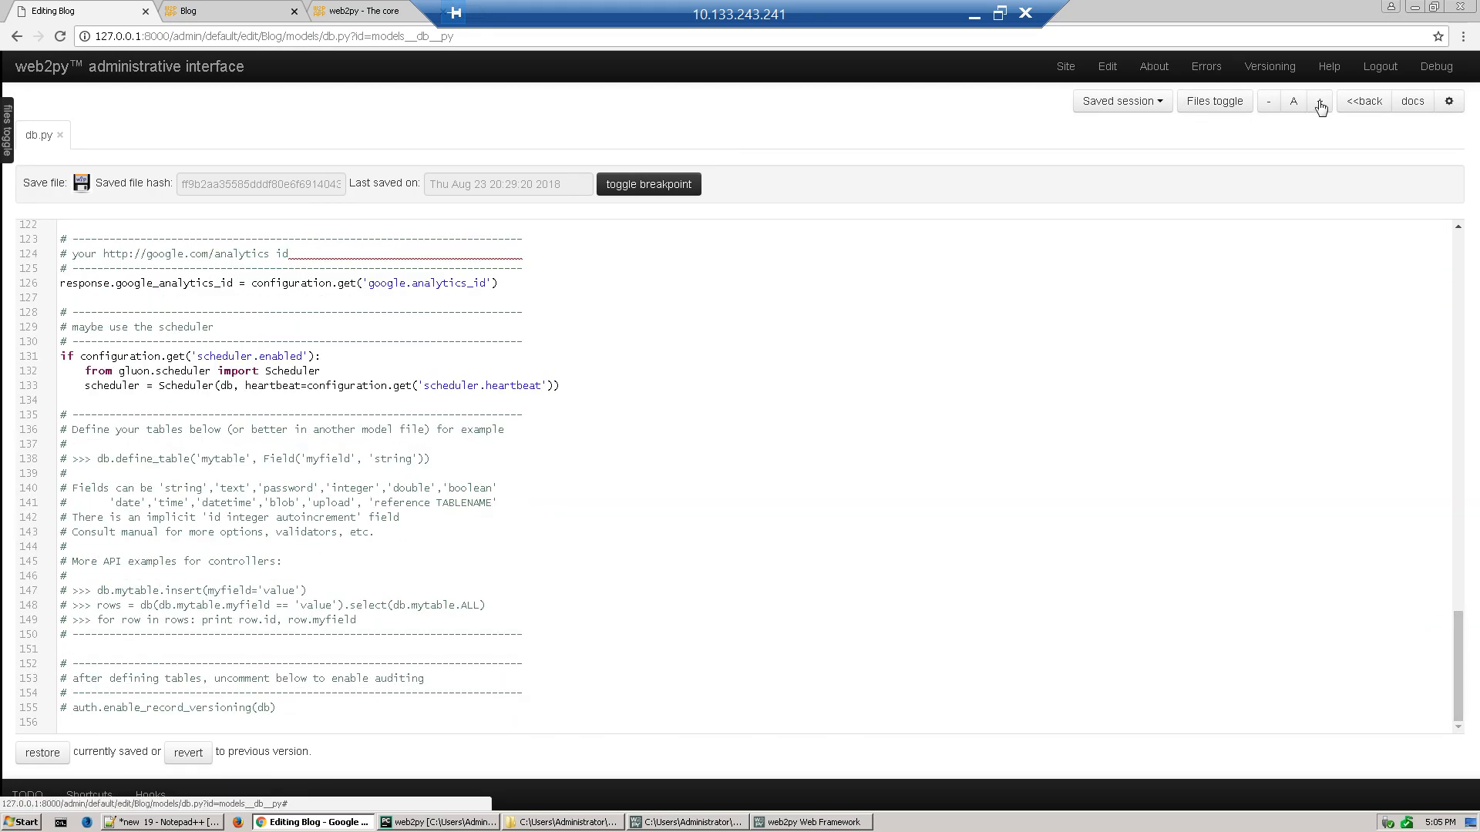
click(1320, 101)
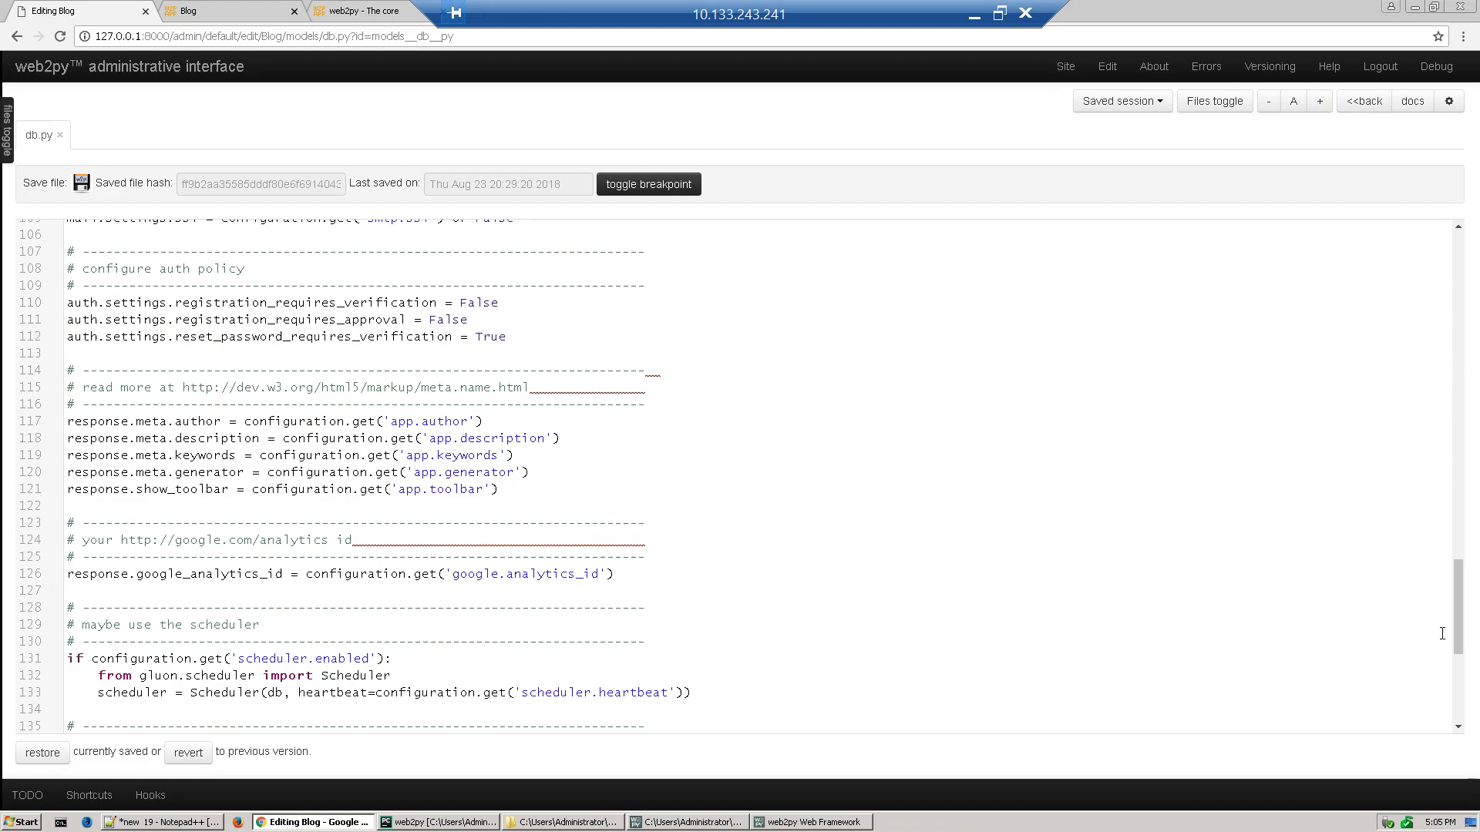
mouse_move(1447, 770)
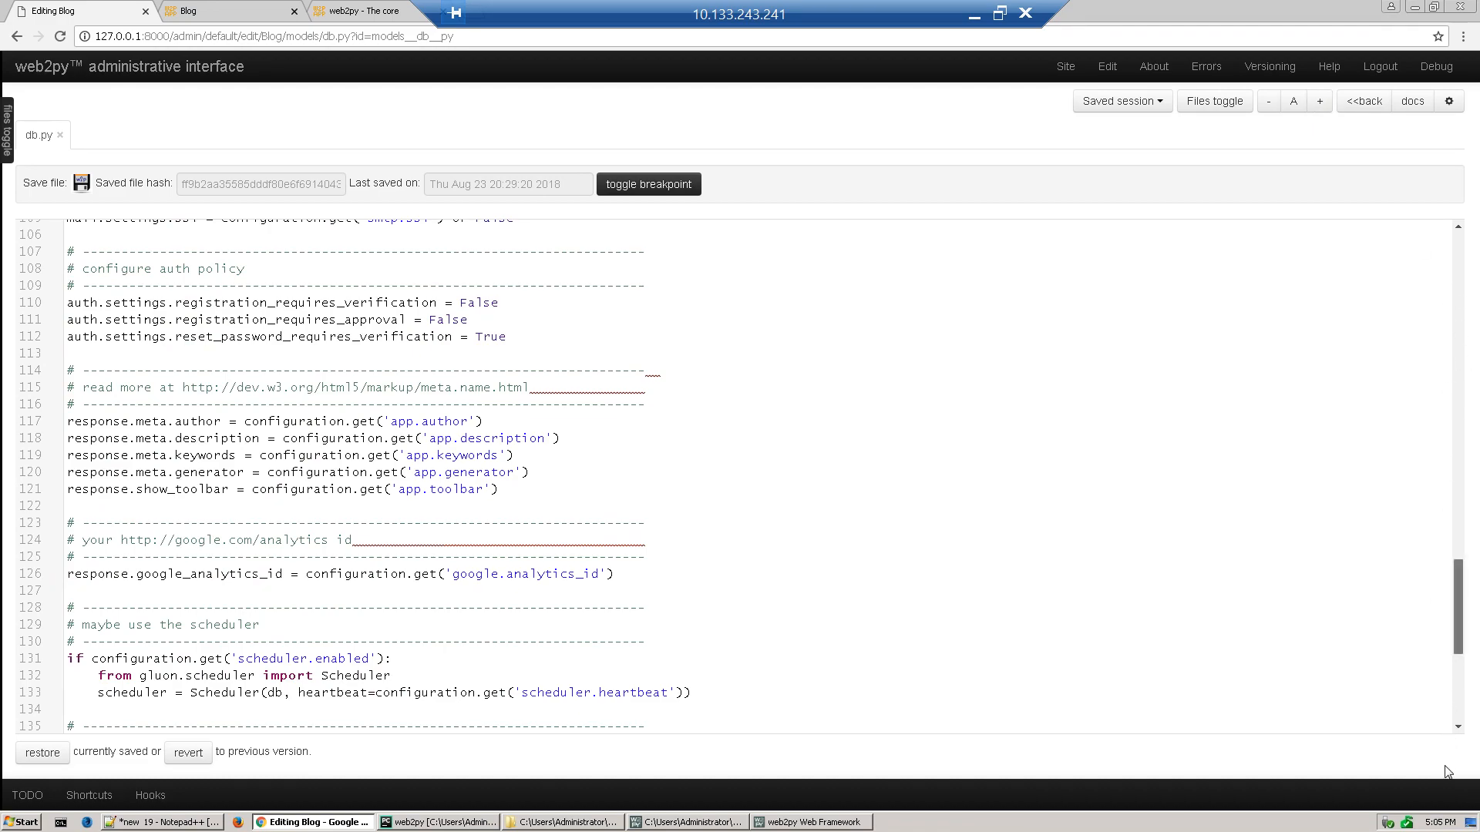
- Place the cursor on empty line 156 at the end of db.py
scroll(down, 3)
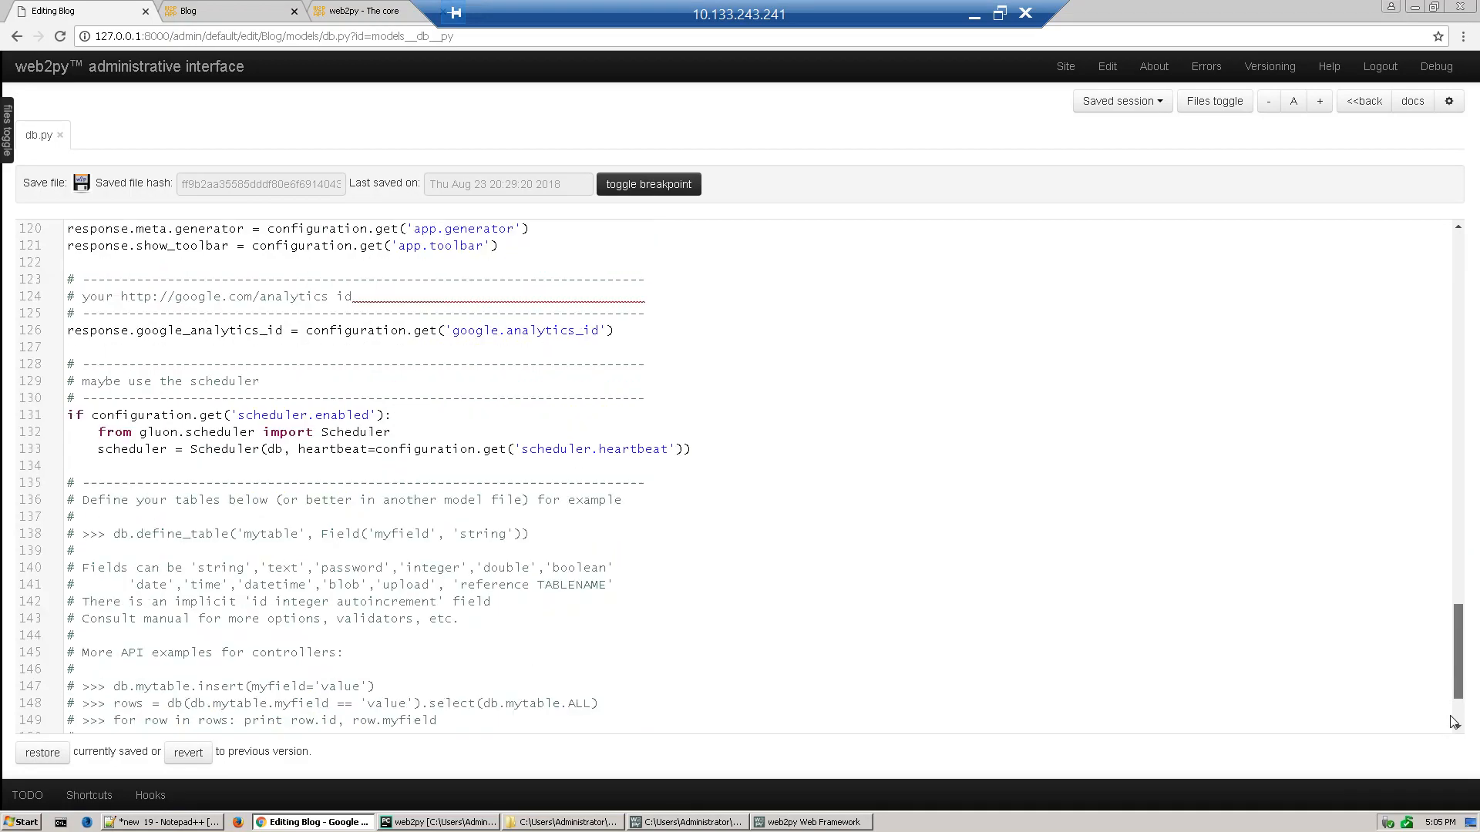
scroll(down, 3)
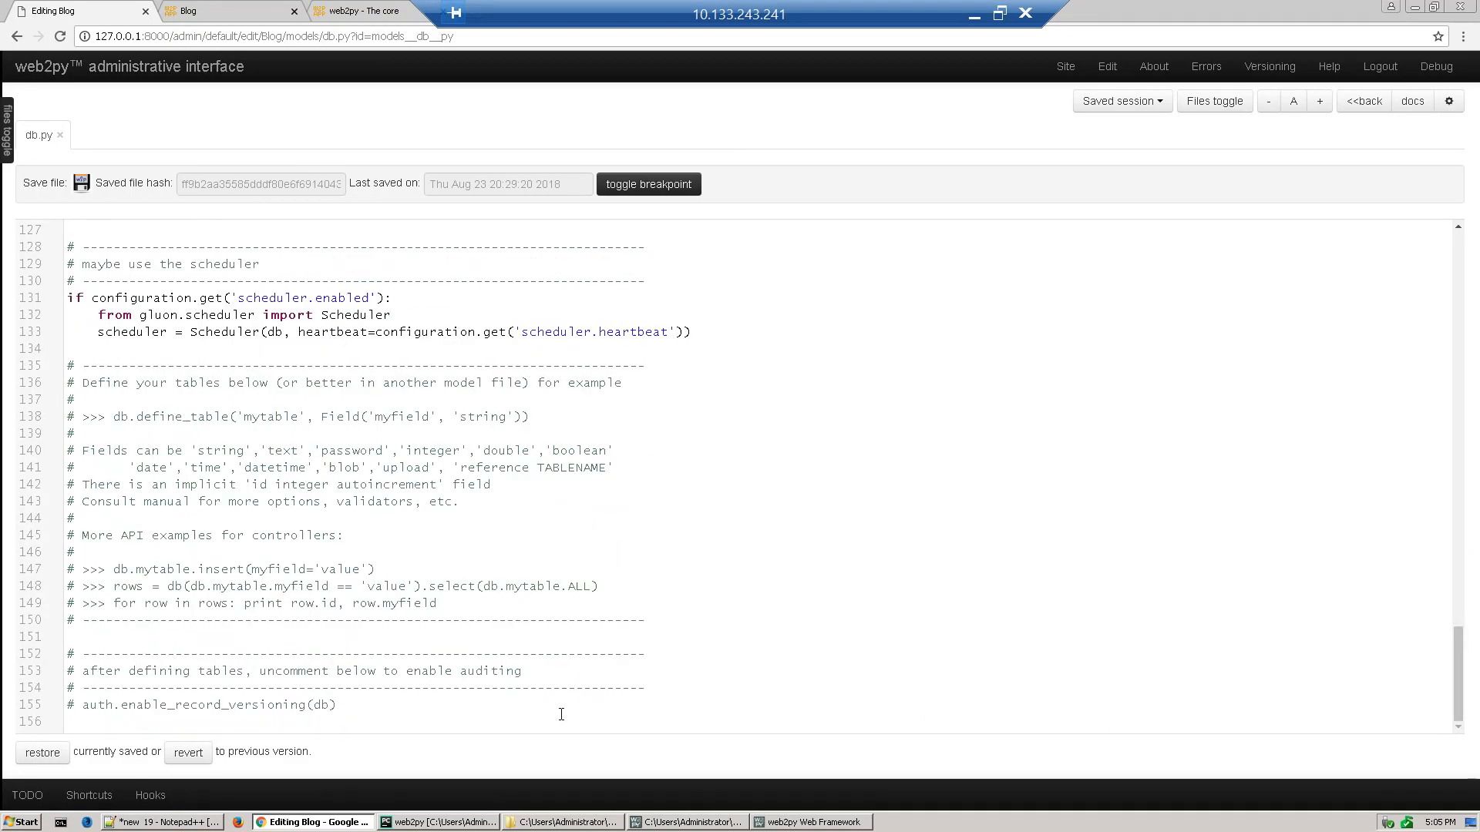
click(560, 721)
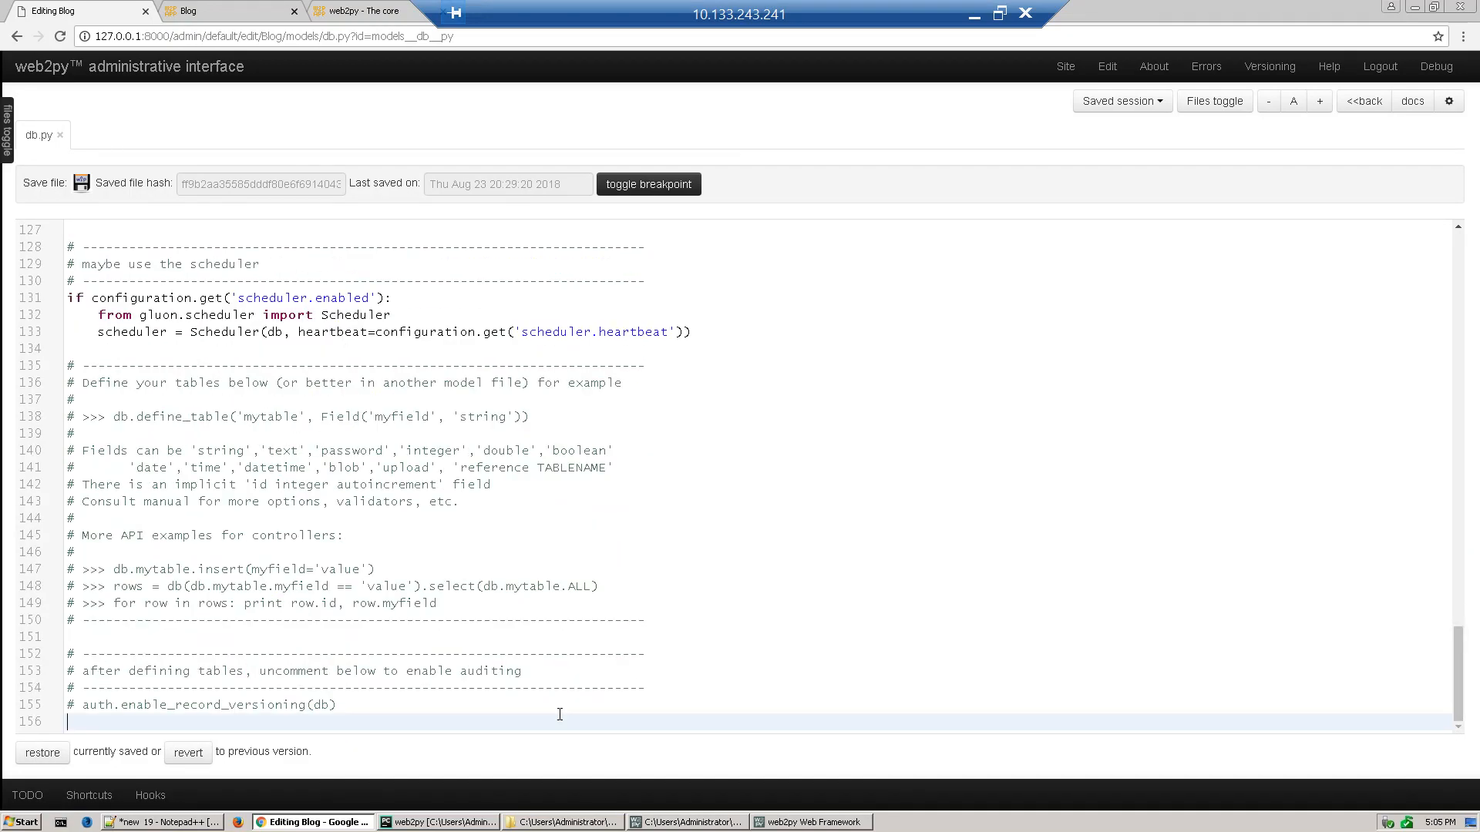
scroll(up, 3)
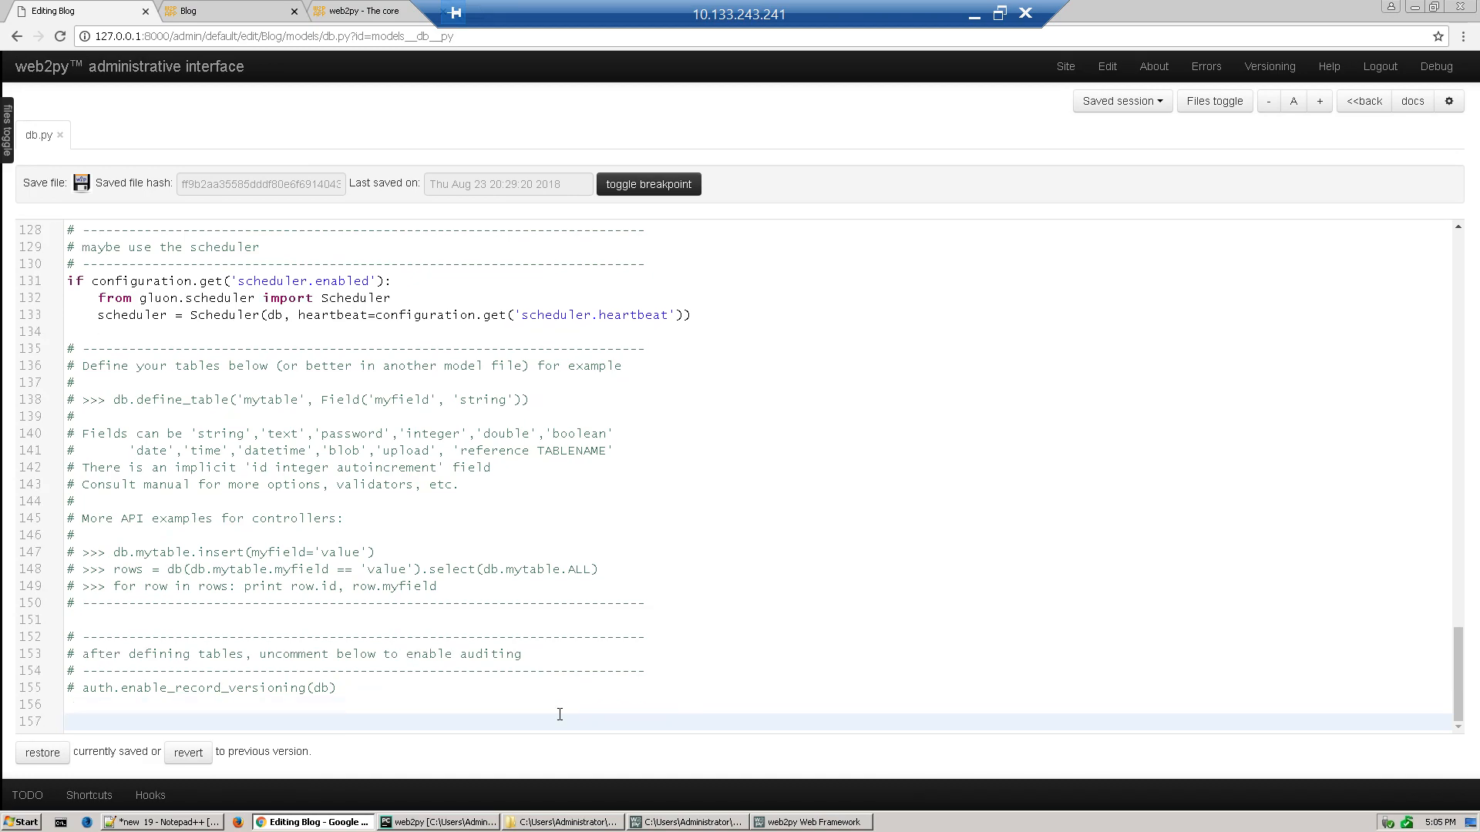
- Start db.define_table('blog', ...) with a Field('blog_title')
text(db.)
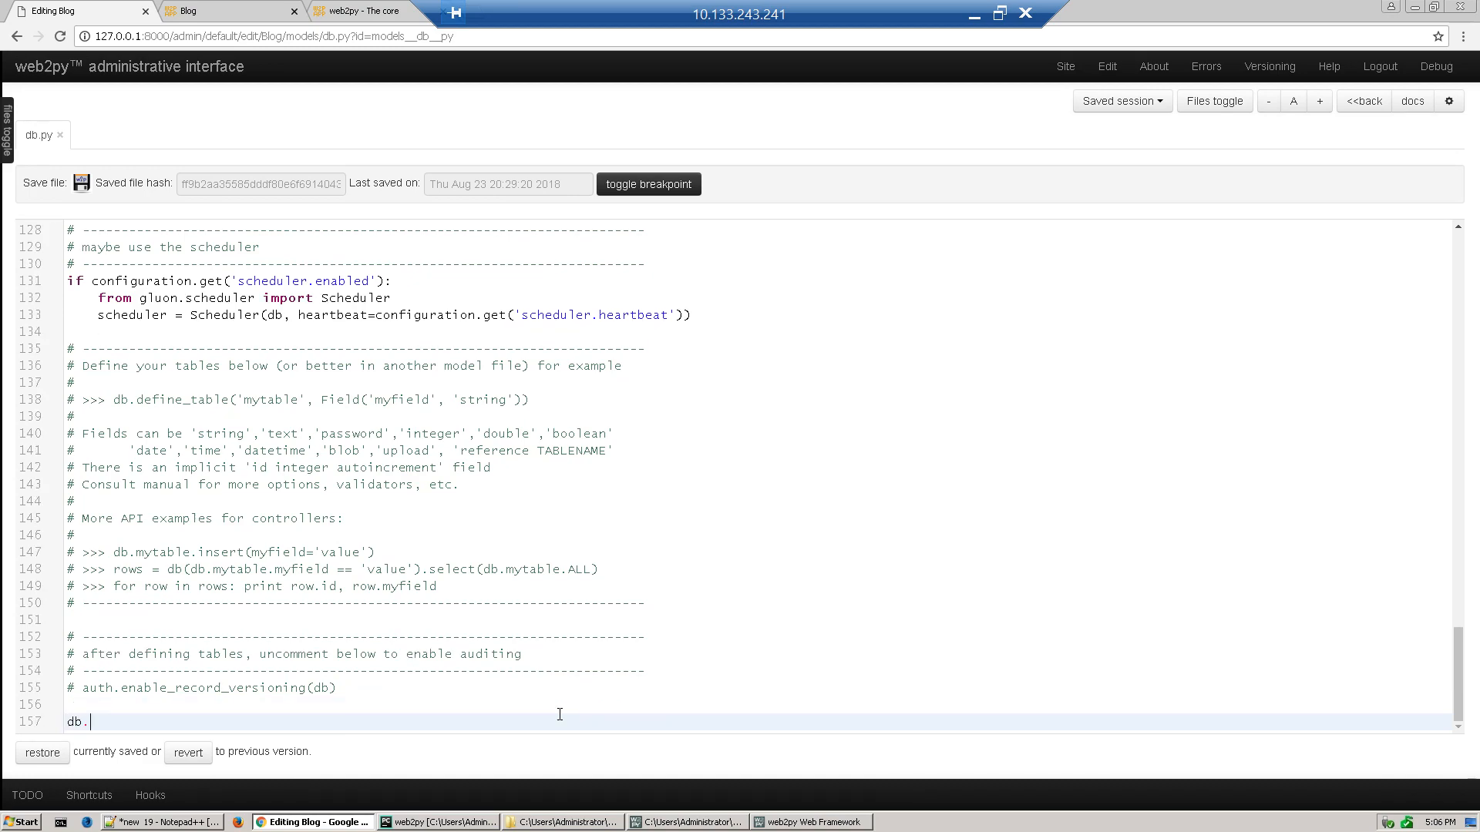
text(de)
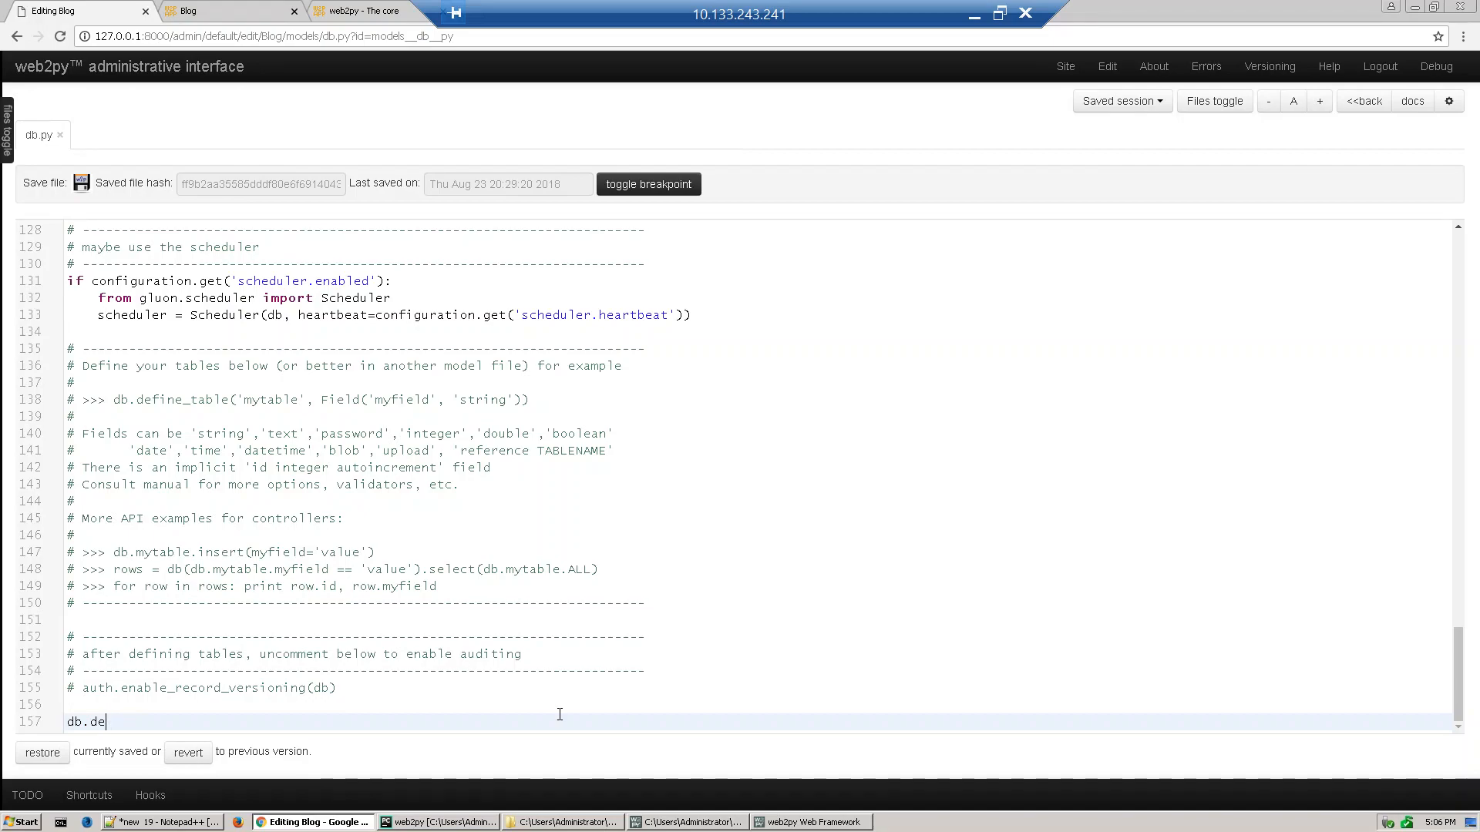
text(fine_t)
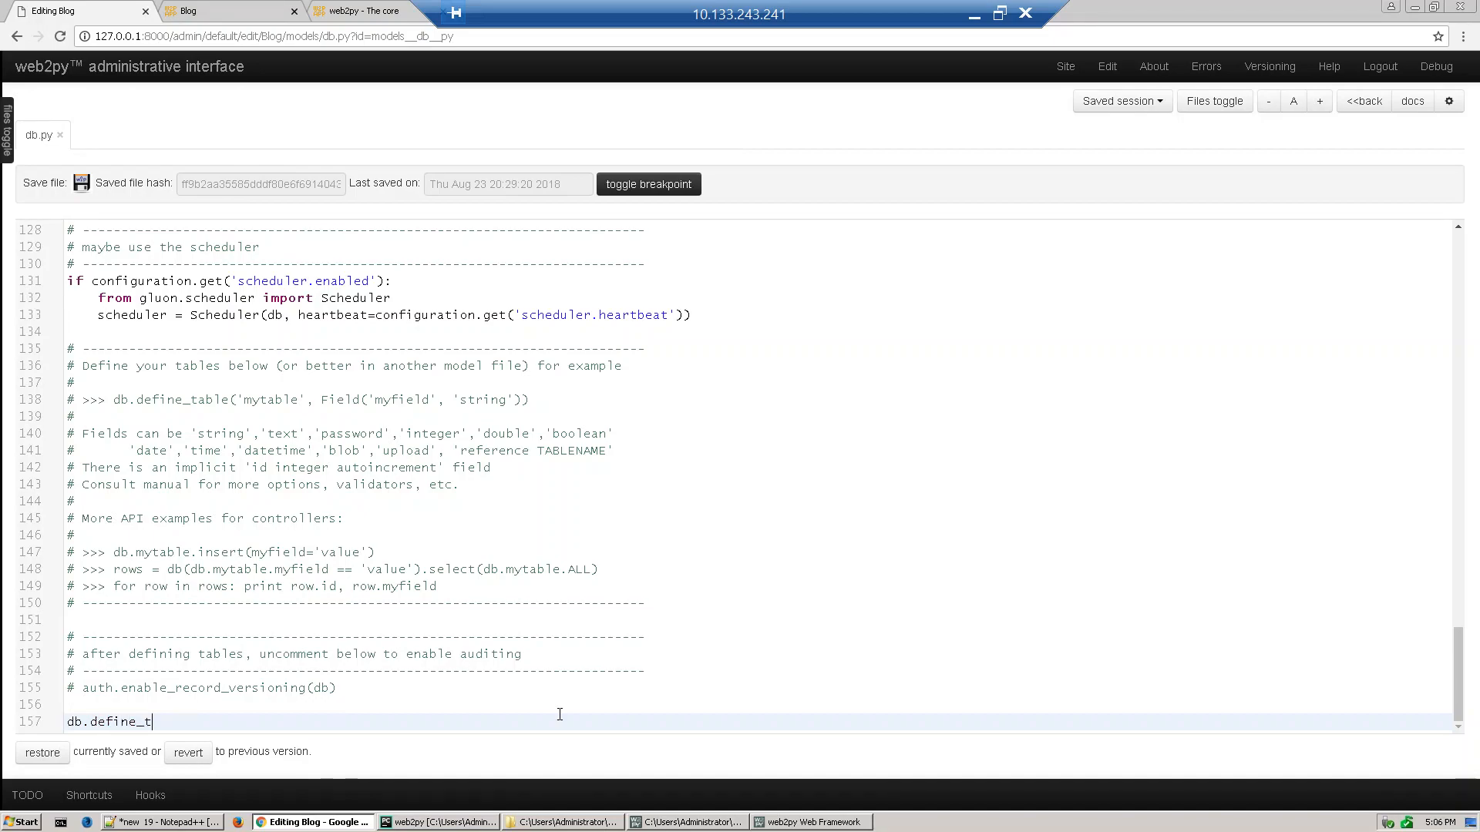
text(able)
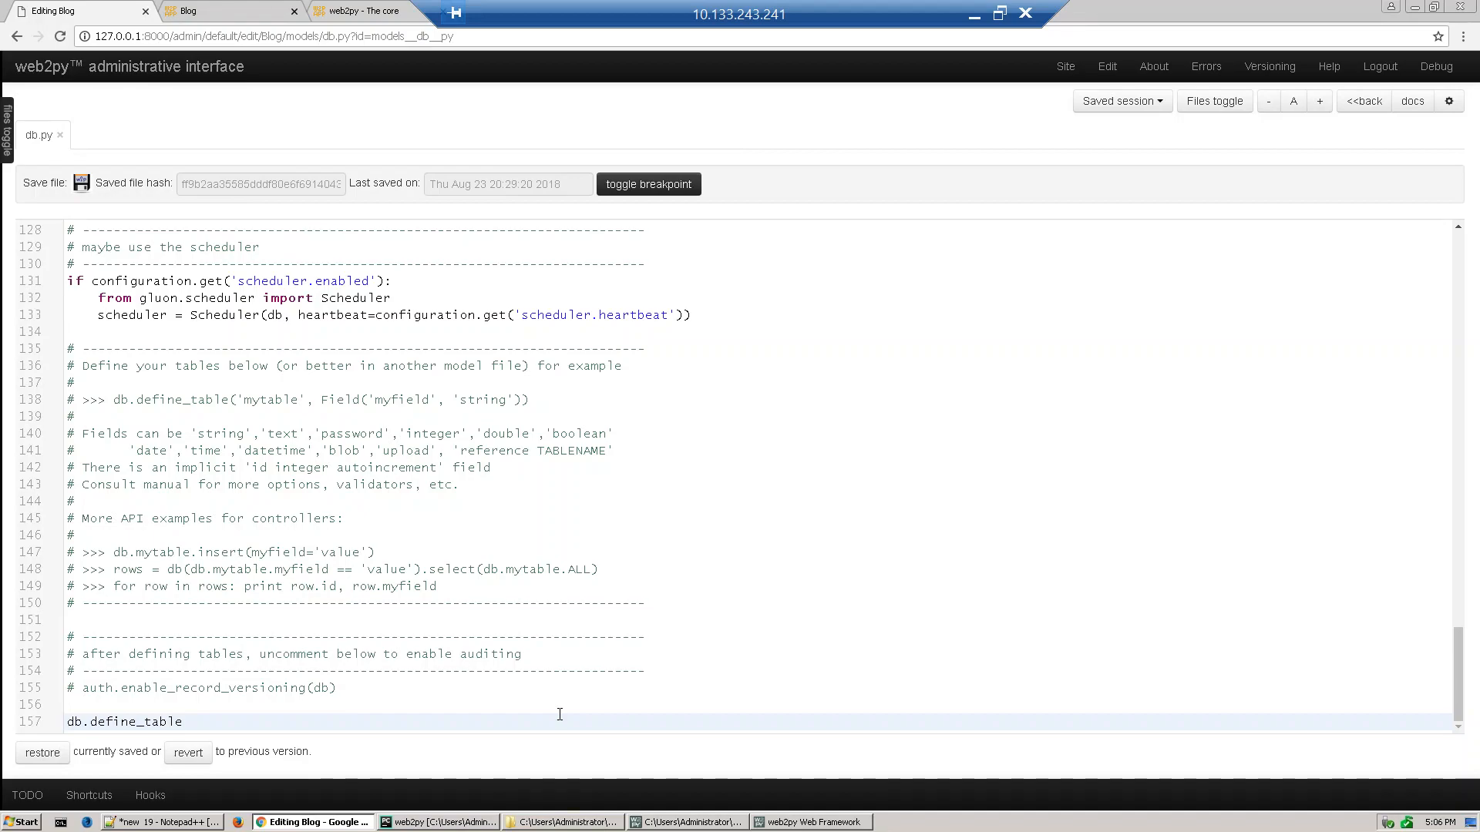
text(()
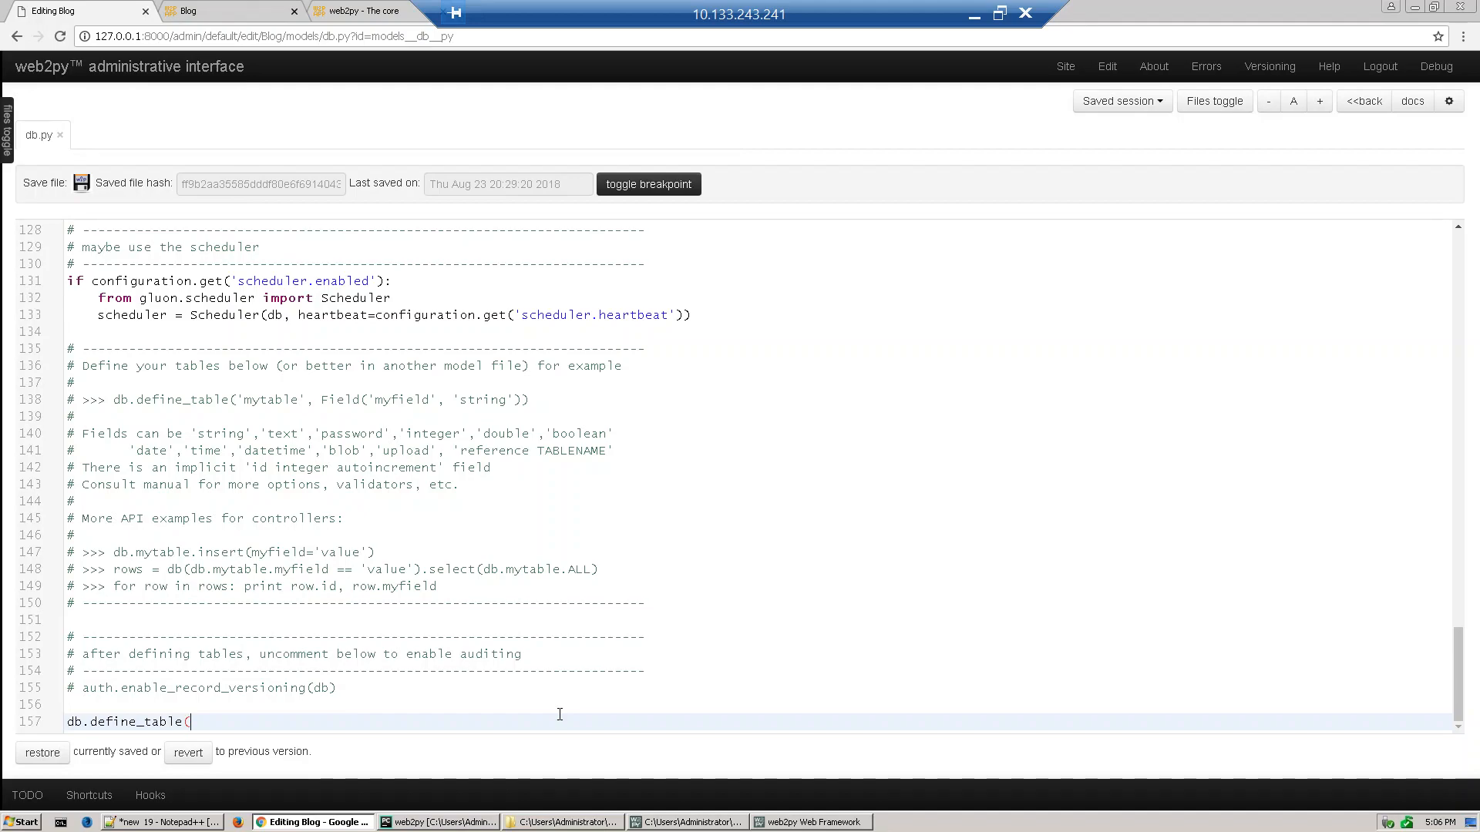
text(')
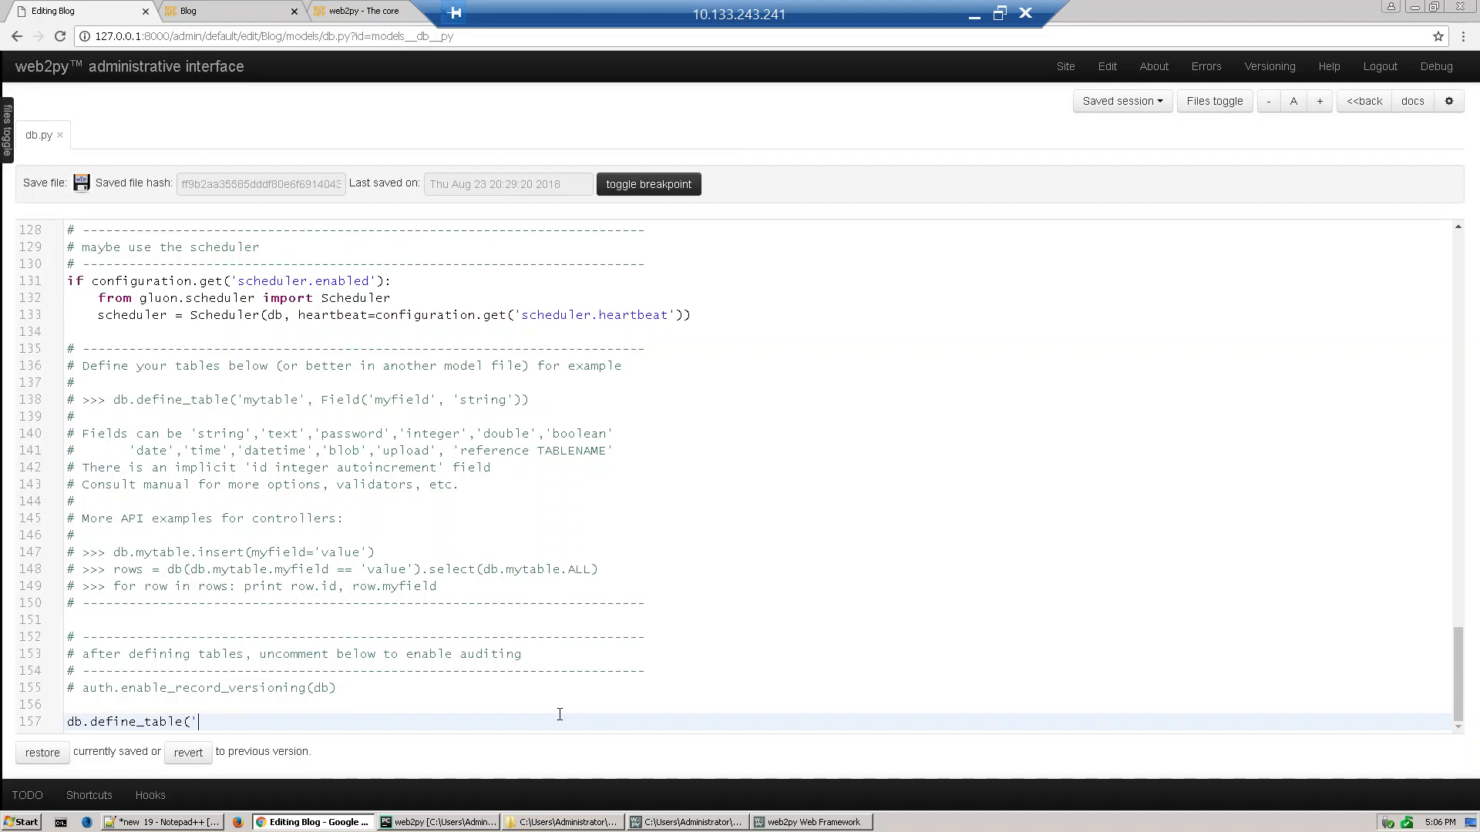
text(bl)
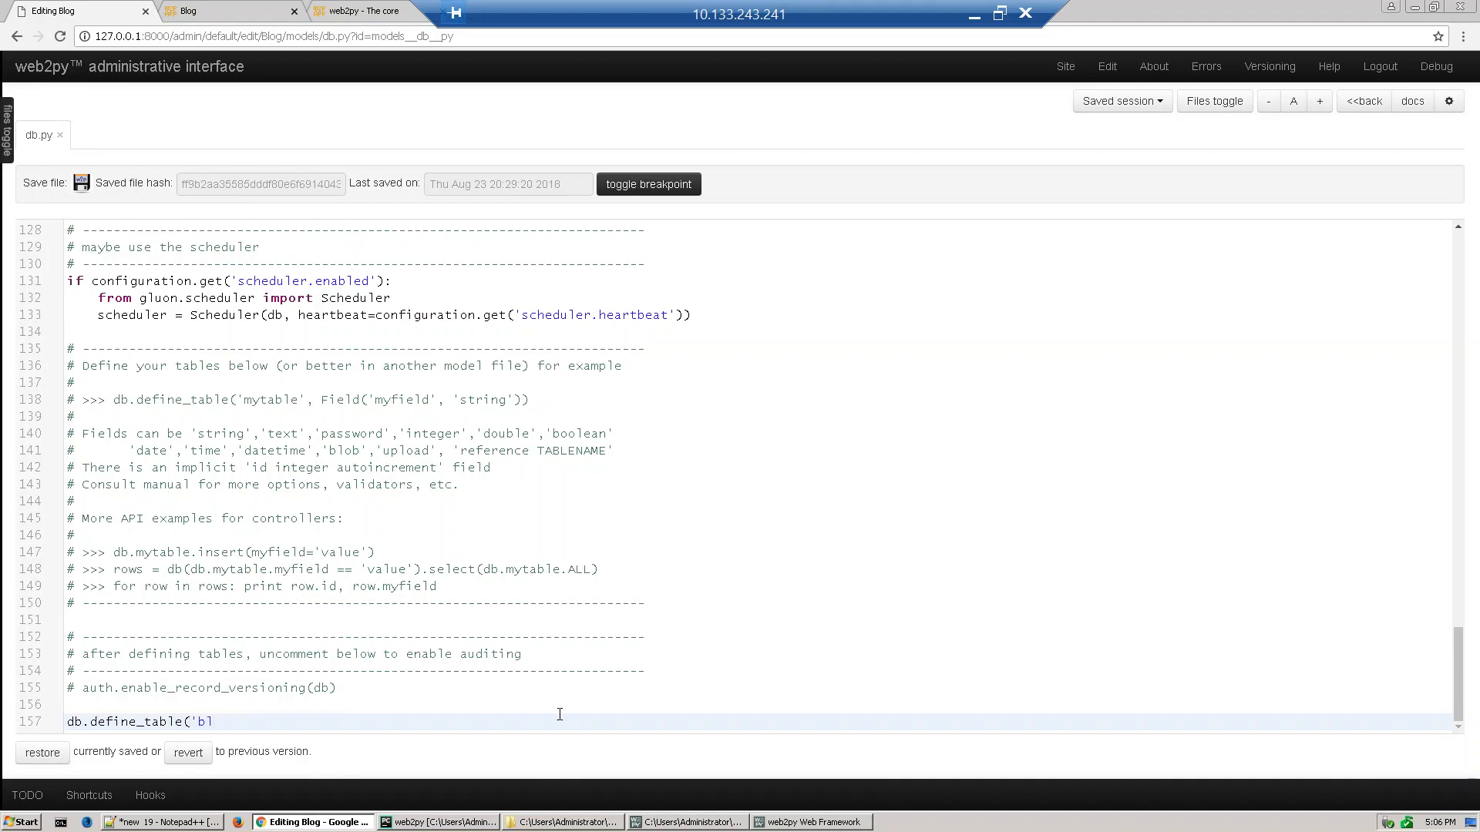
text(og')
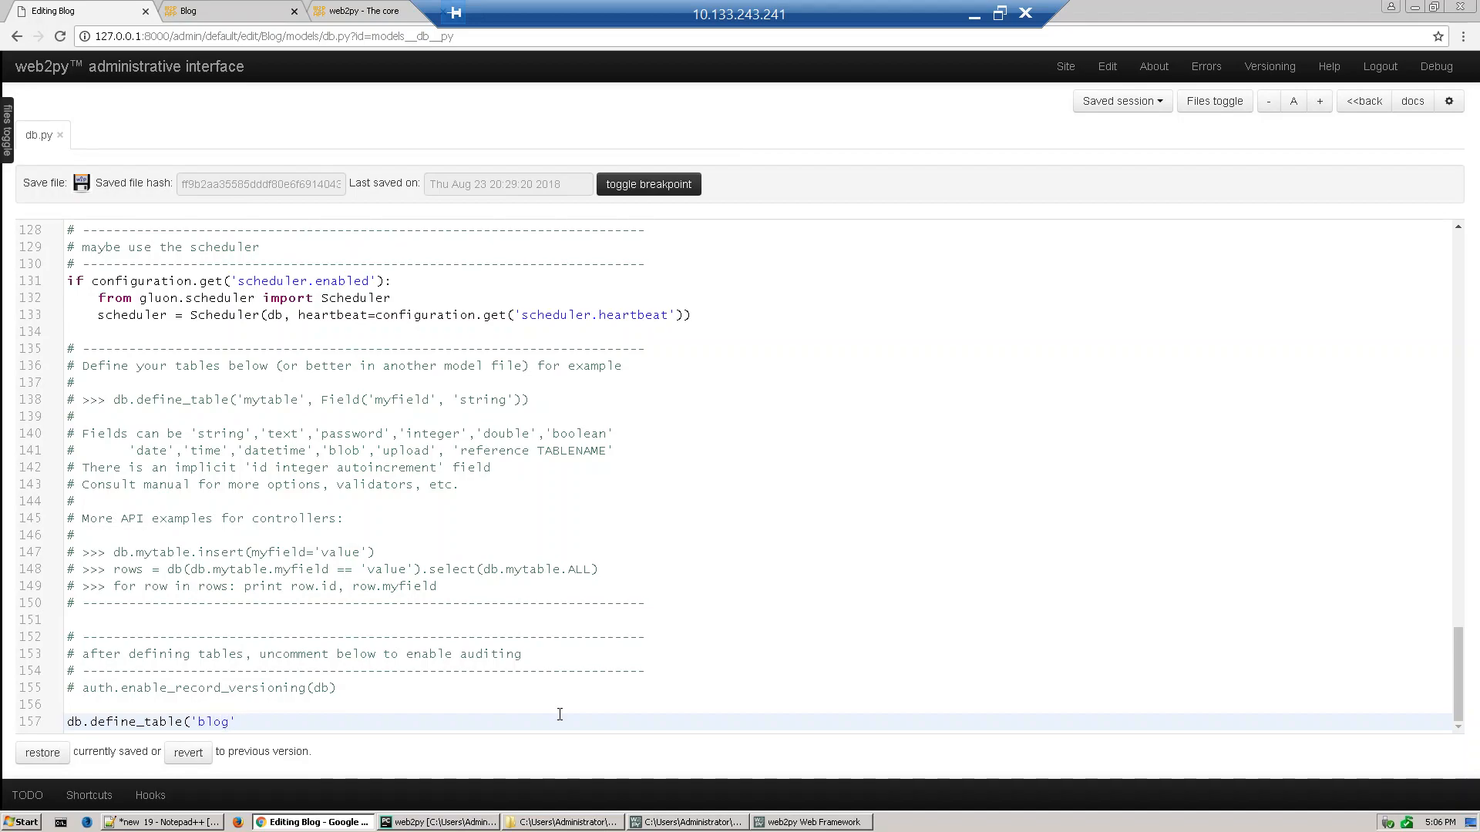
text(,)
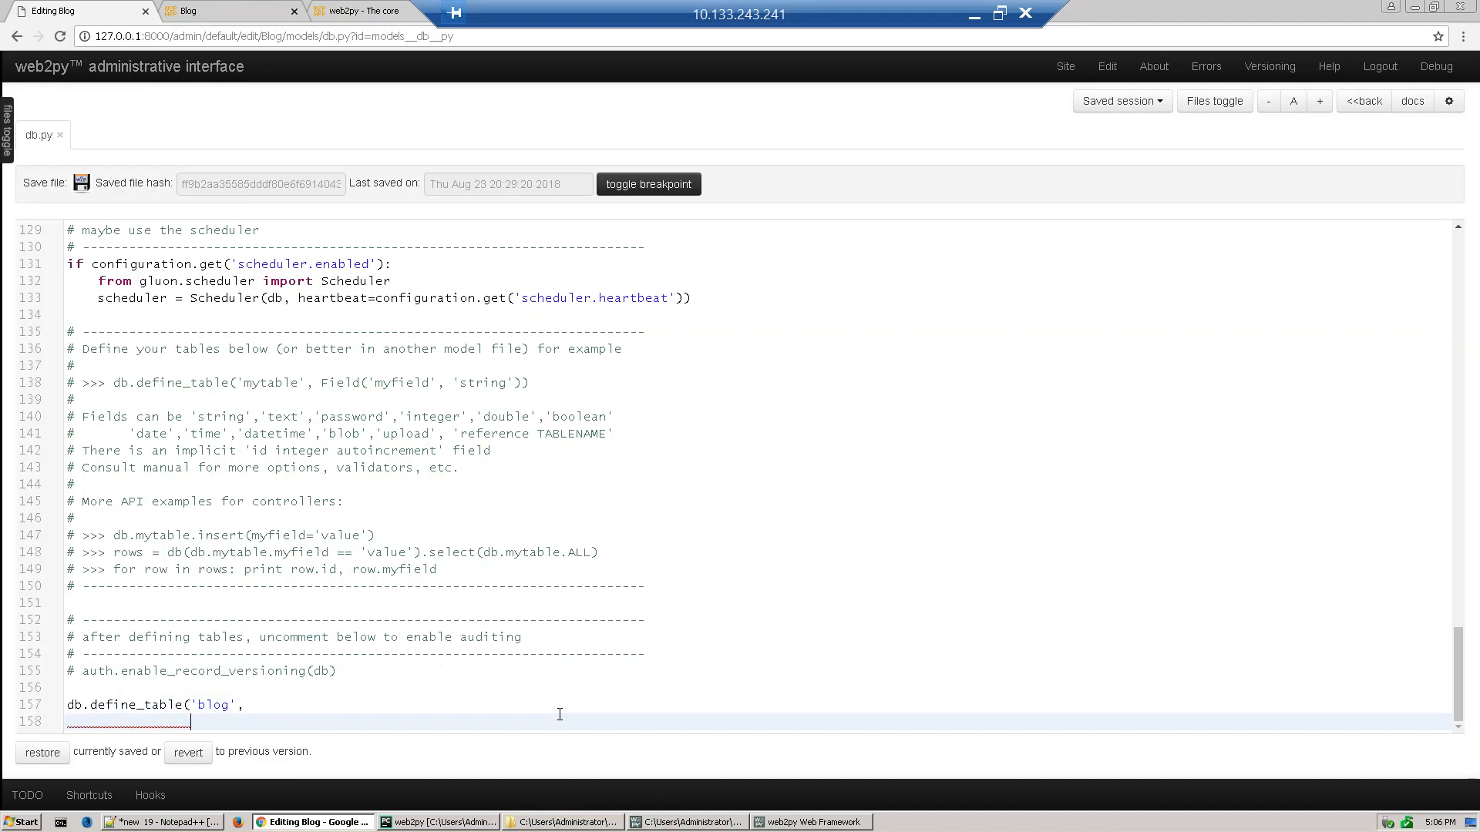
text(F)
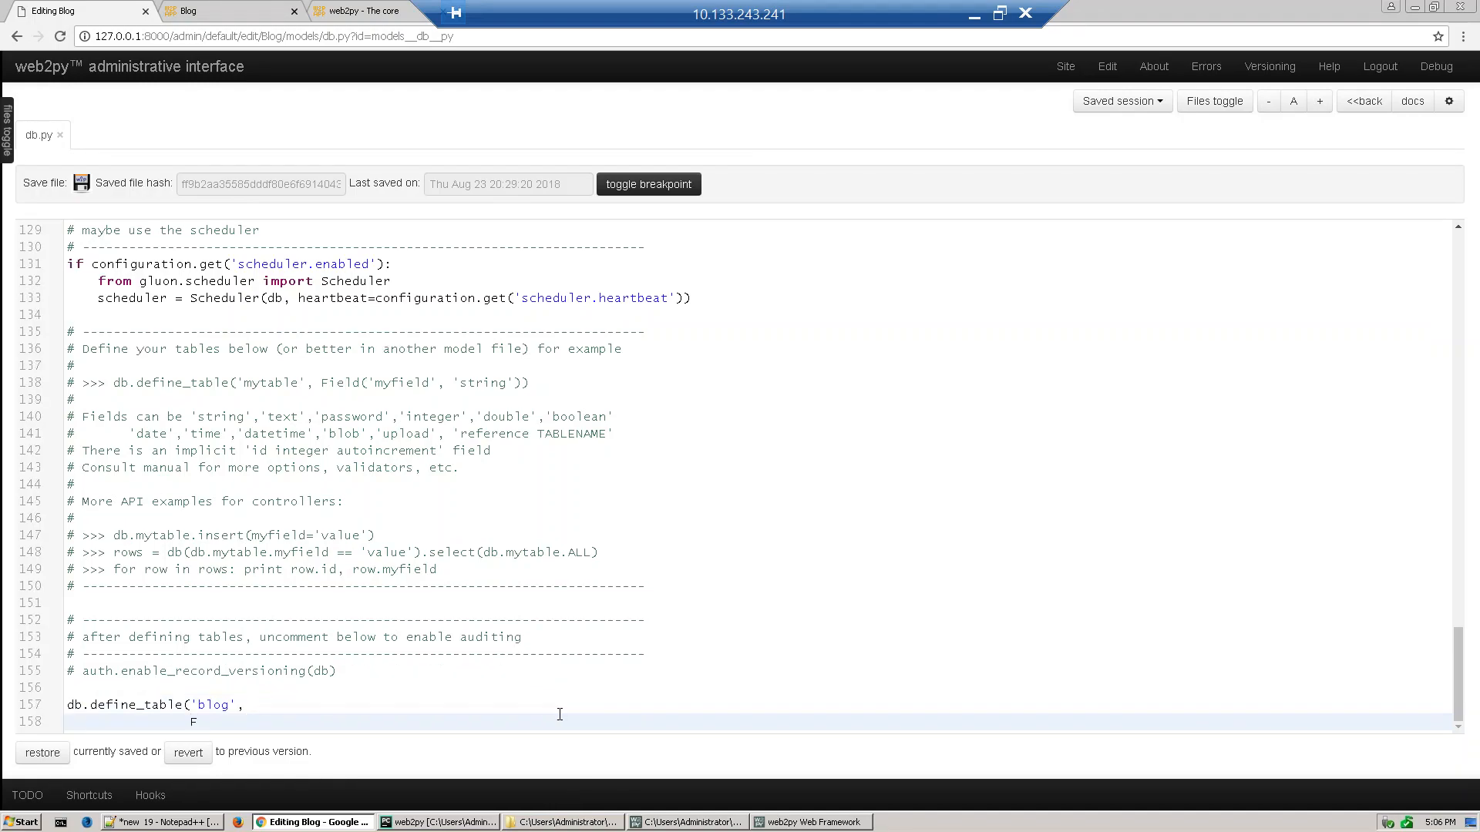
text(ie)
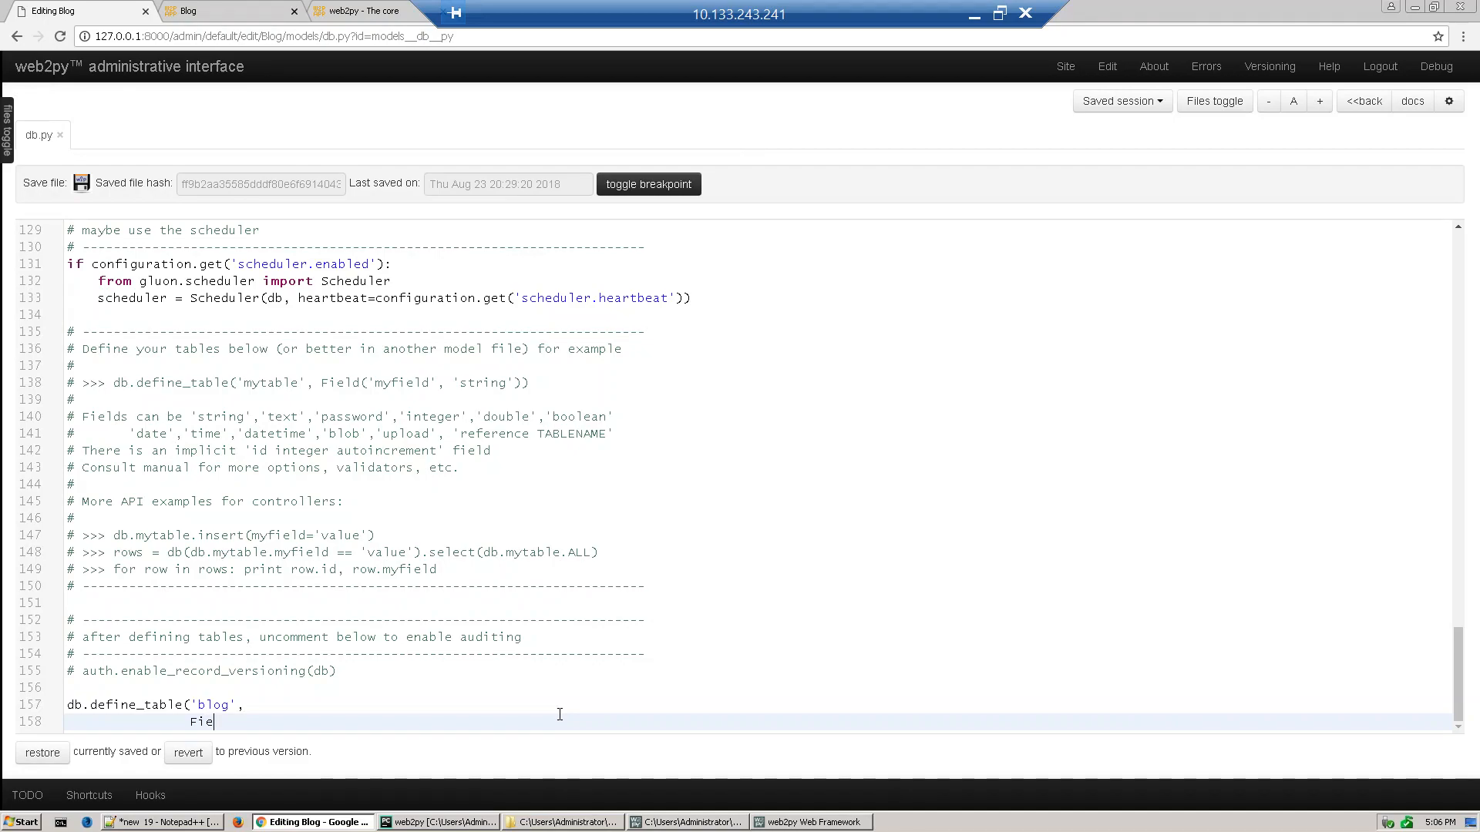
text(ld)
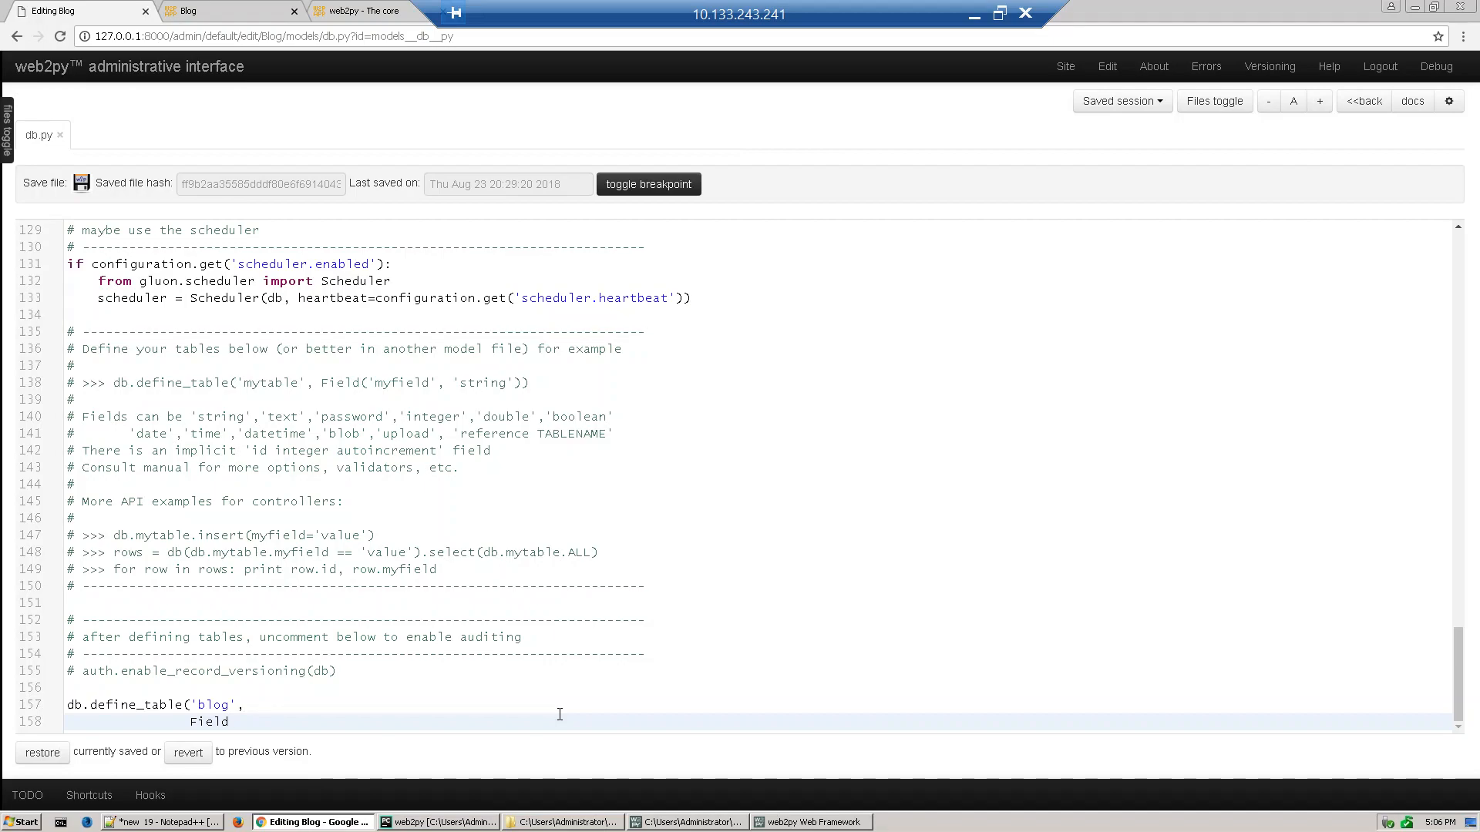
text((')
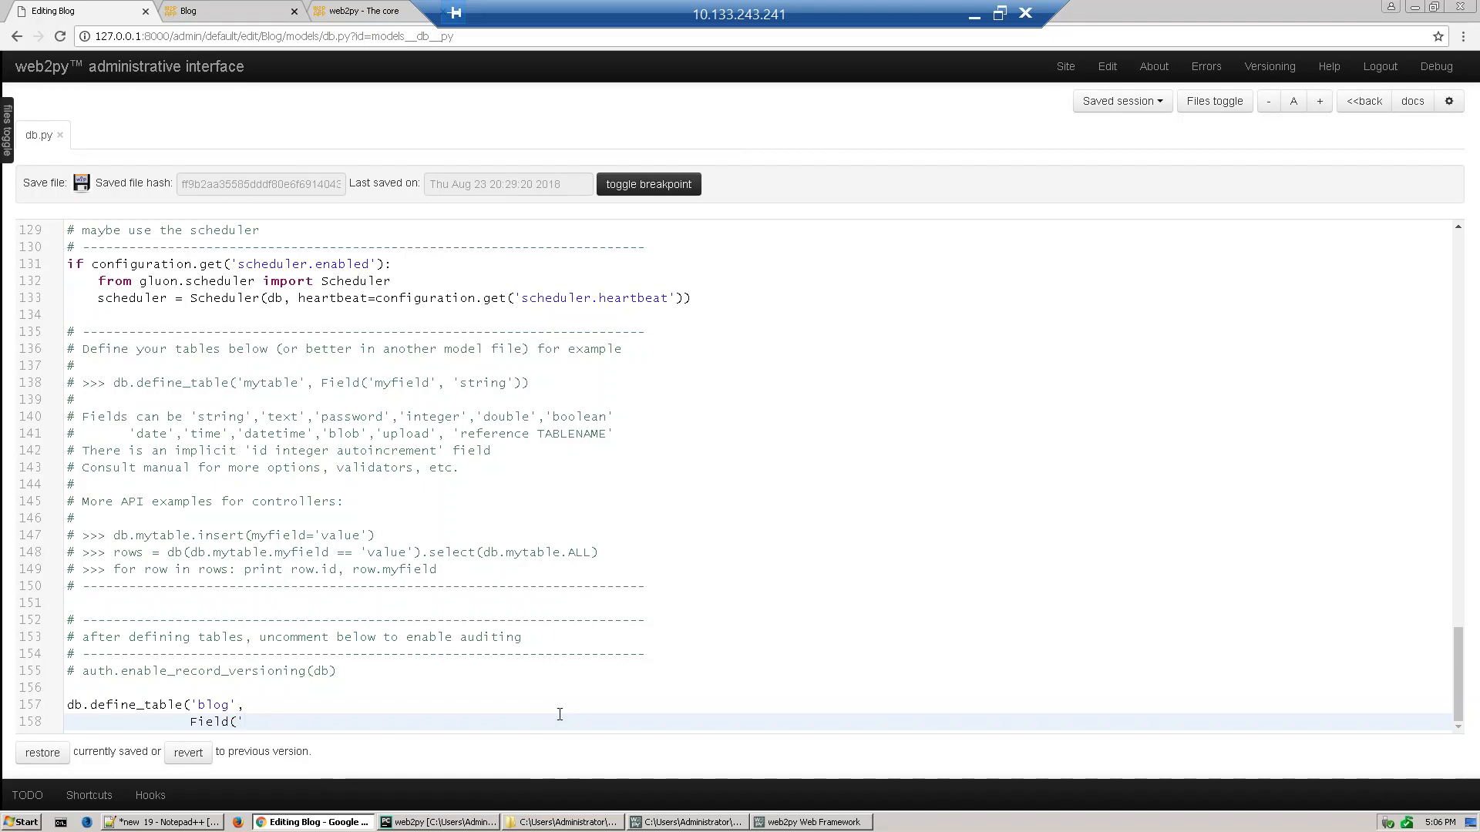
text(b)
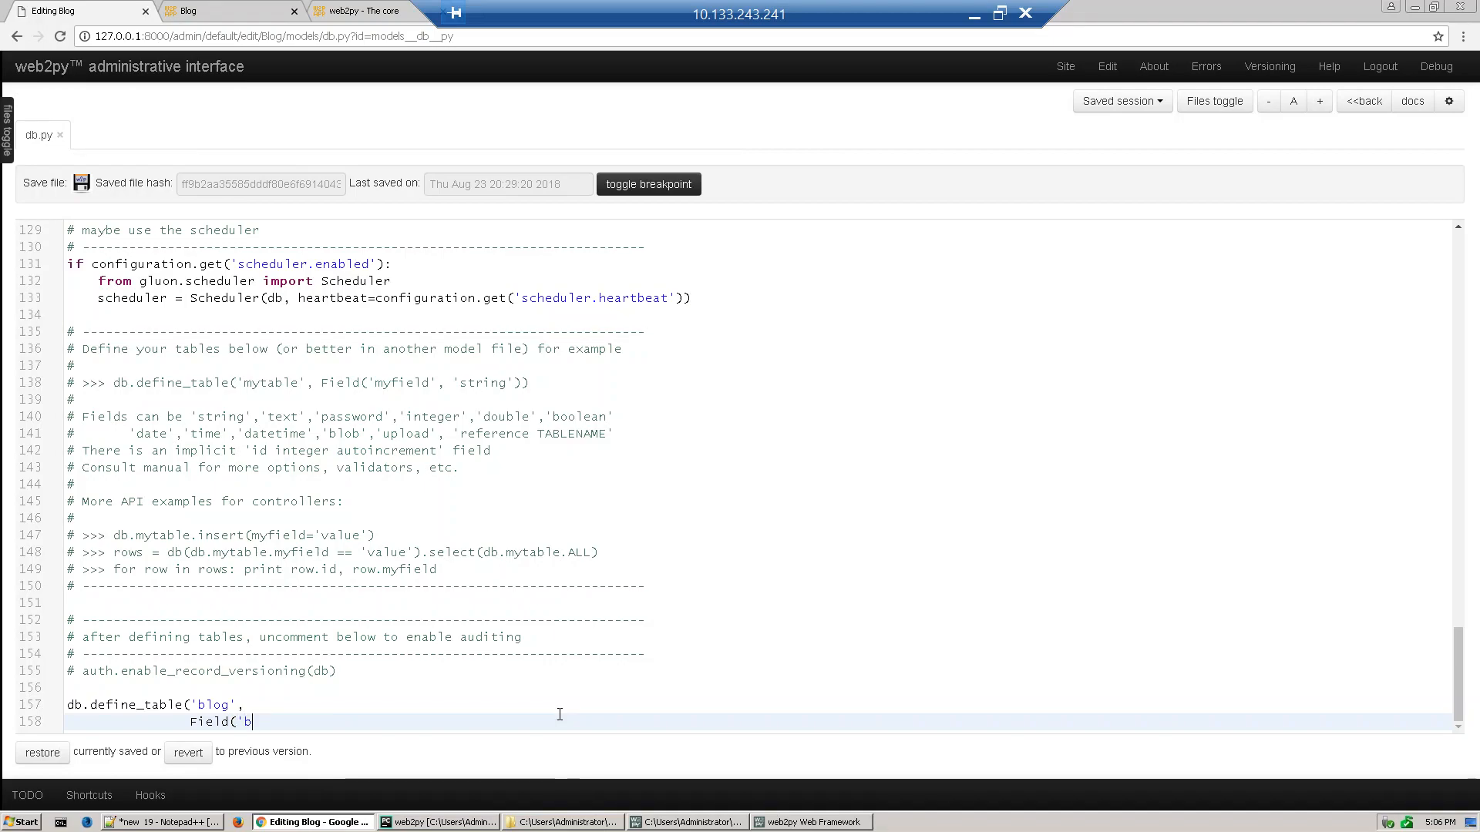
text(log_ti)
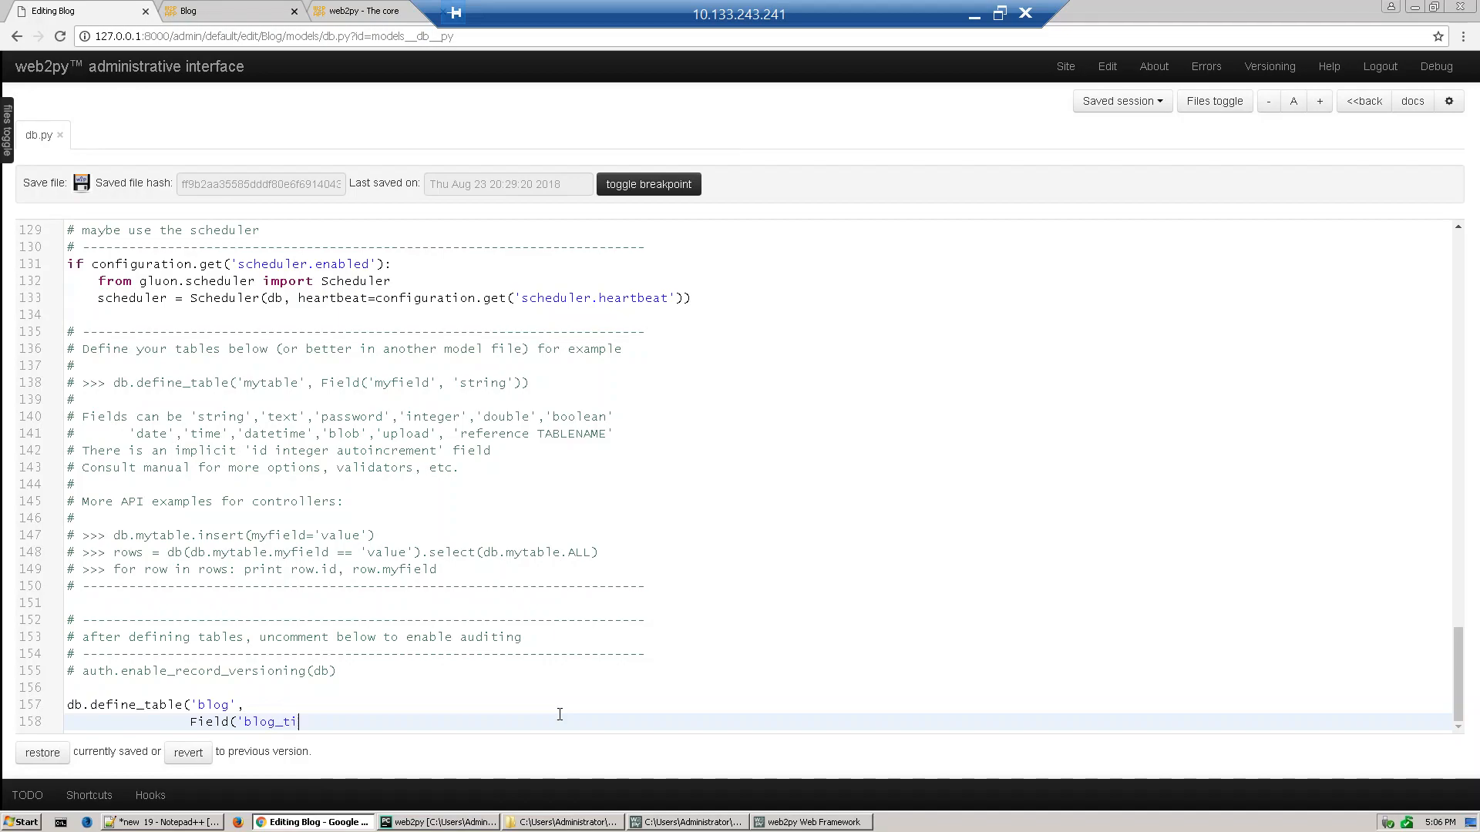
text(tle)
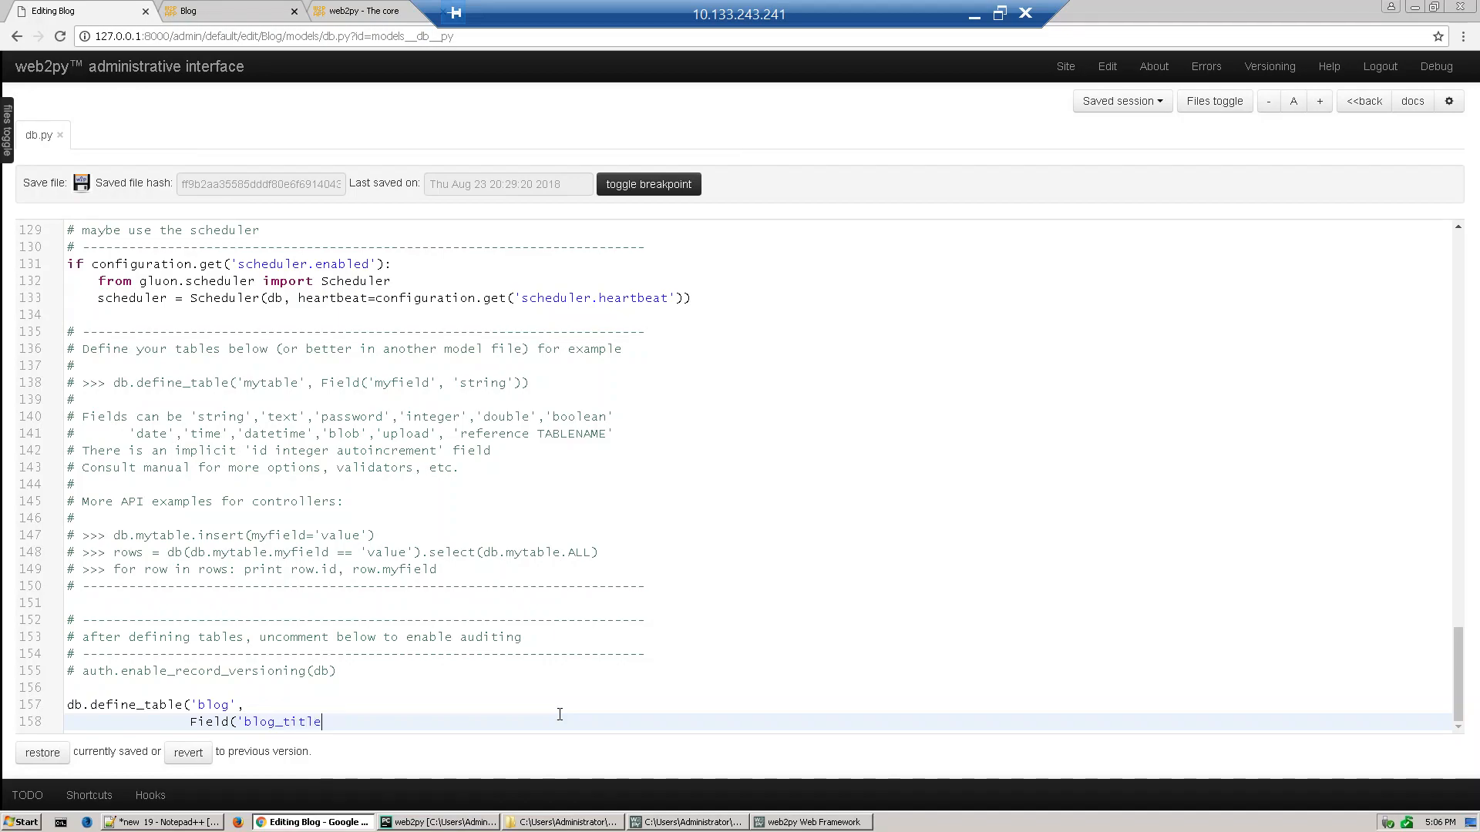
text(')
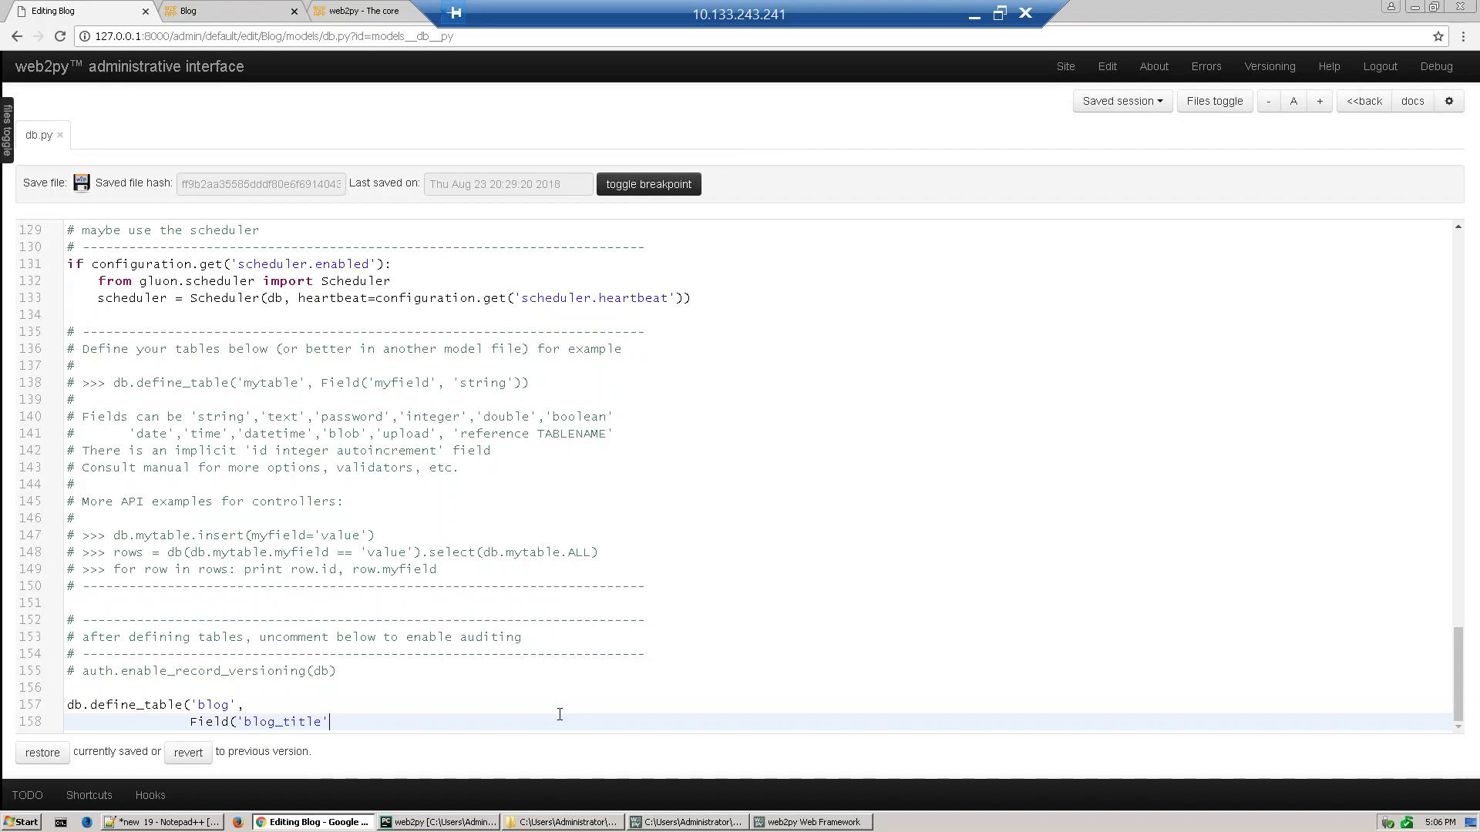
text(),)
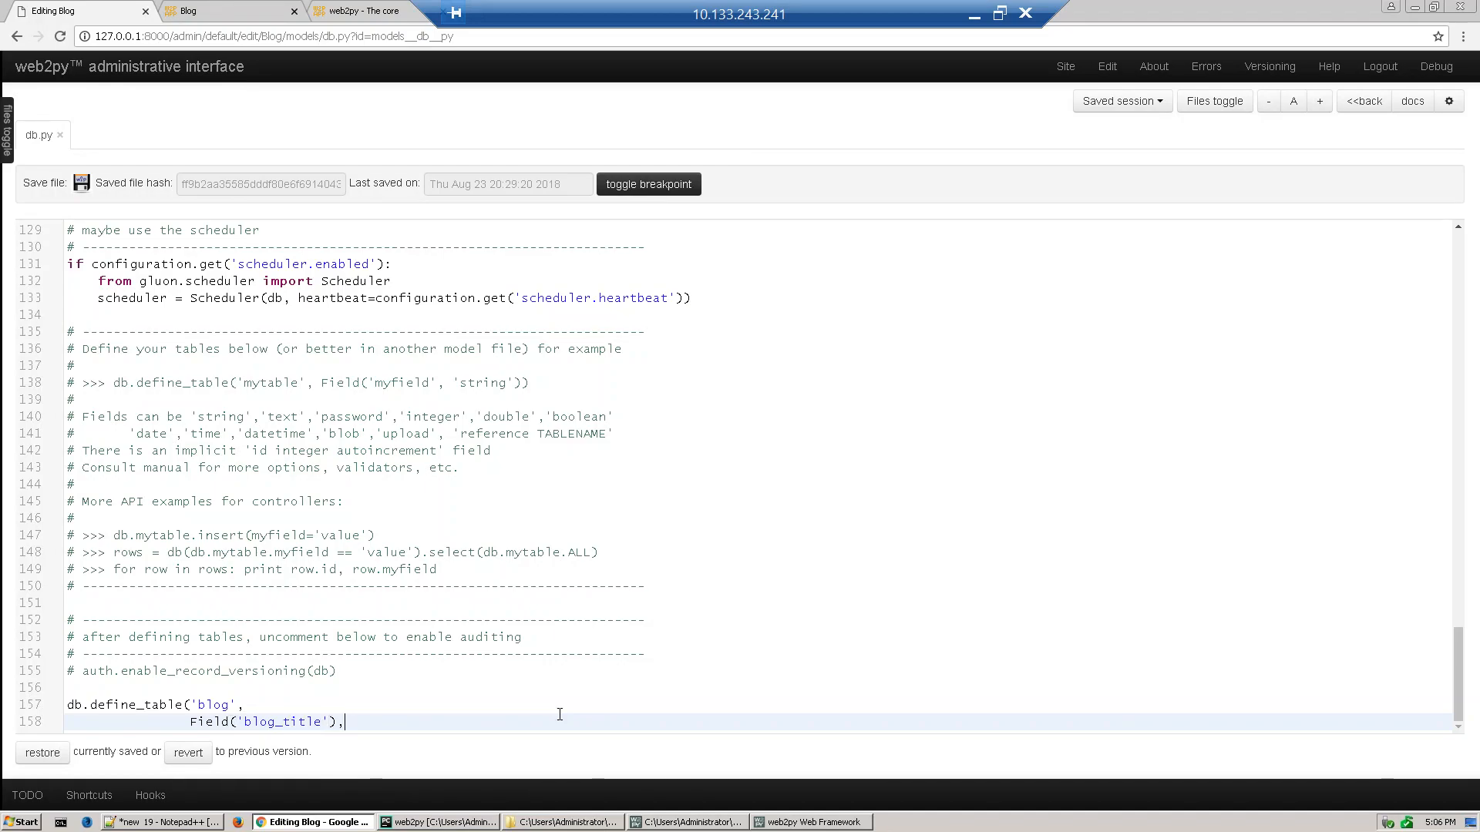
key(Return)
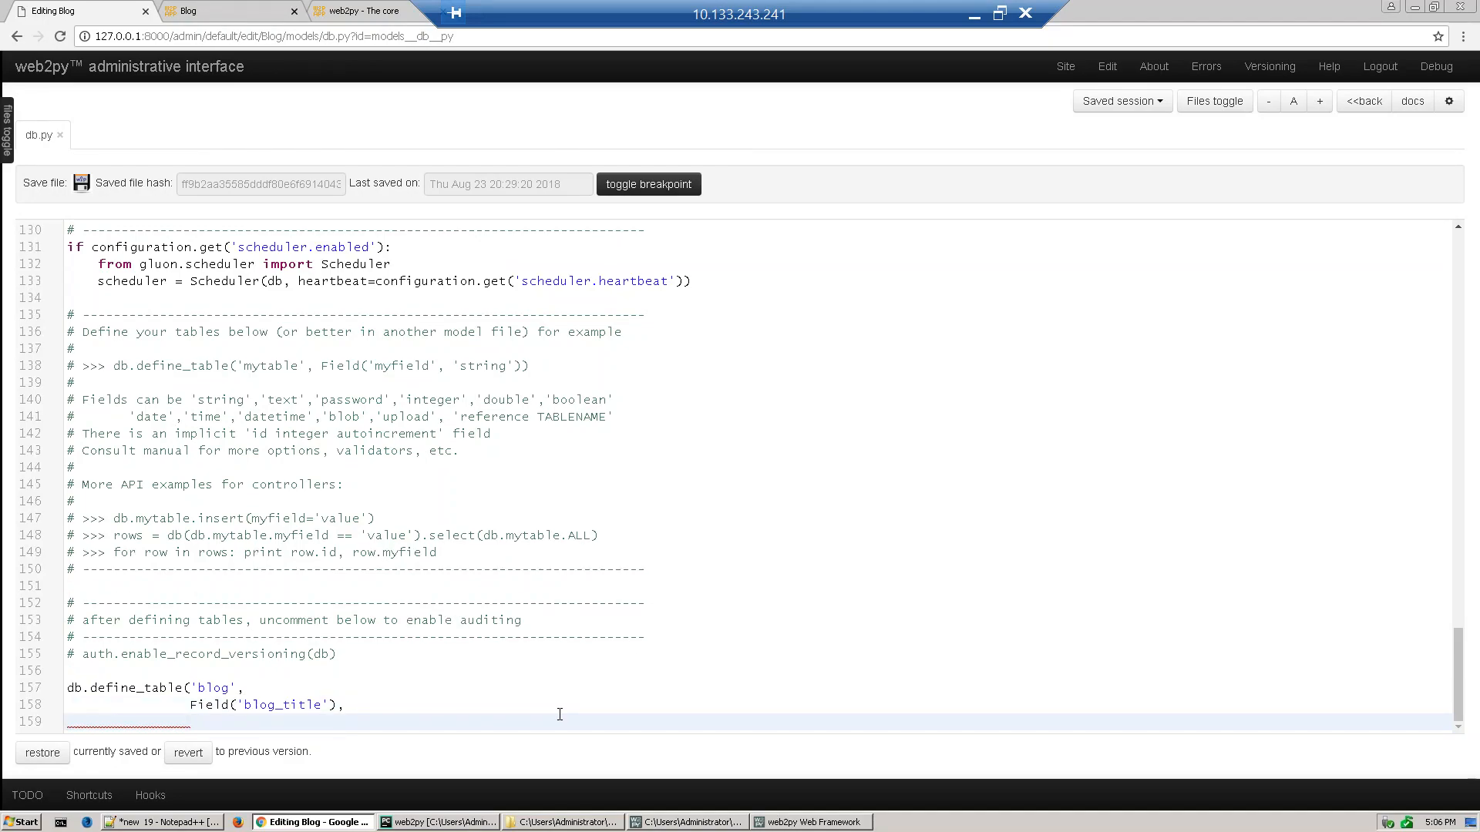
- Add the blog_details and blog_image fields to the blog table
text(Fiels)
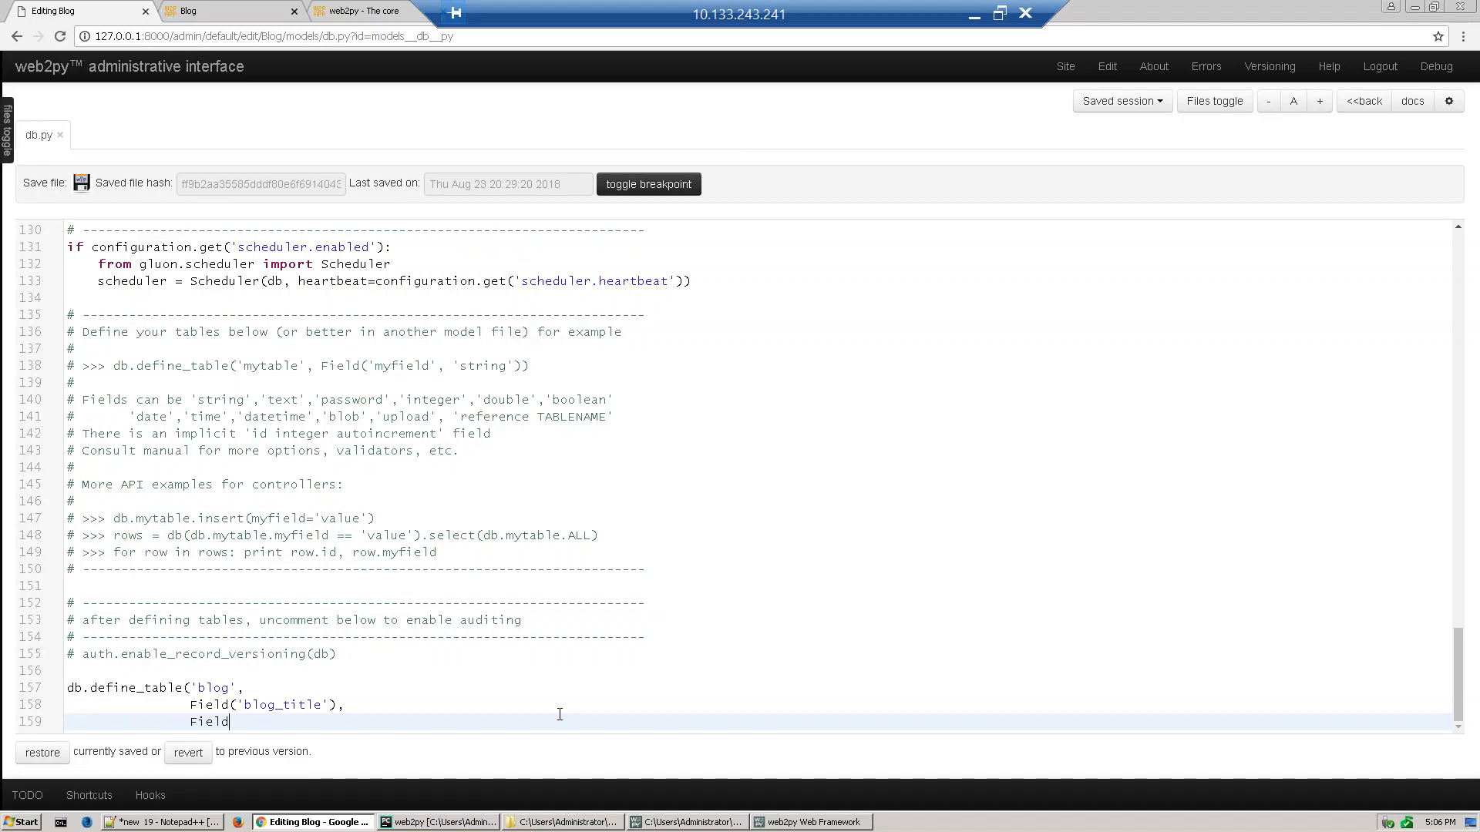
text(()
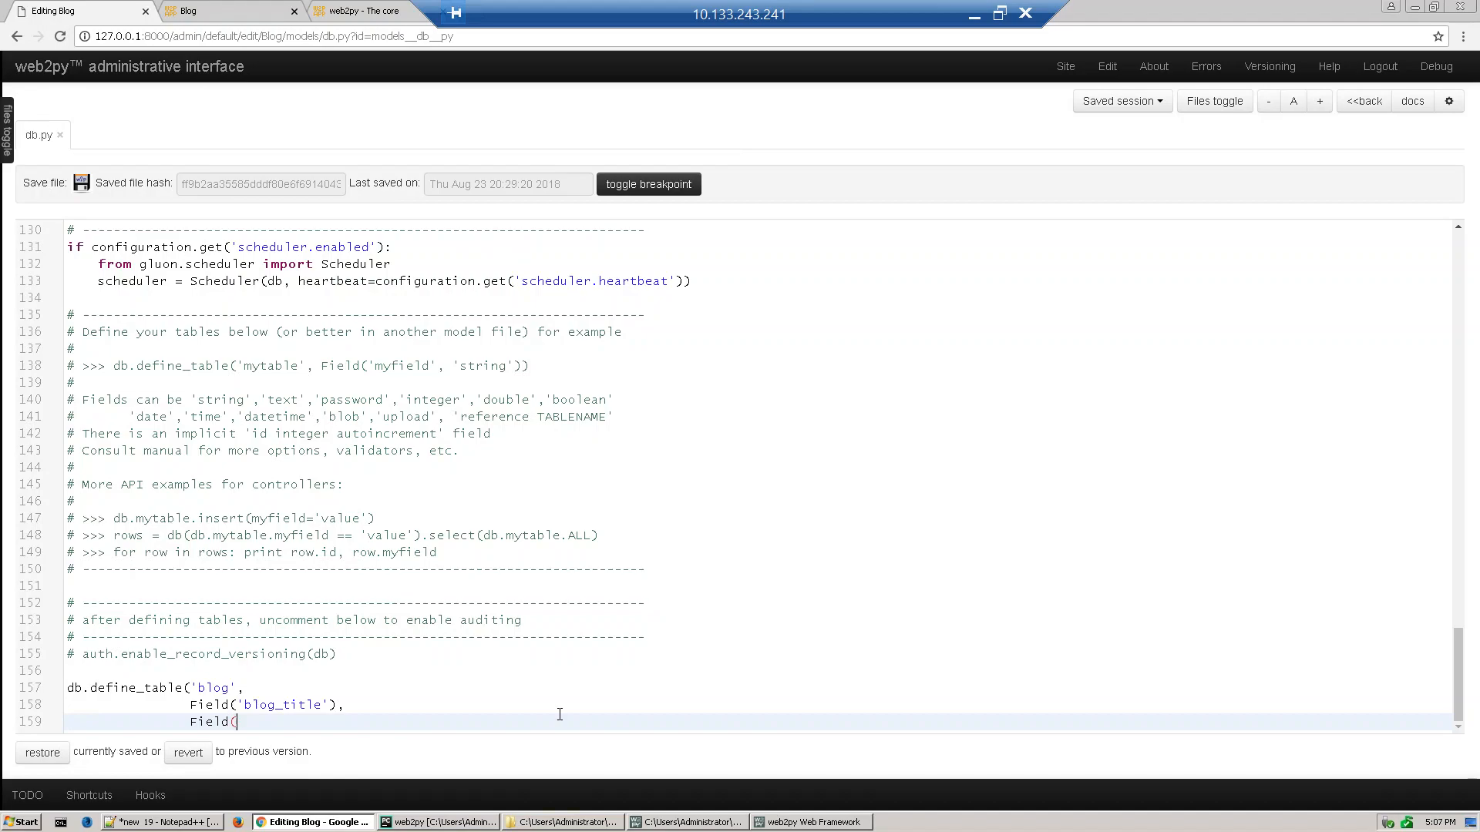
text(')
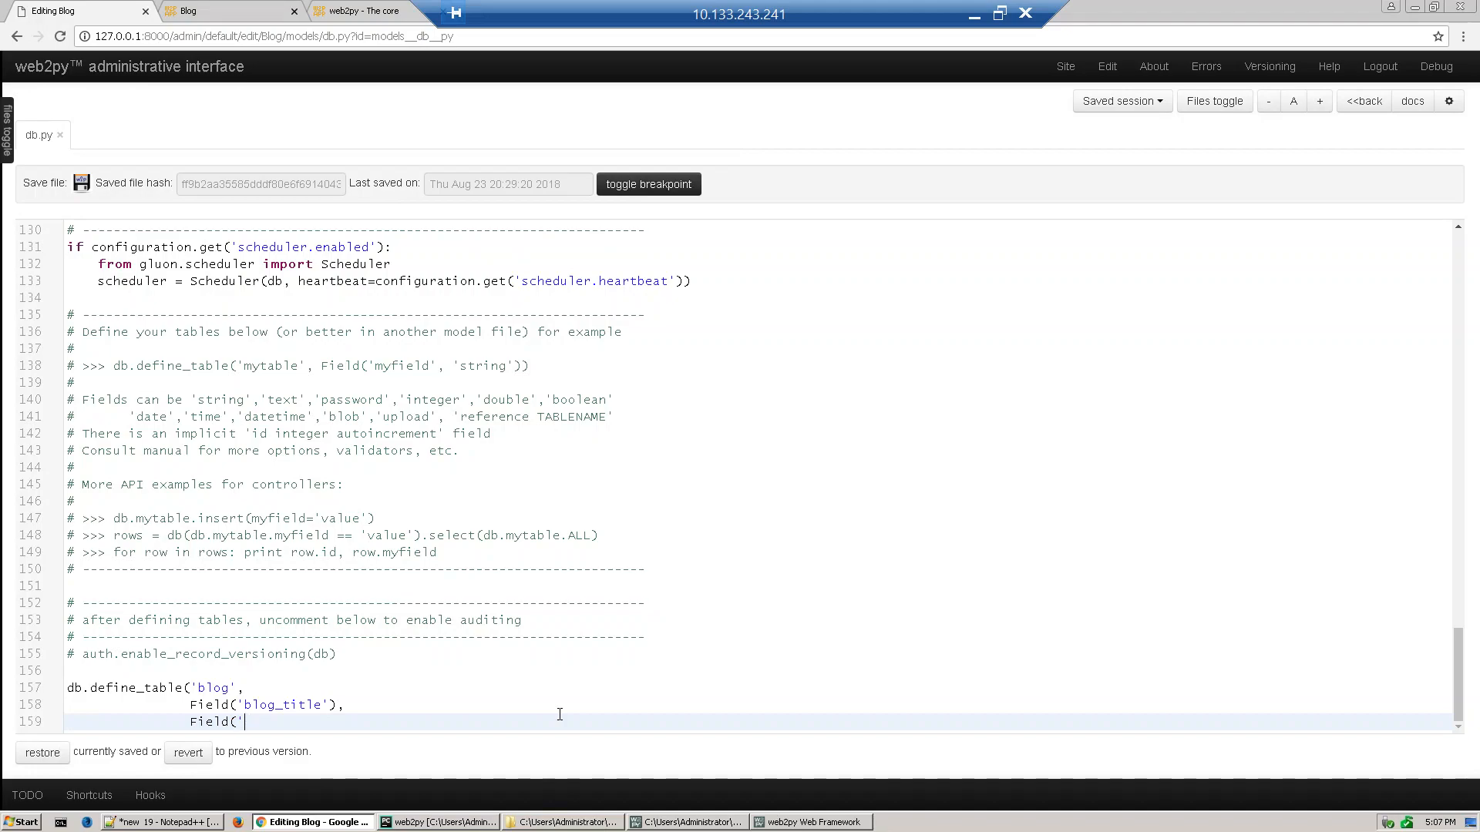
text(blog_deta)
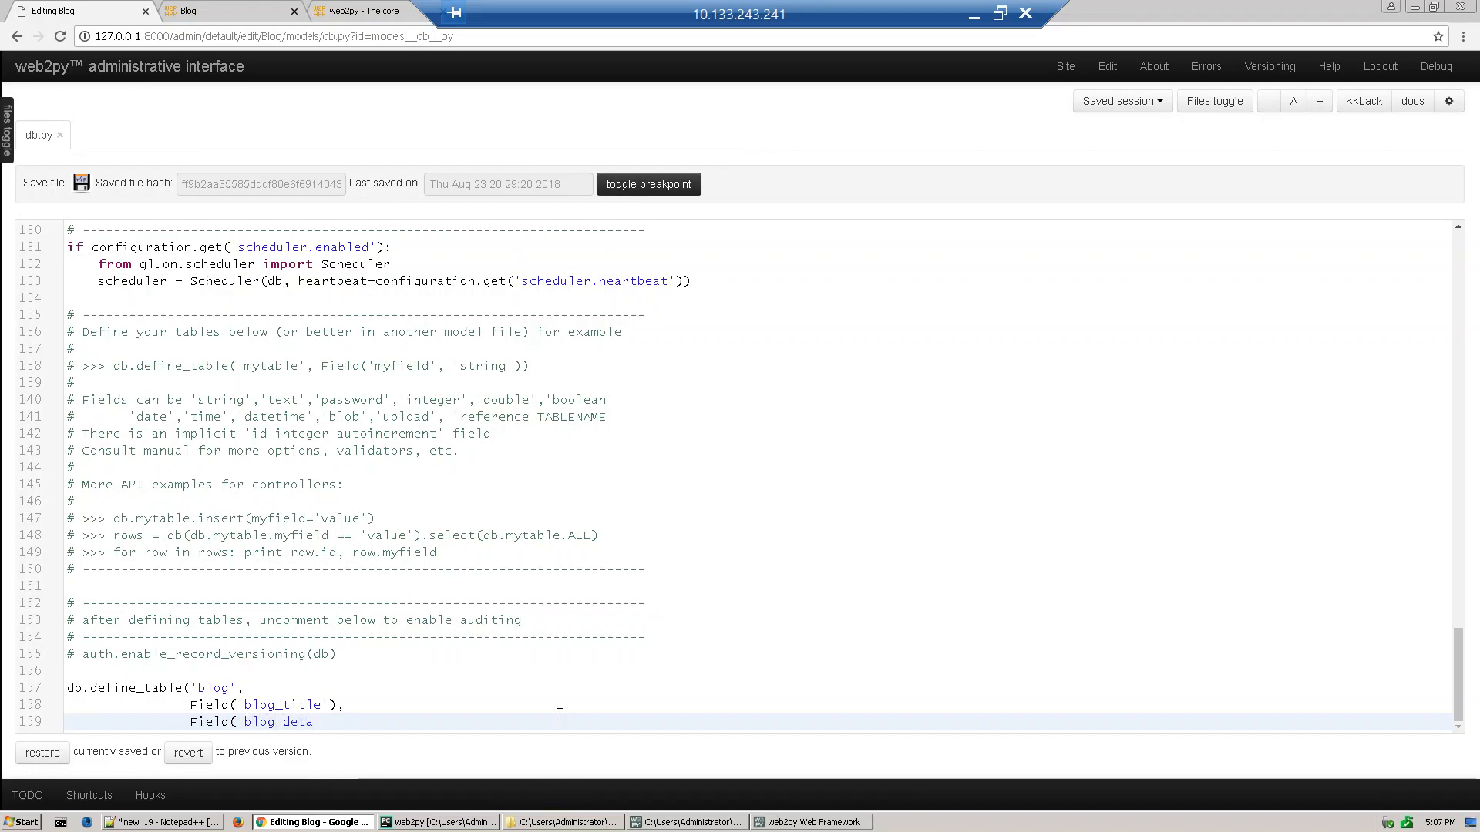
text(ils'),)
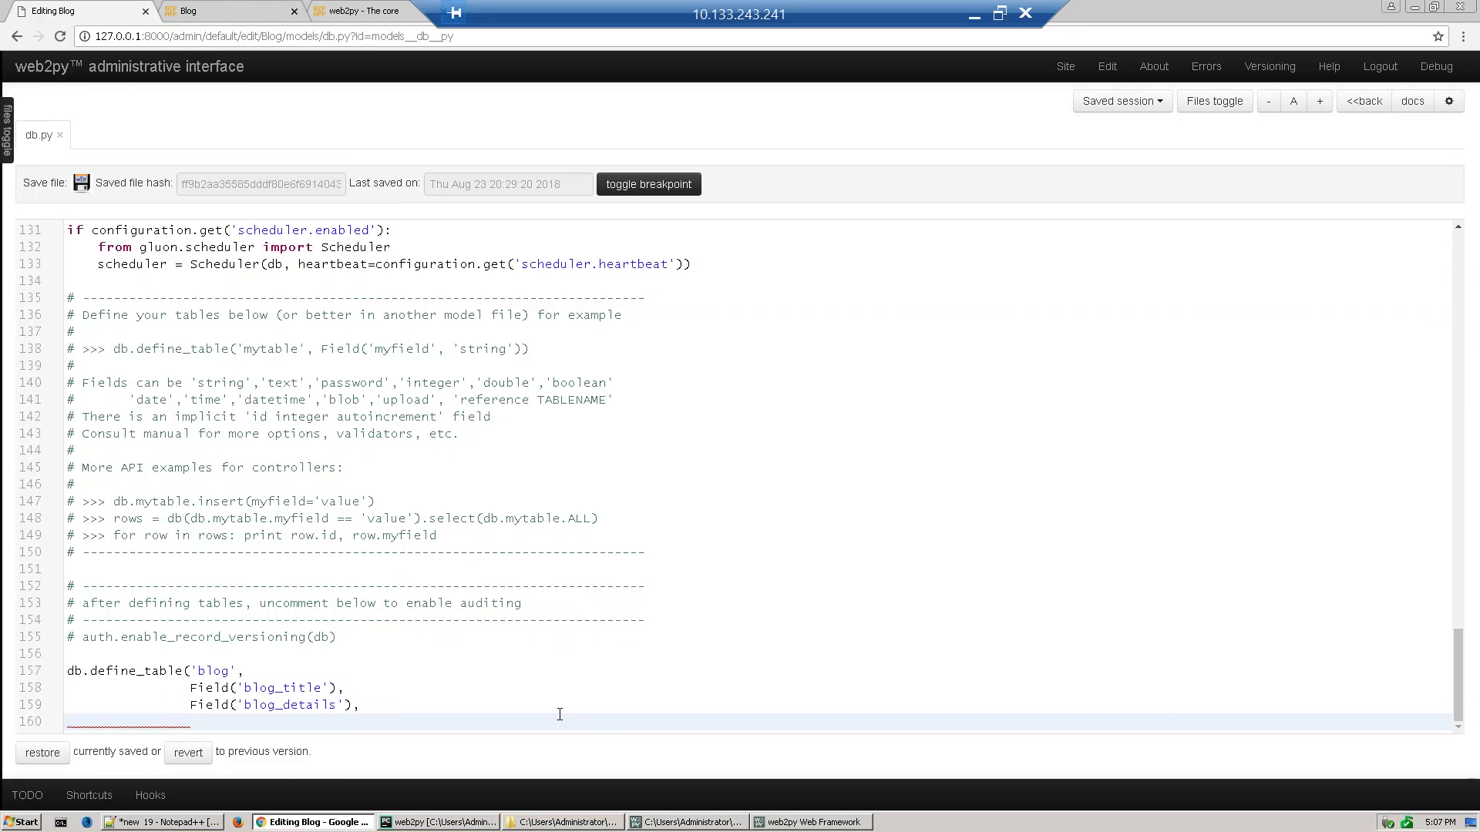
text(Field)
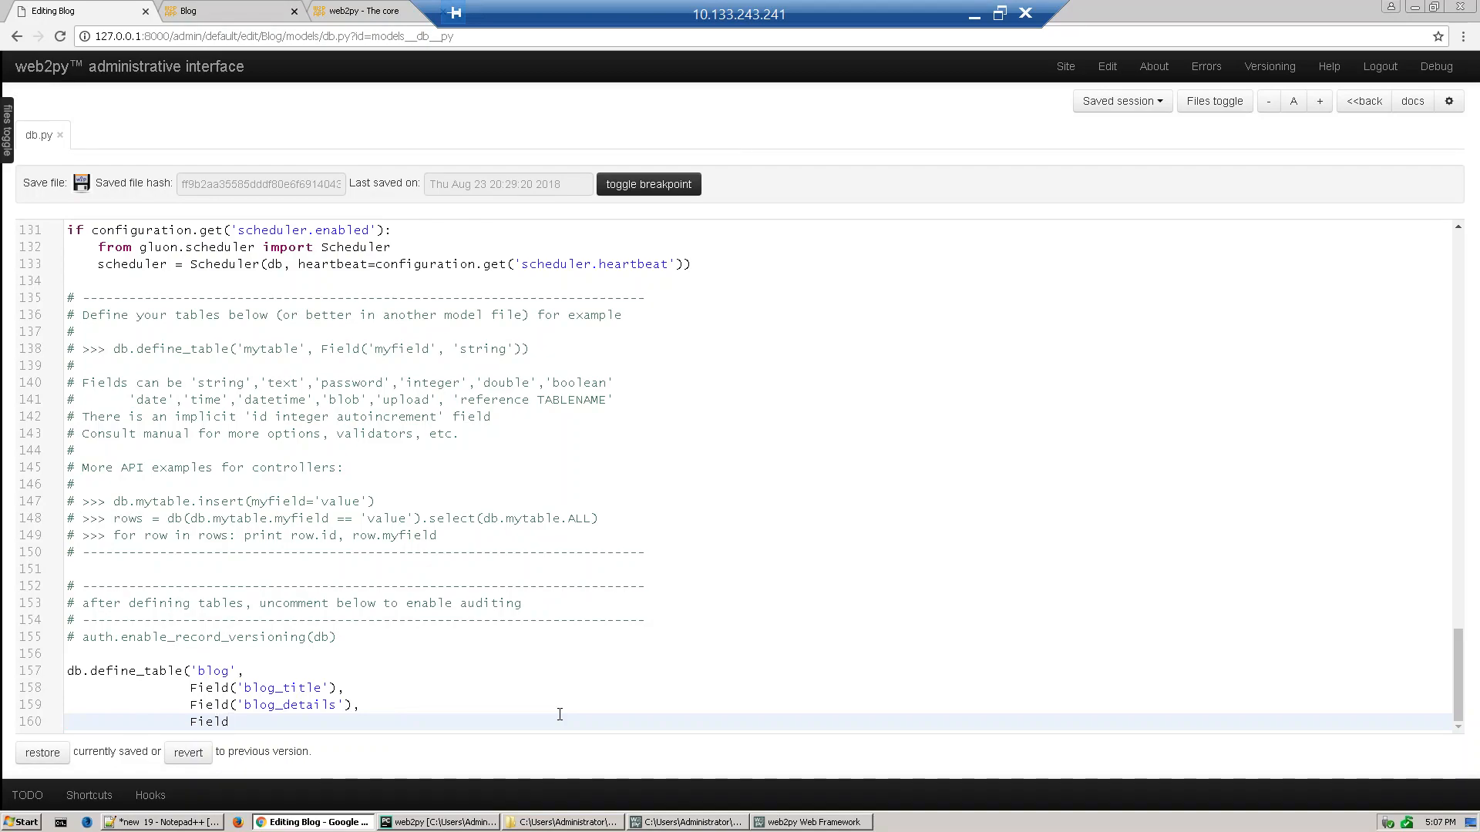
text(()
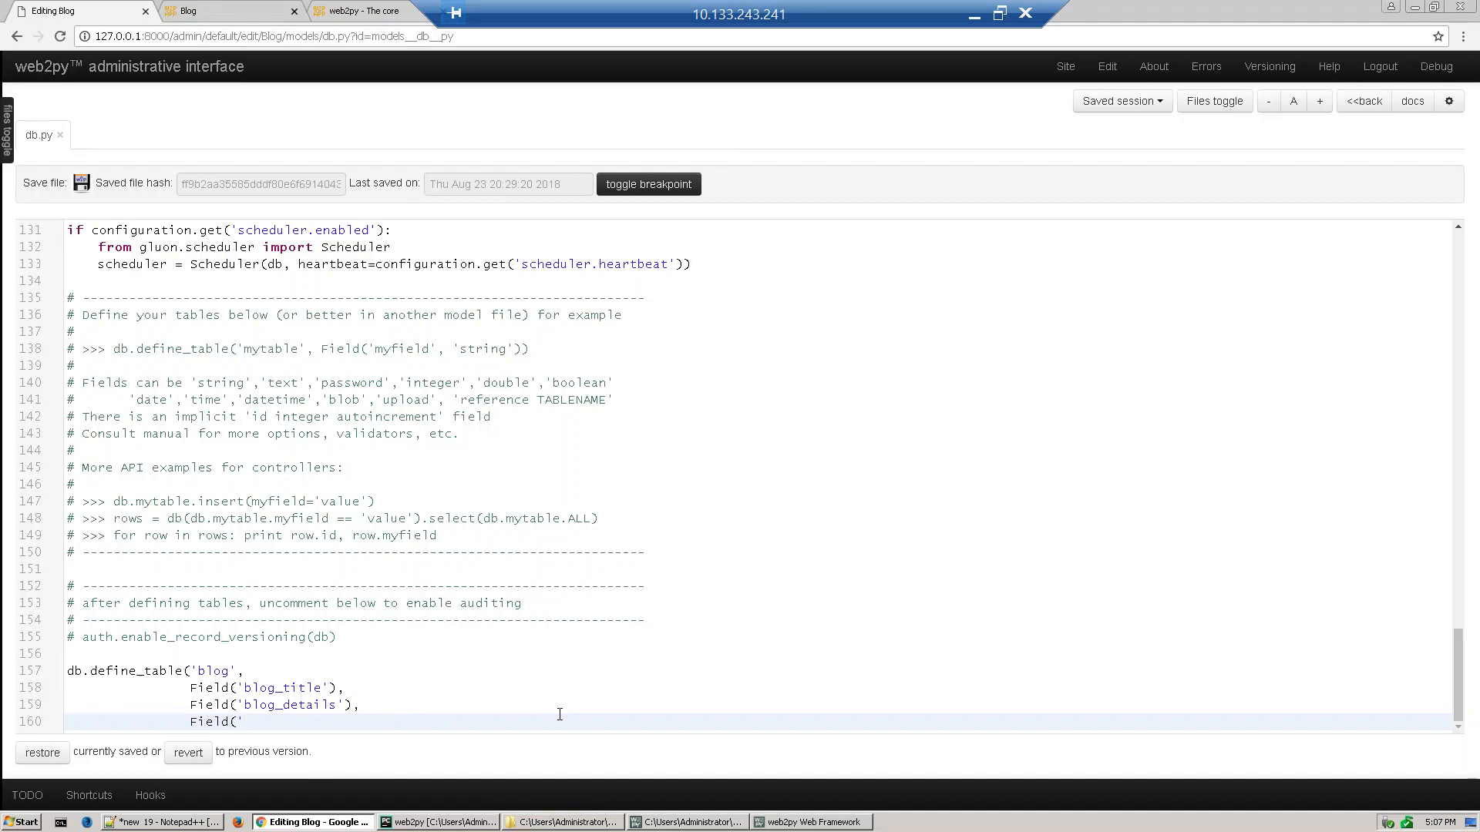
text(blog)
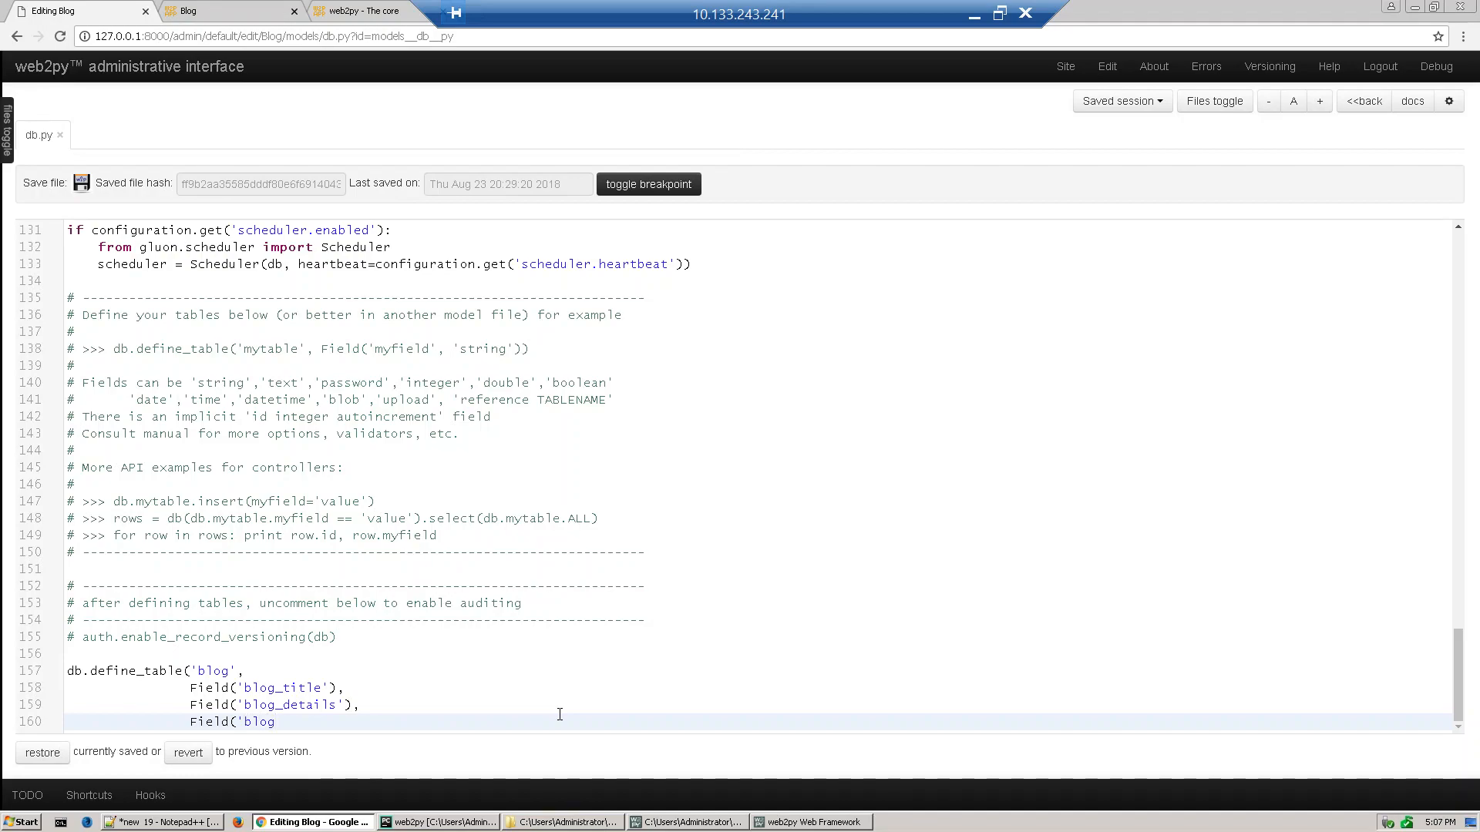
text(_)
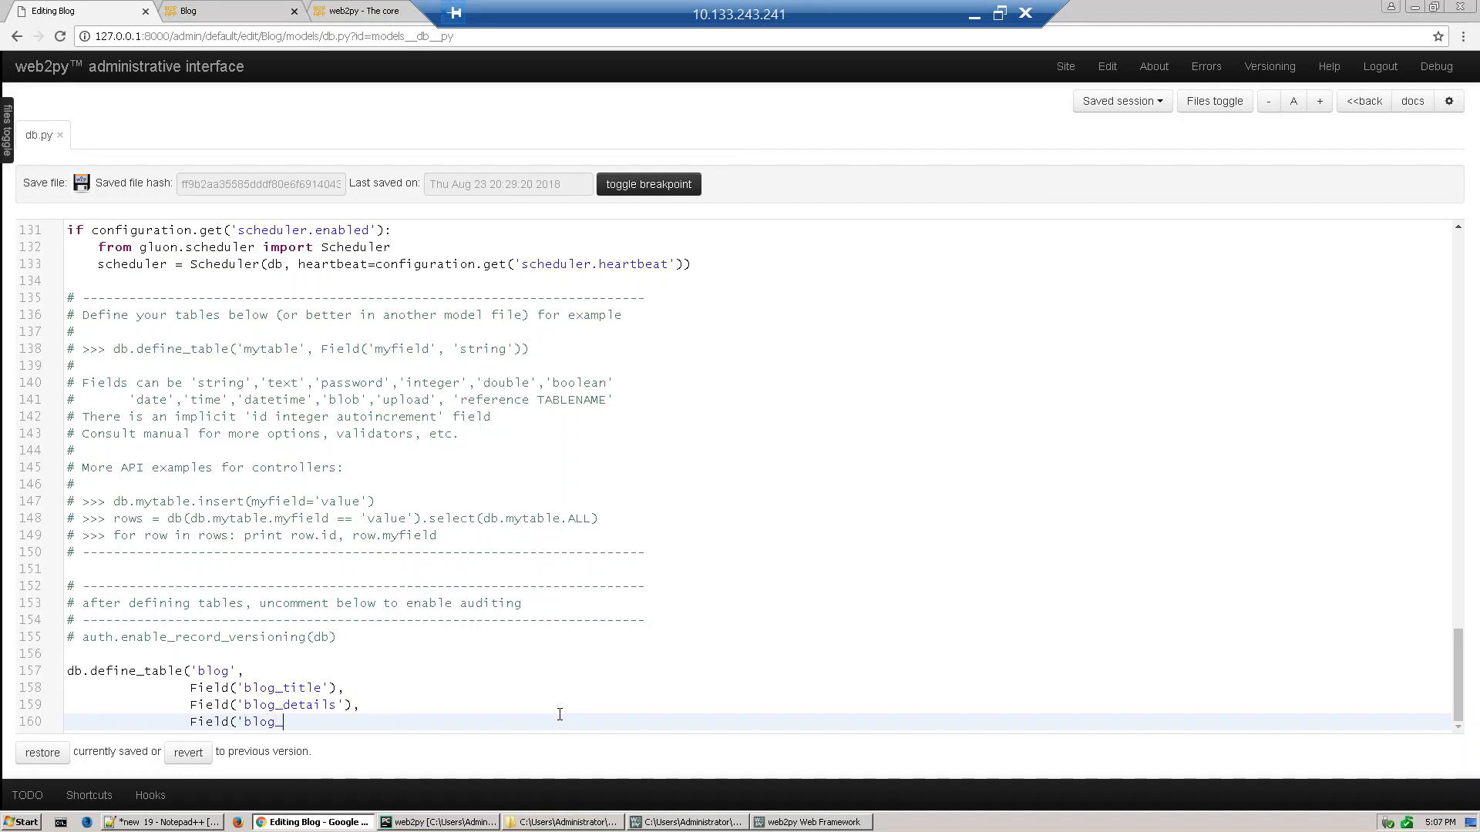
text(i)
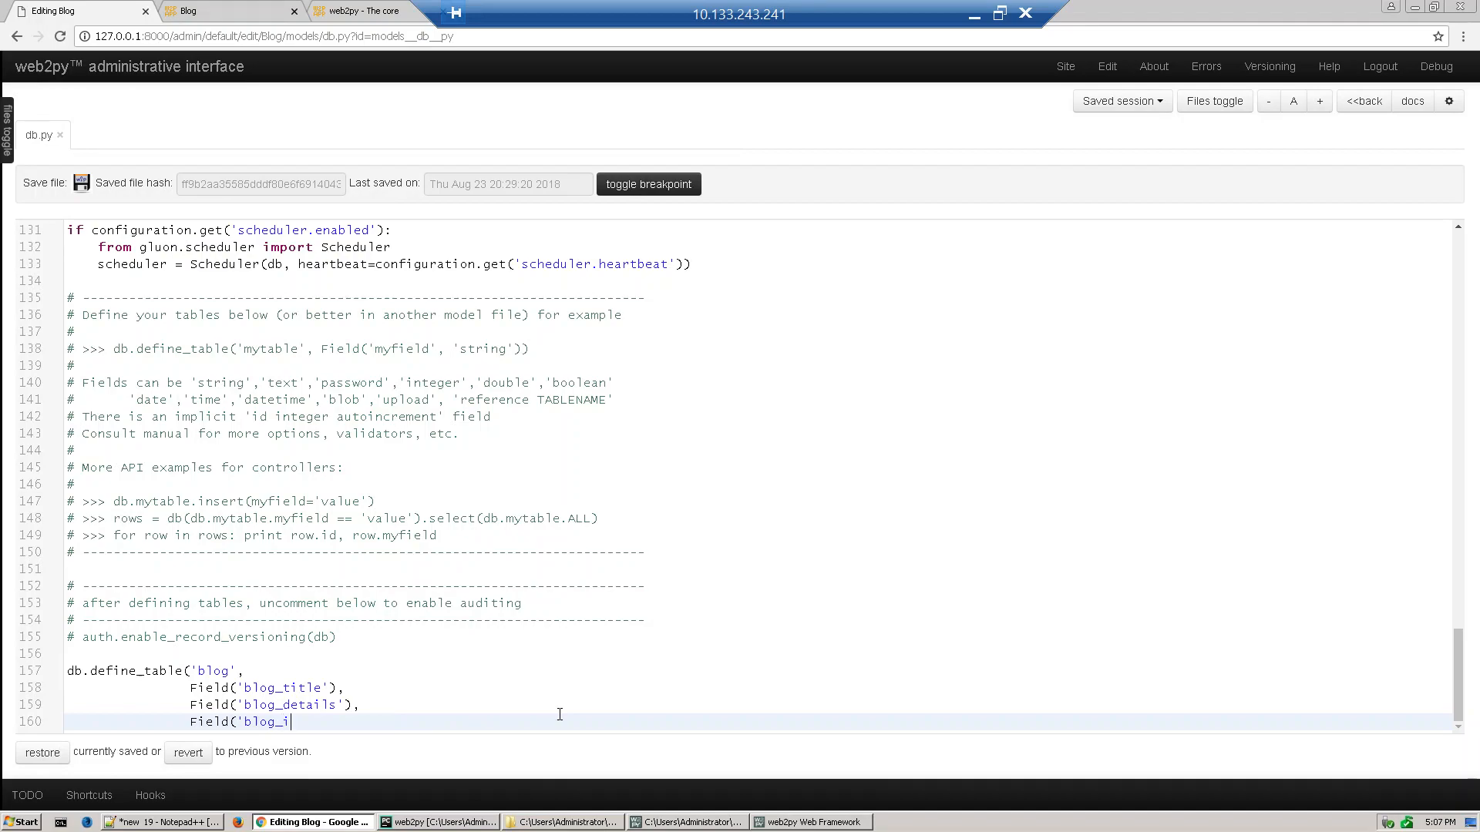
text(mage')
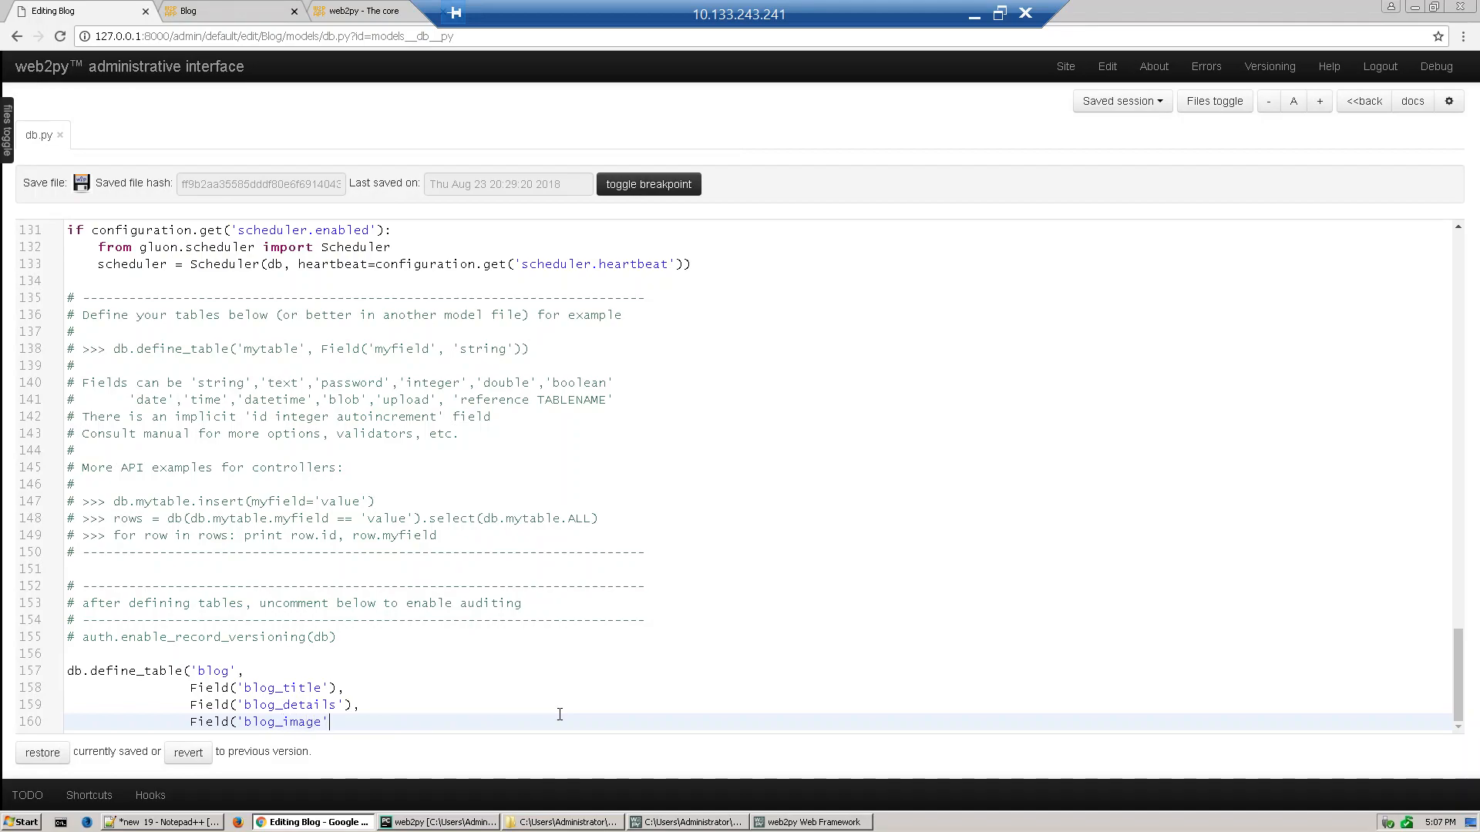
text(),)
text(F)
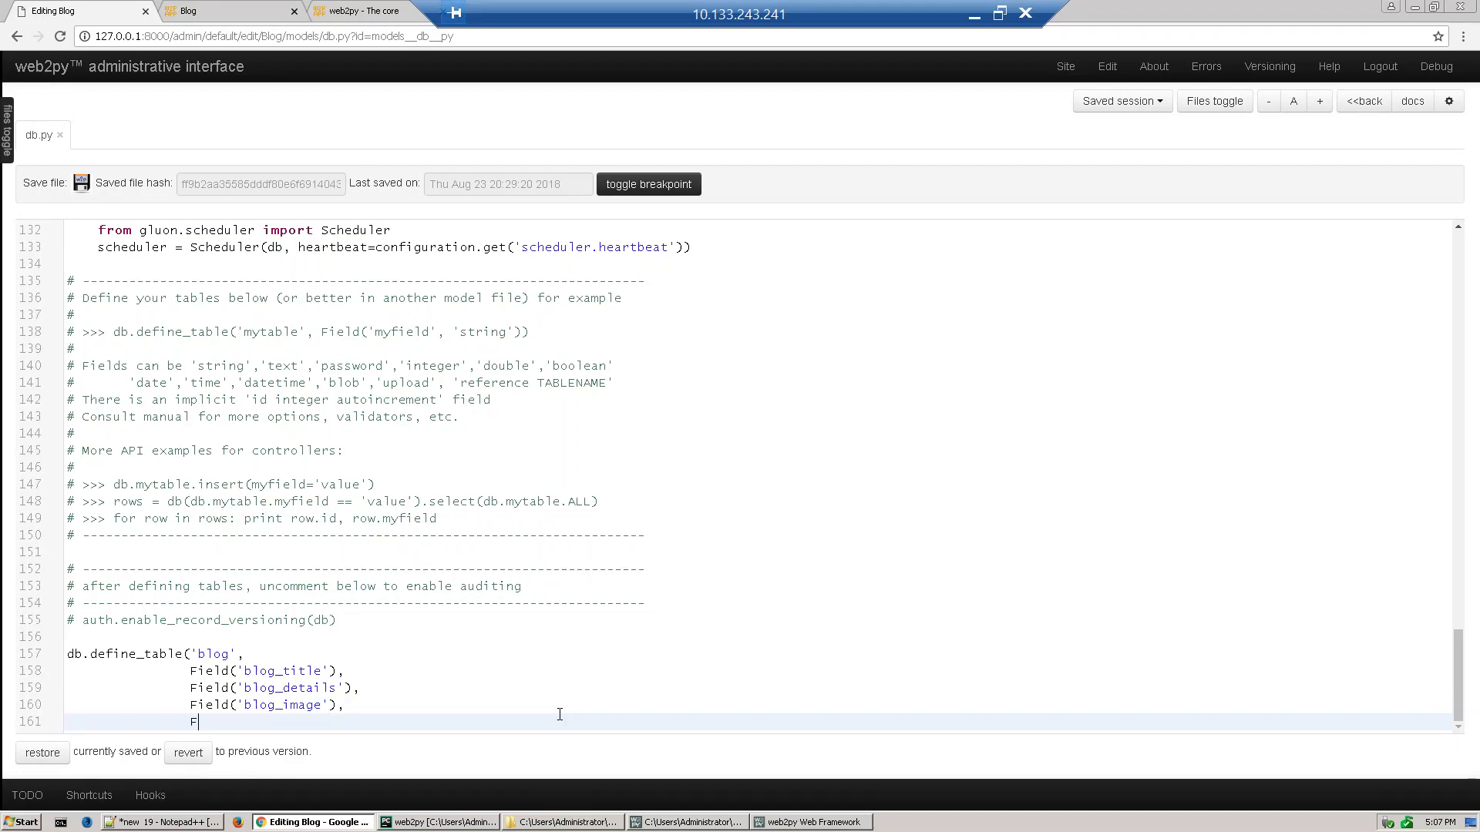
- Add the blog_url and blog_category fields to the blog table
text(iel)
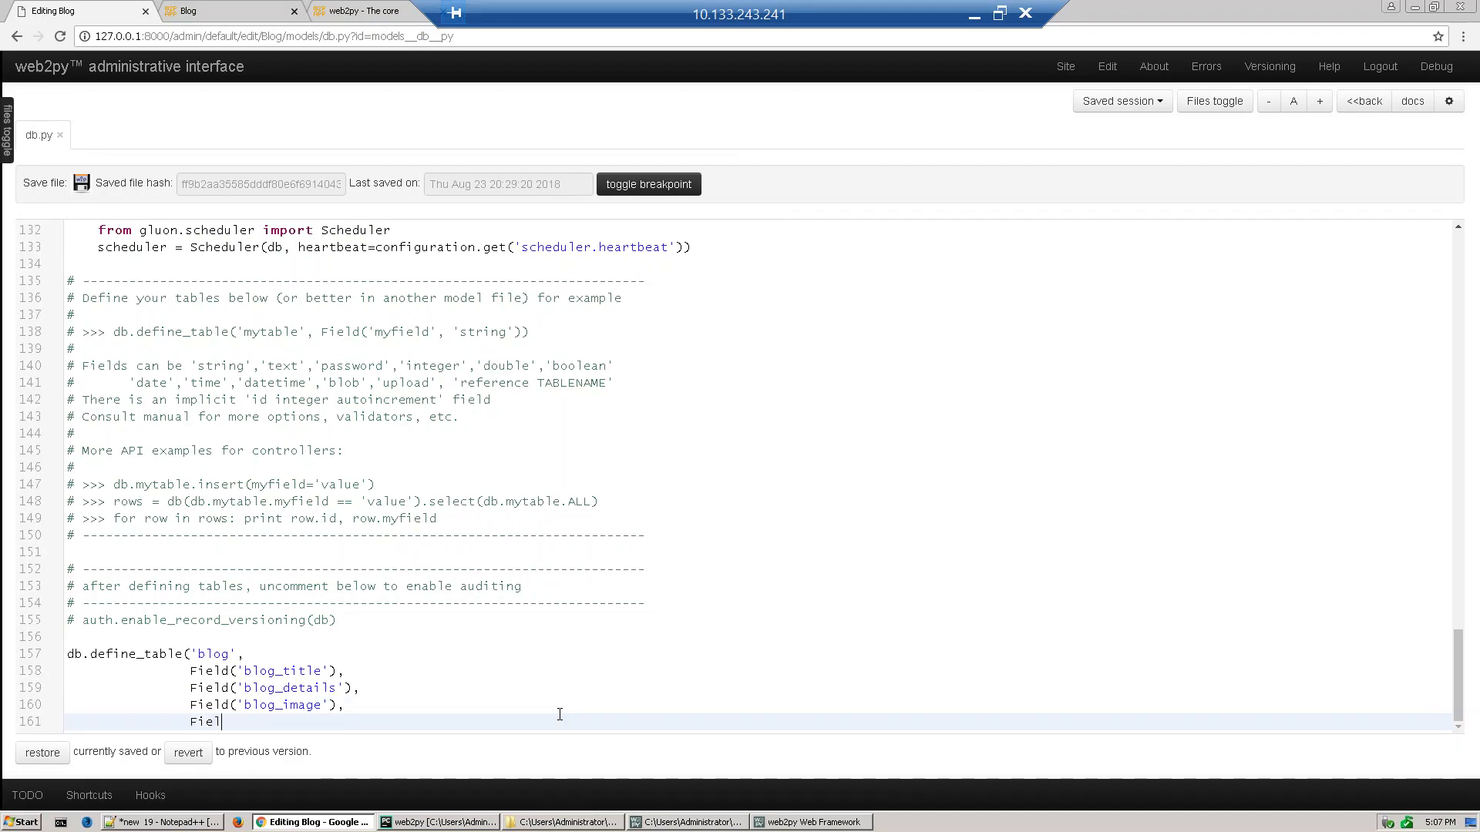
text(()
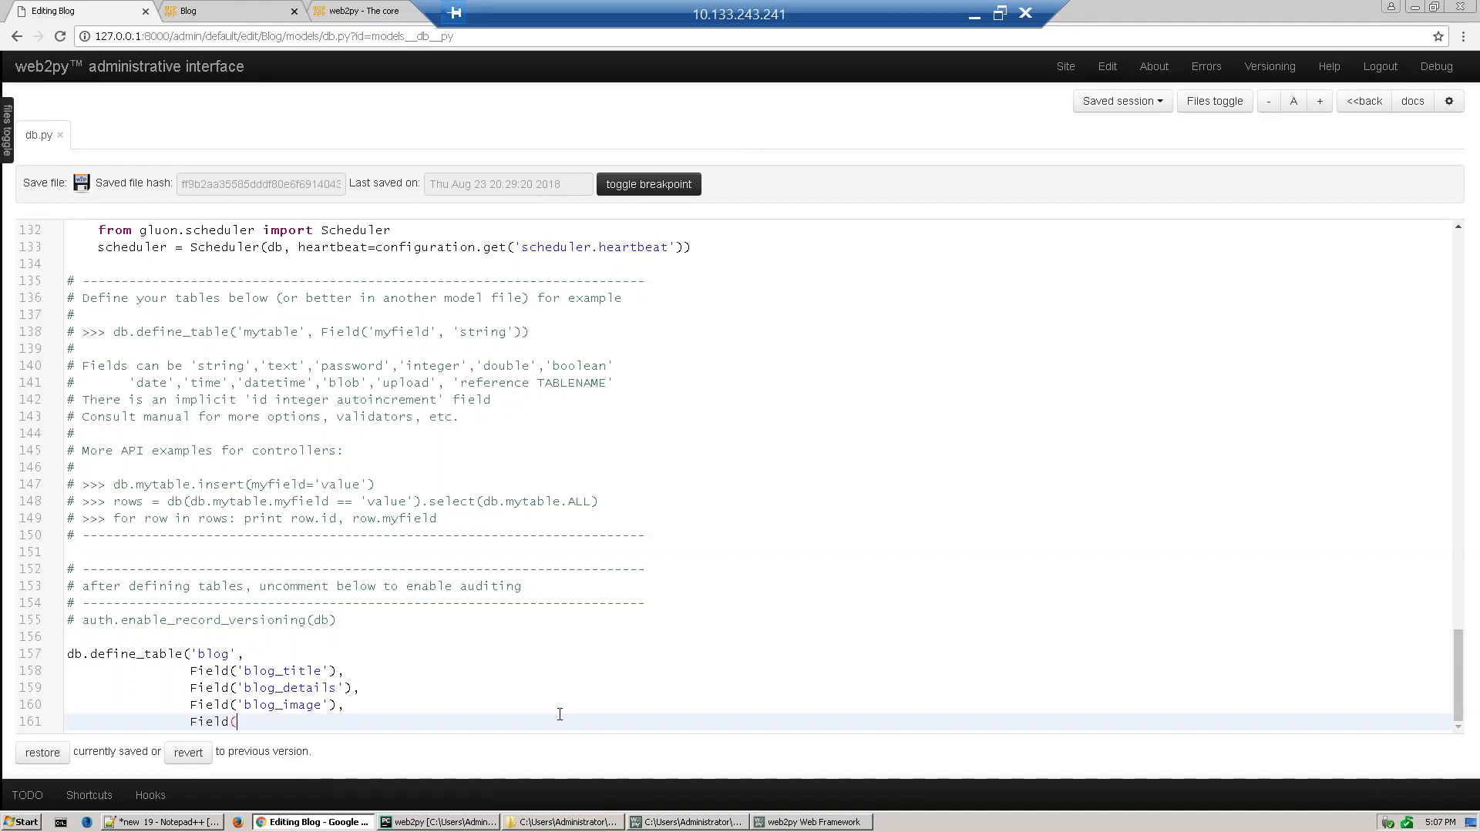
text('blo)
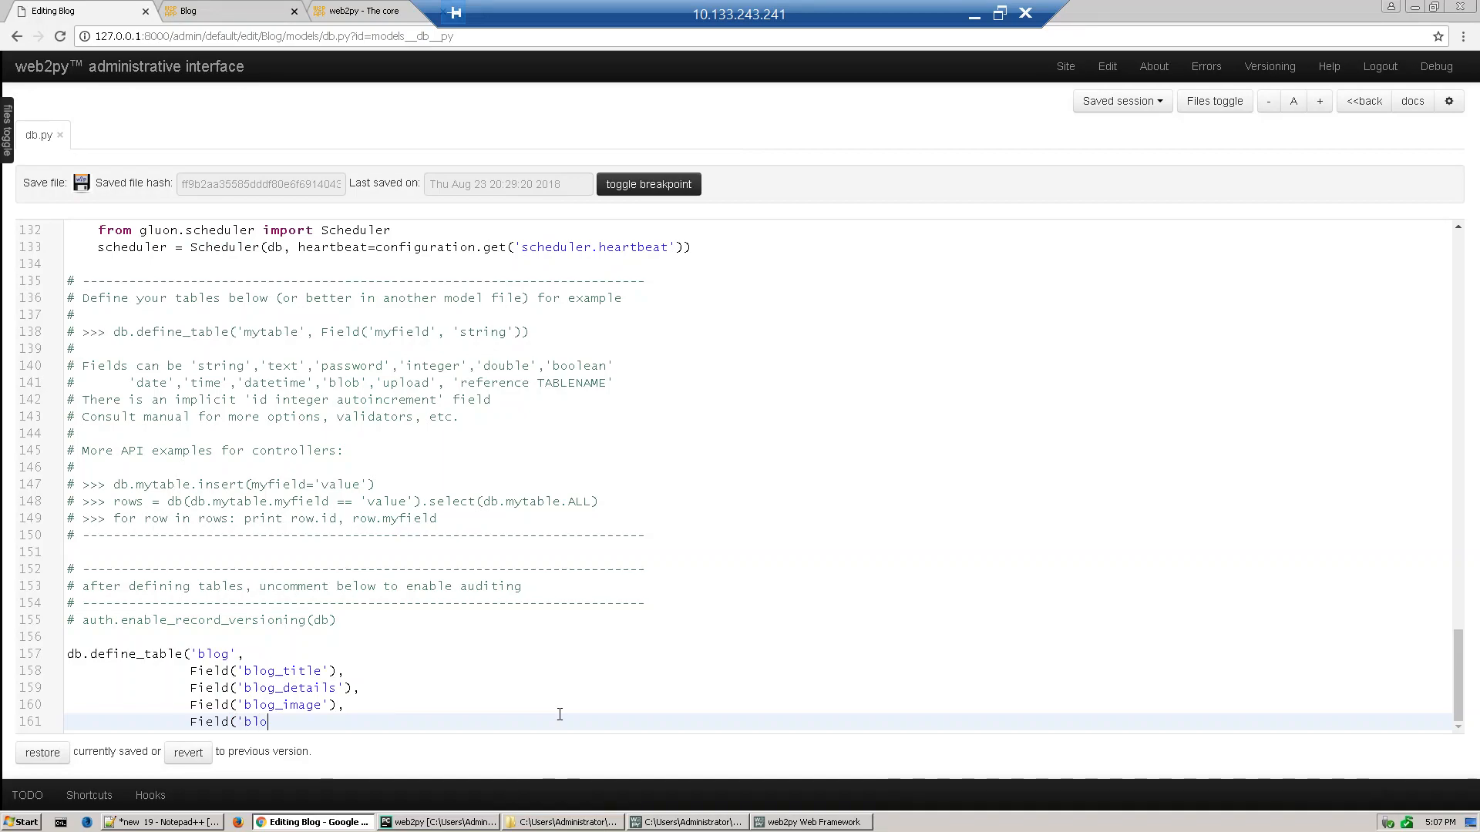
text(g_)
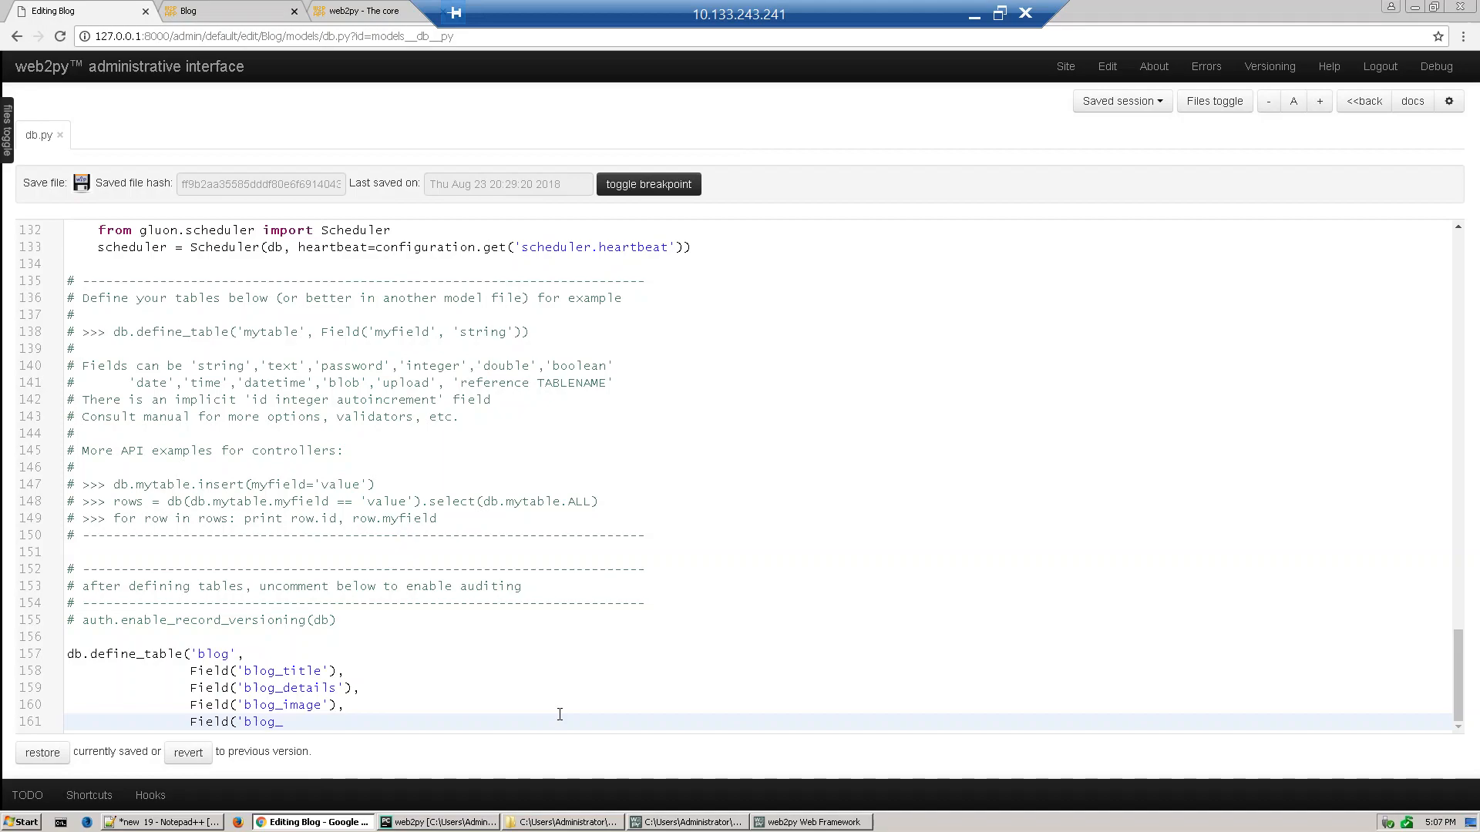
text(url'),)
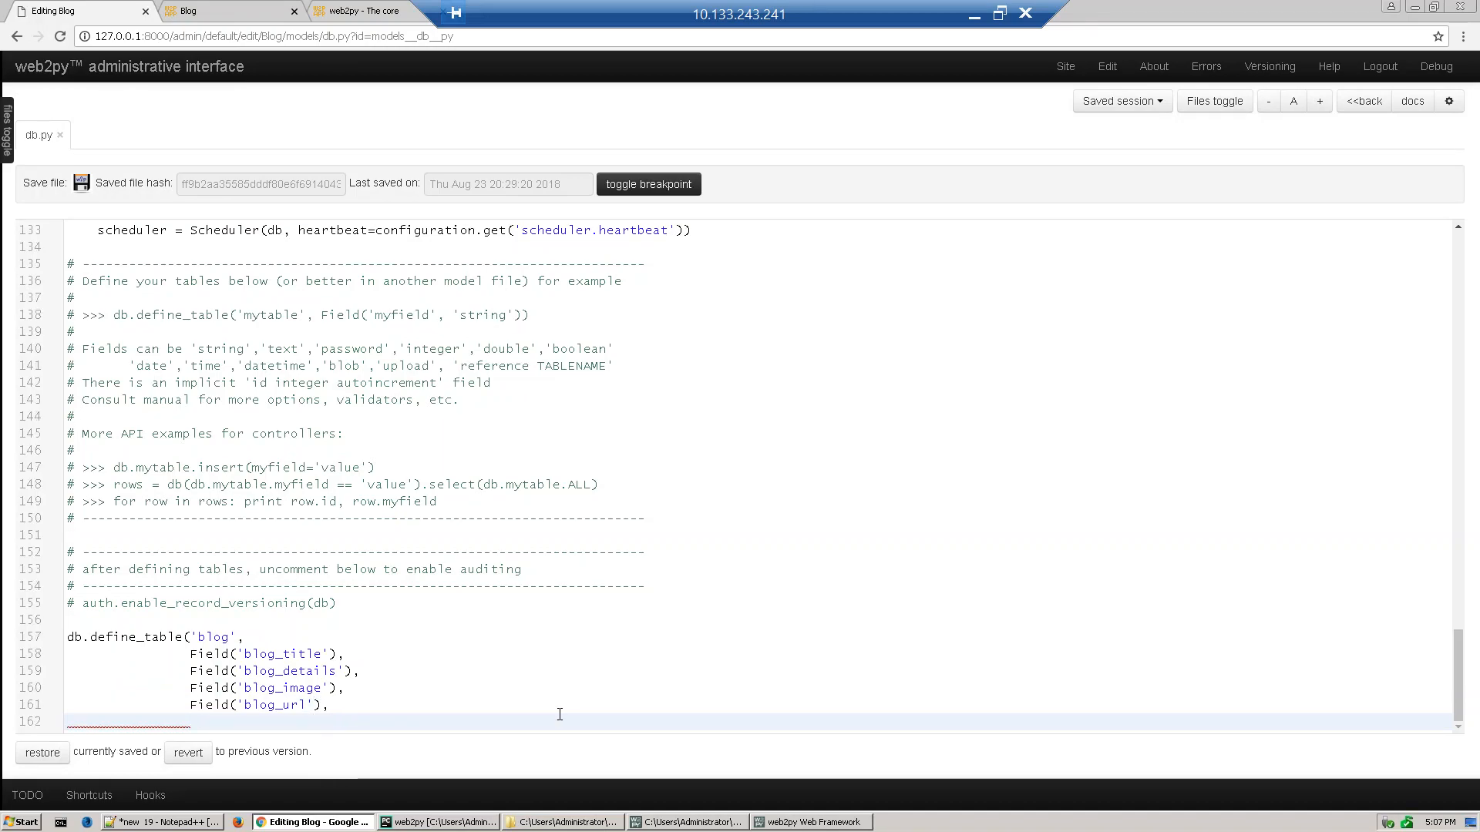
text(Fiels)
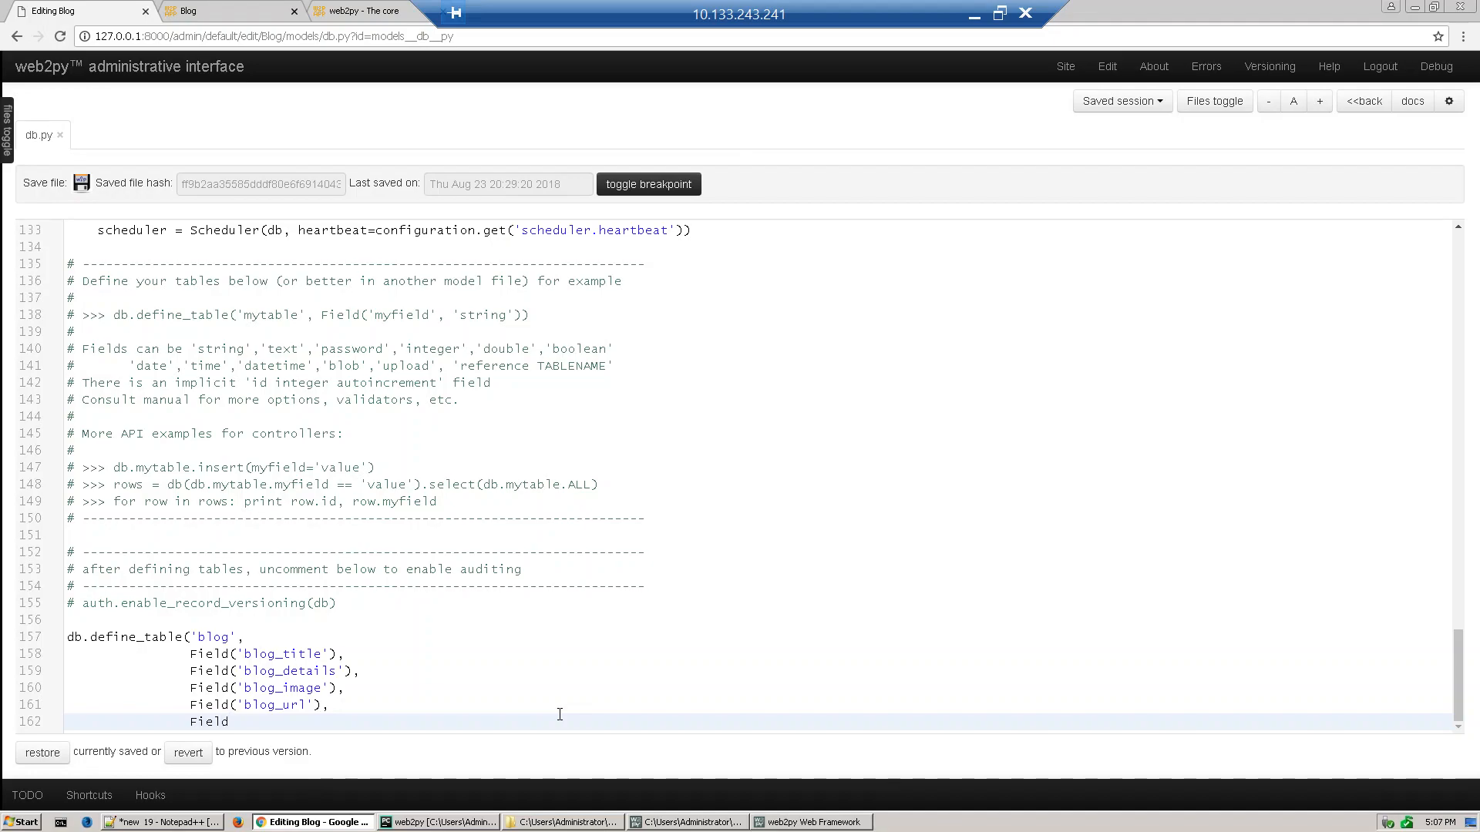
text(()
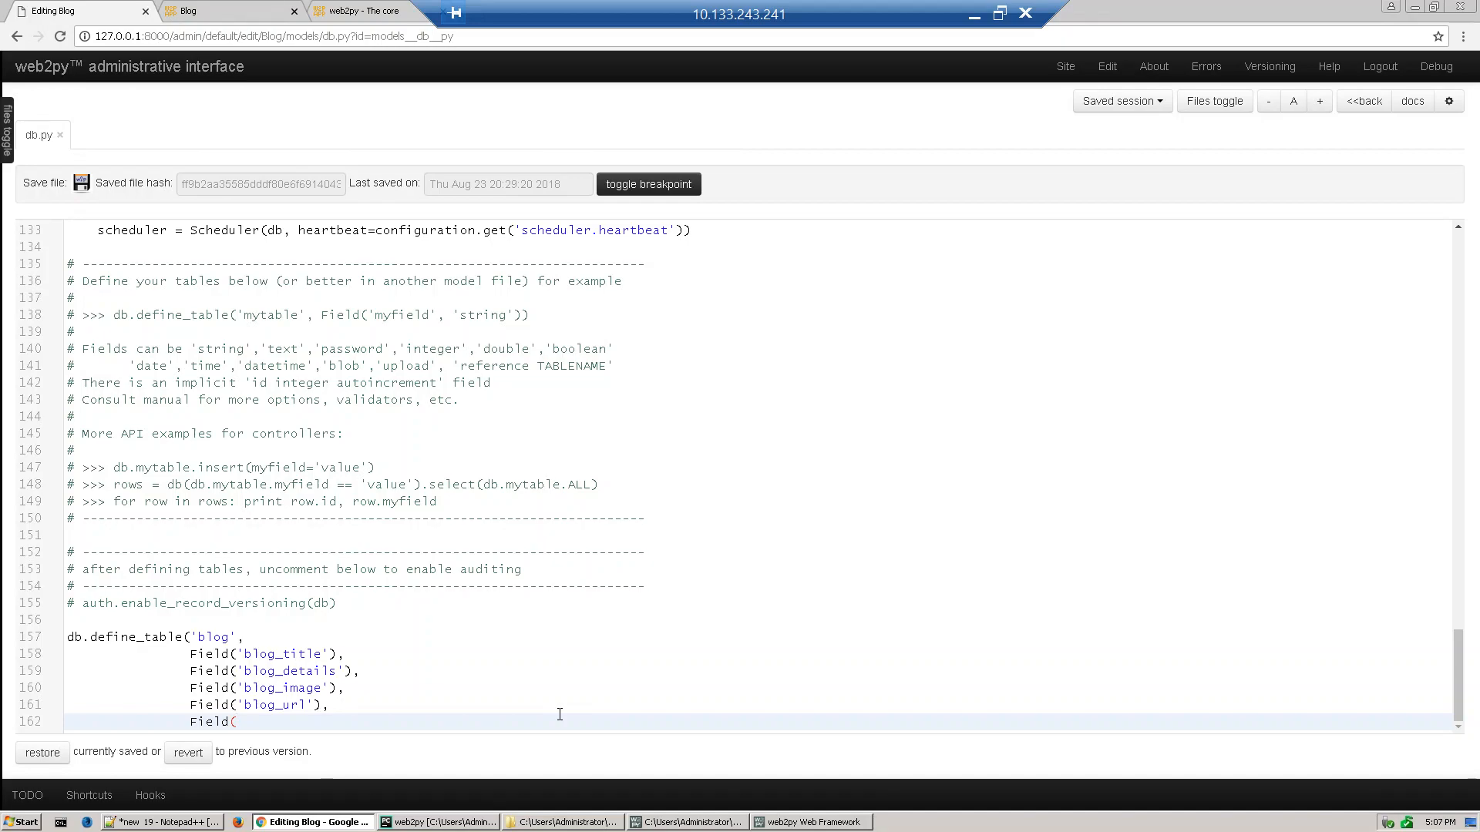
text('b)
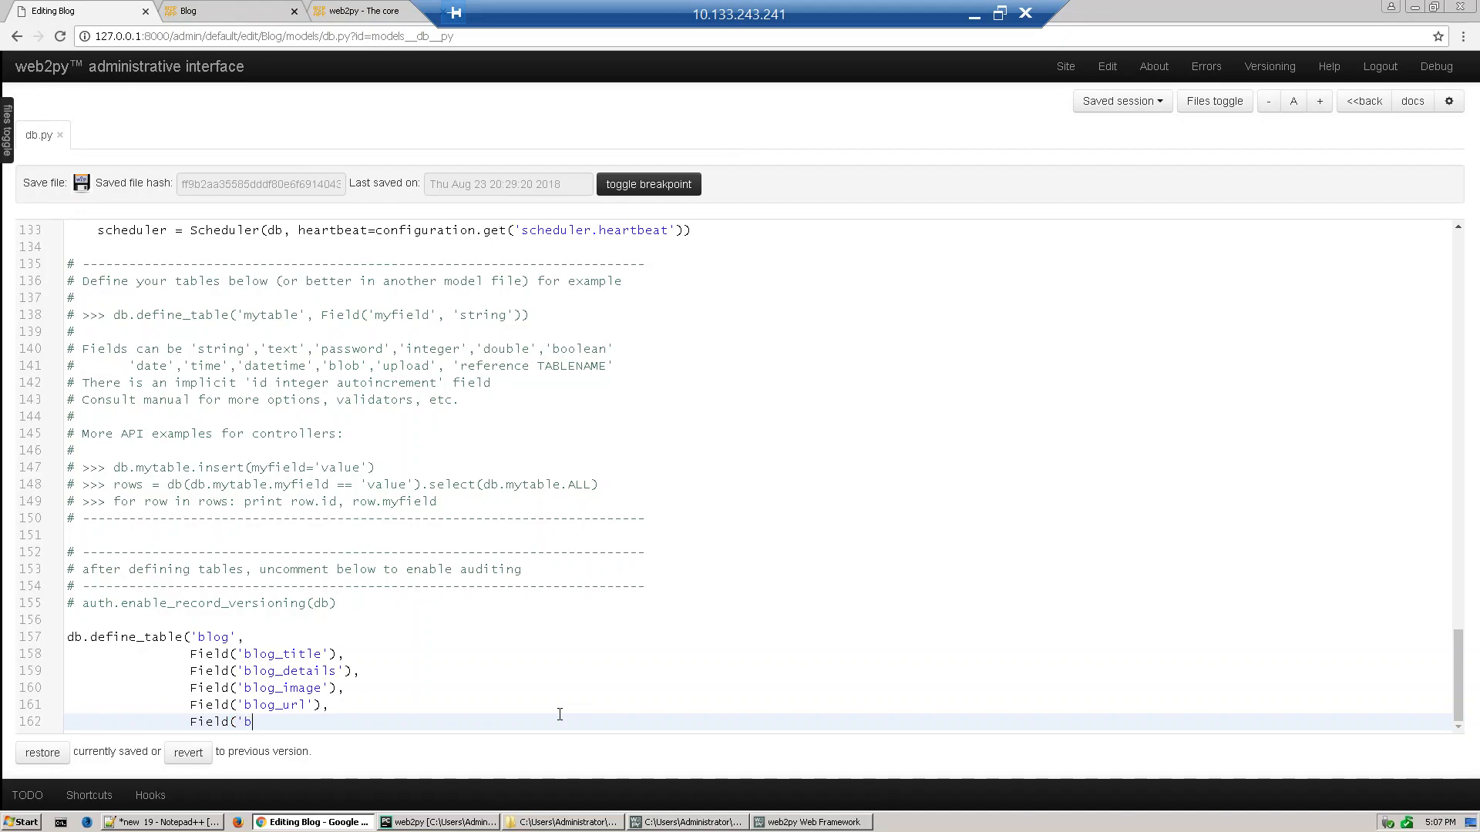
text(og)
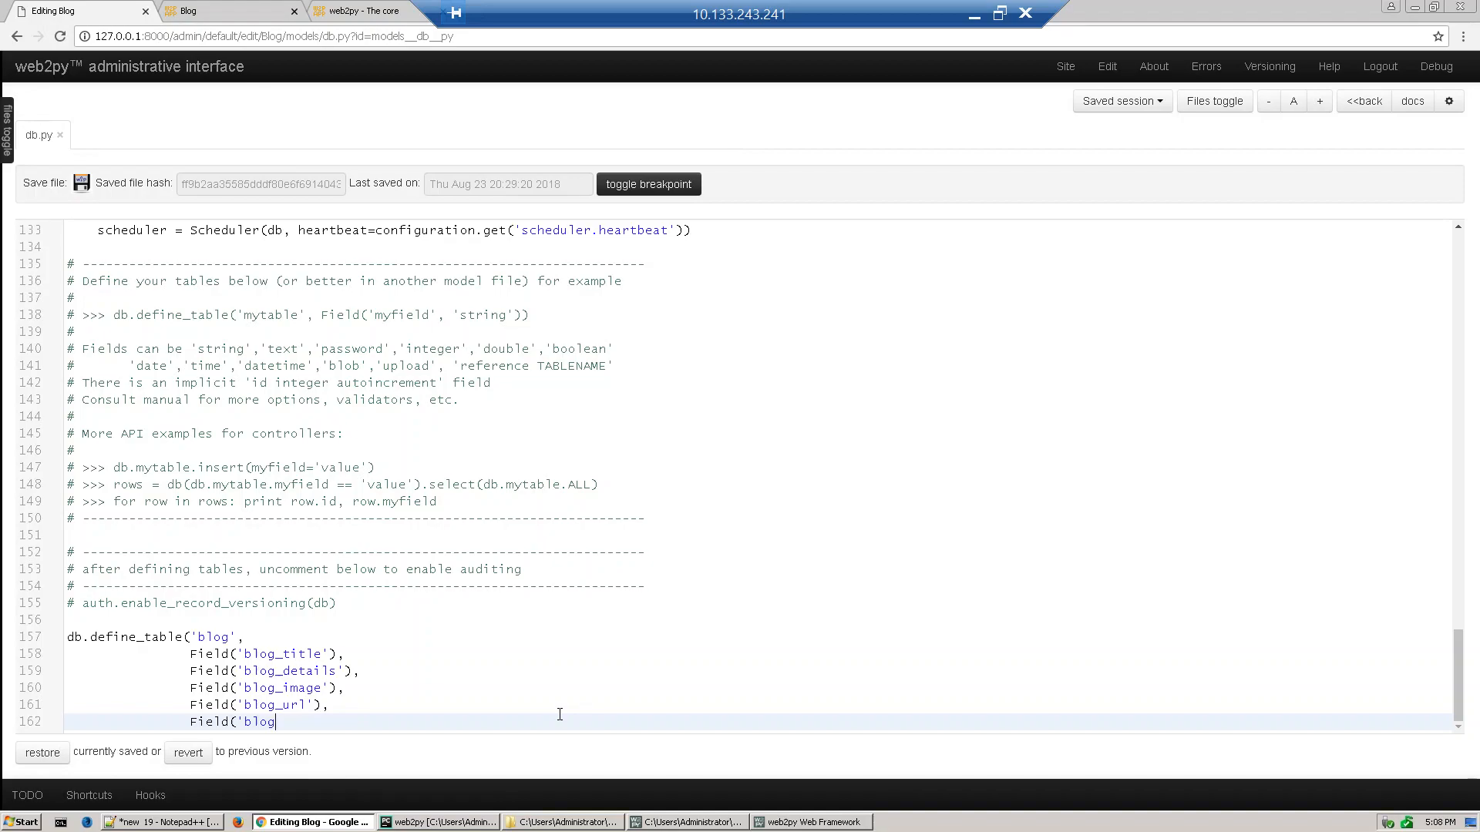
text(_categor)
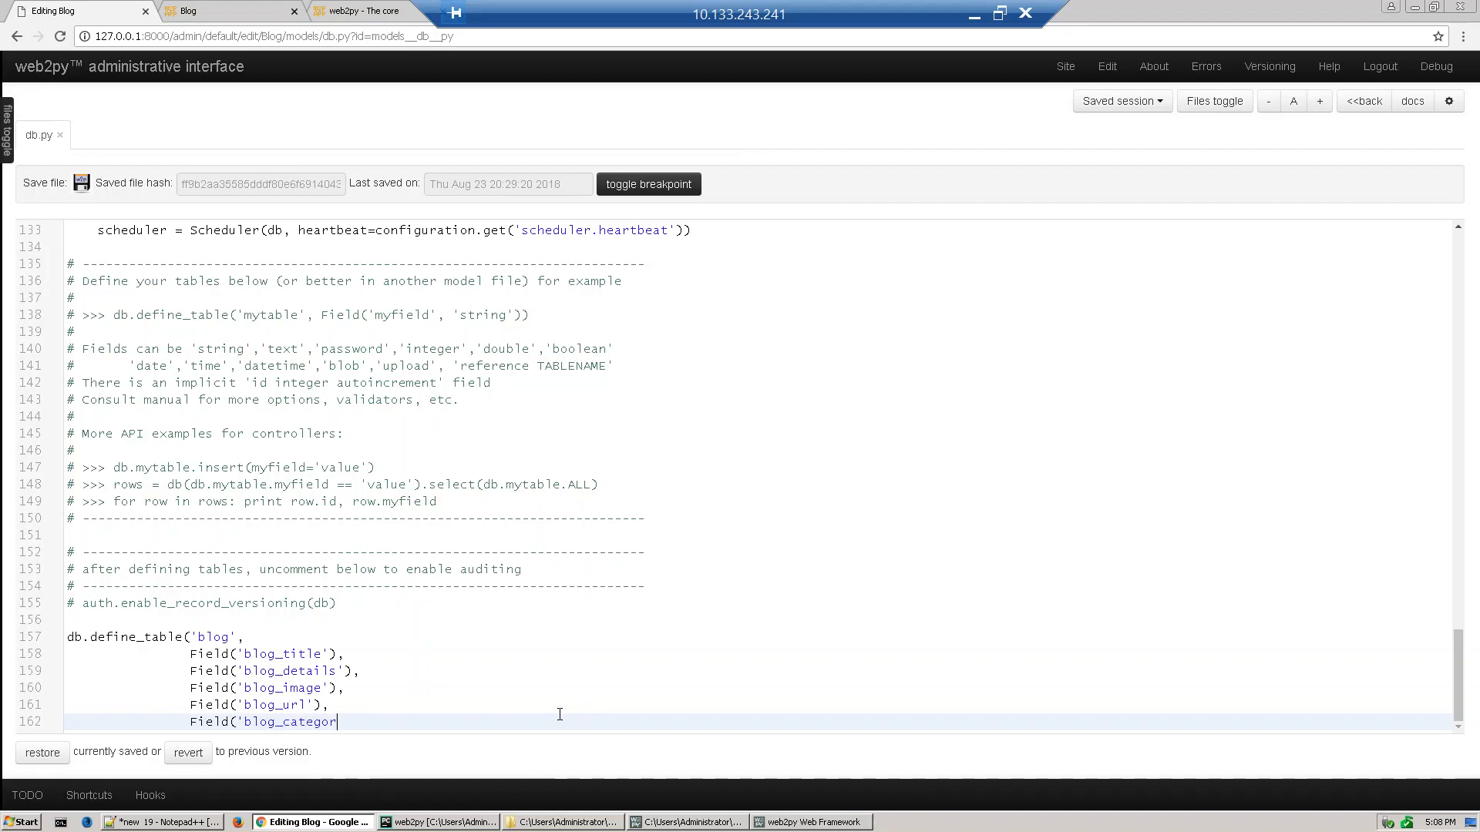
text(y'))
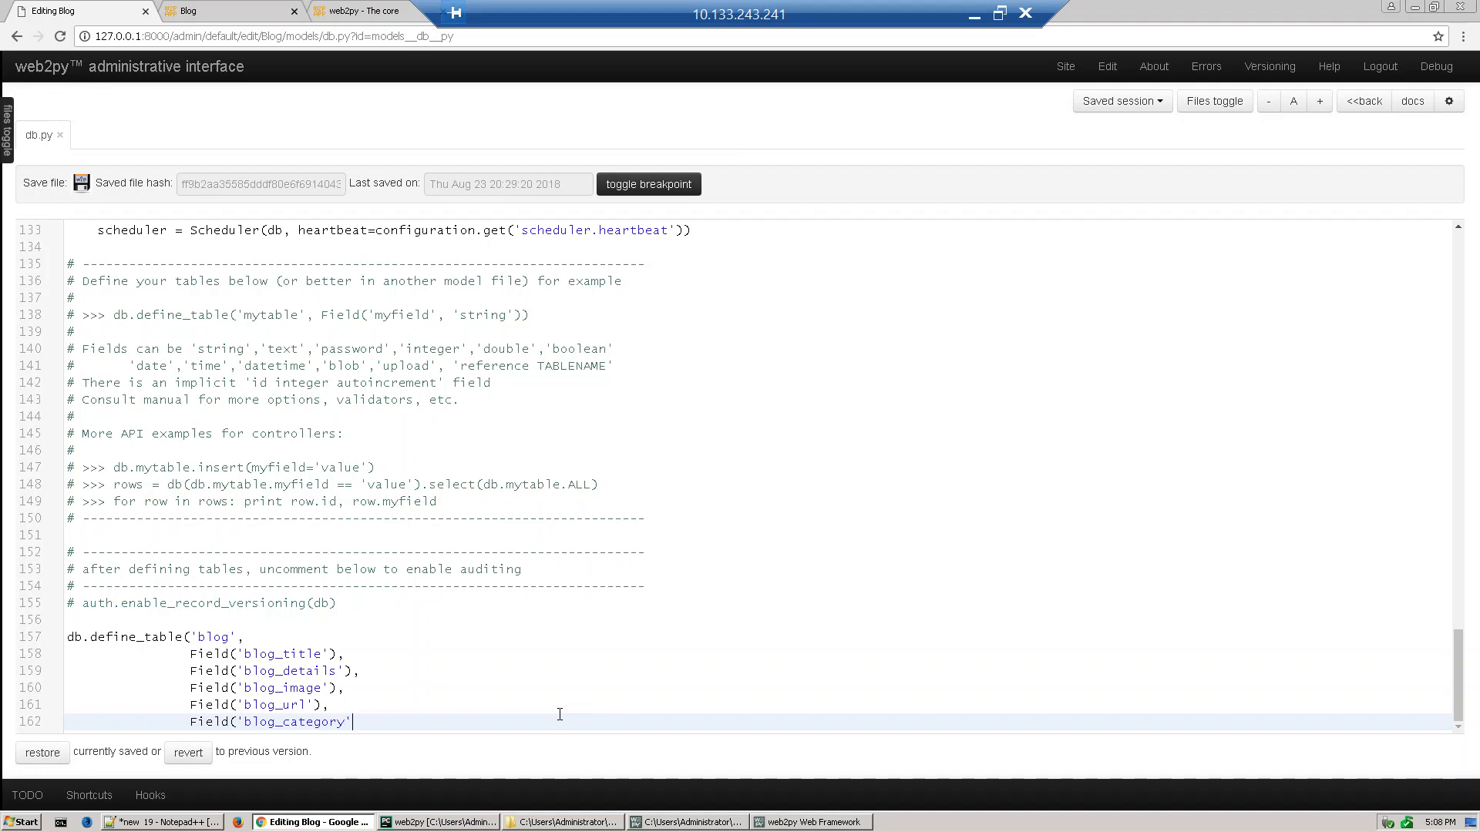
key(enter)
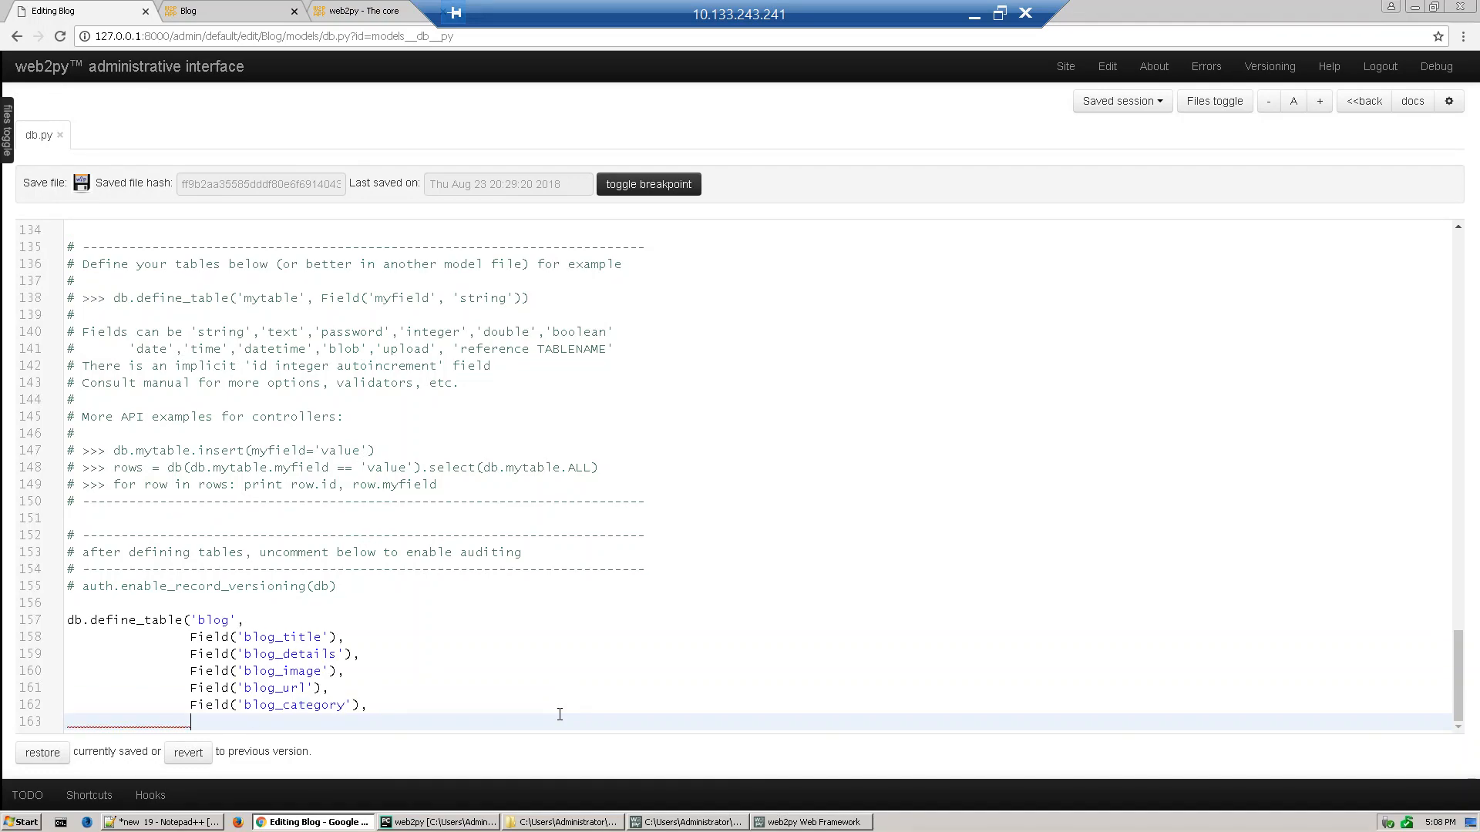
- Add the final Field('blog_date_posted') to the blog table
text(Fie)
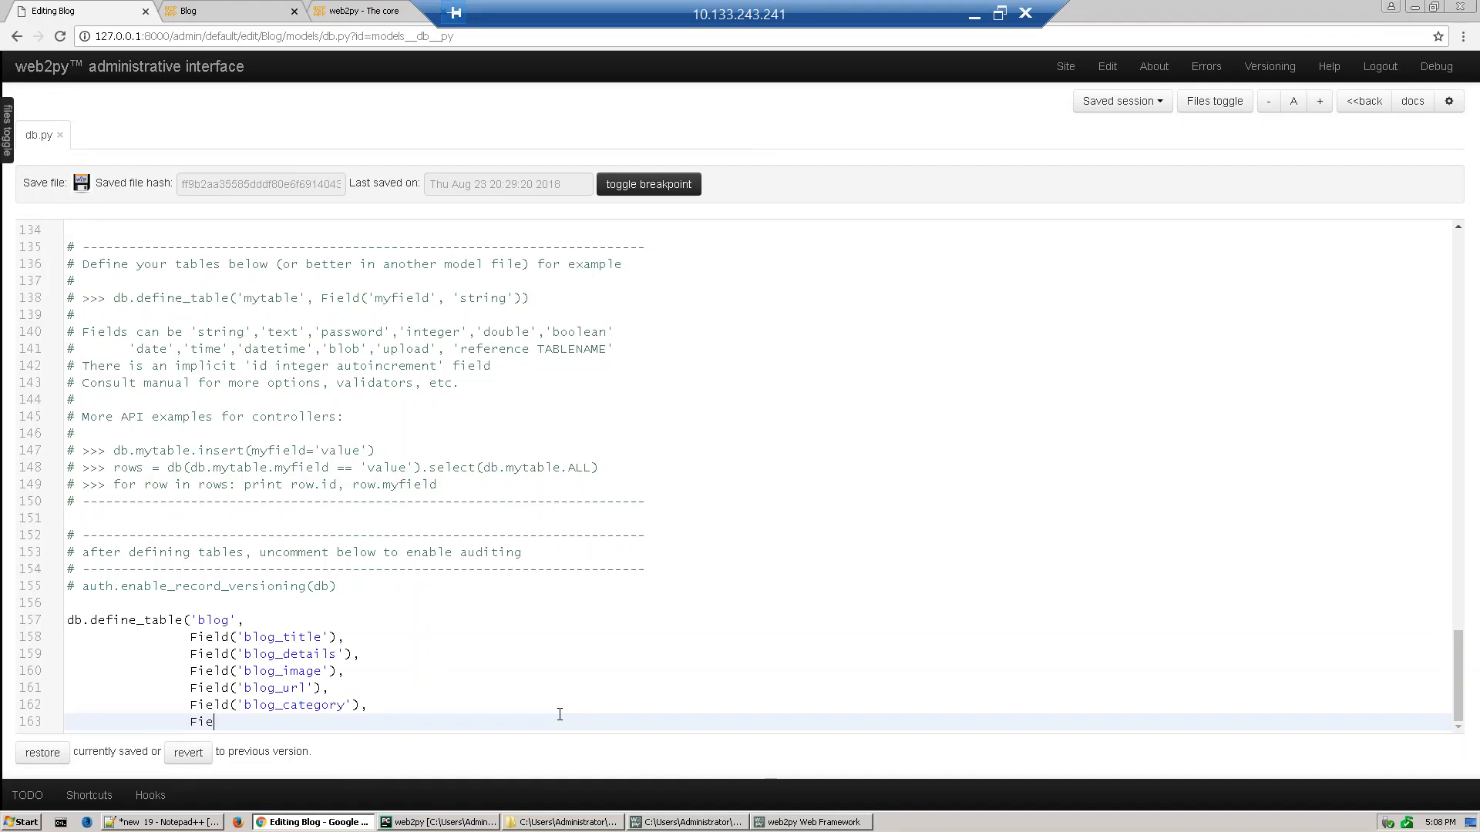
text(ld)
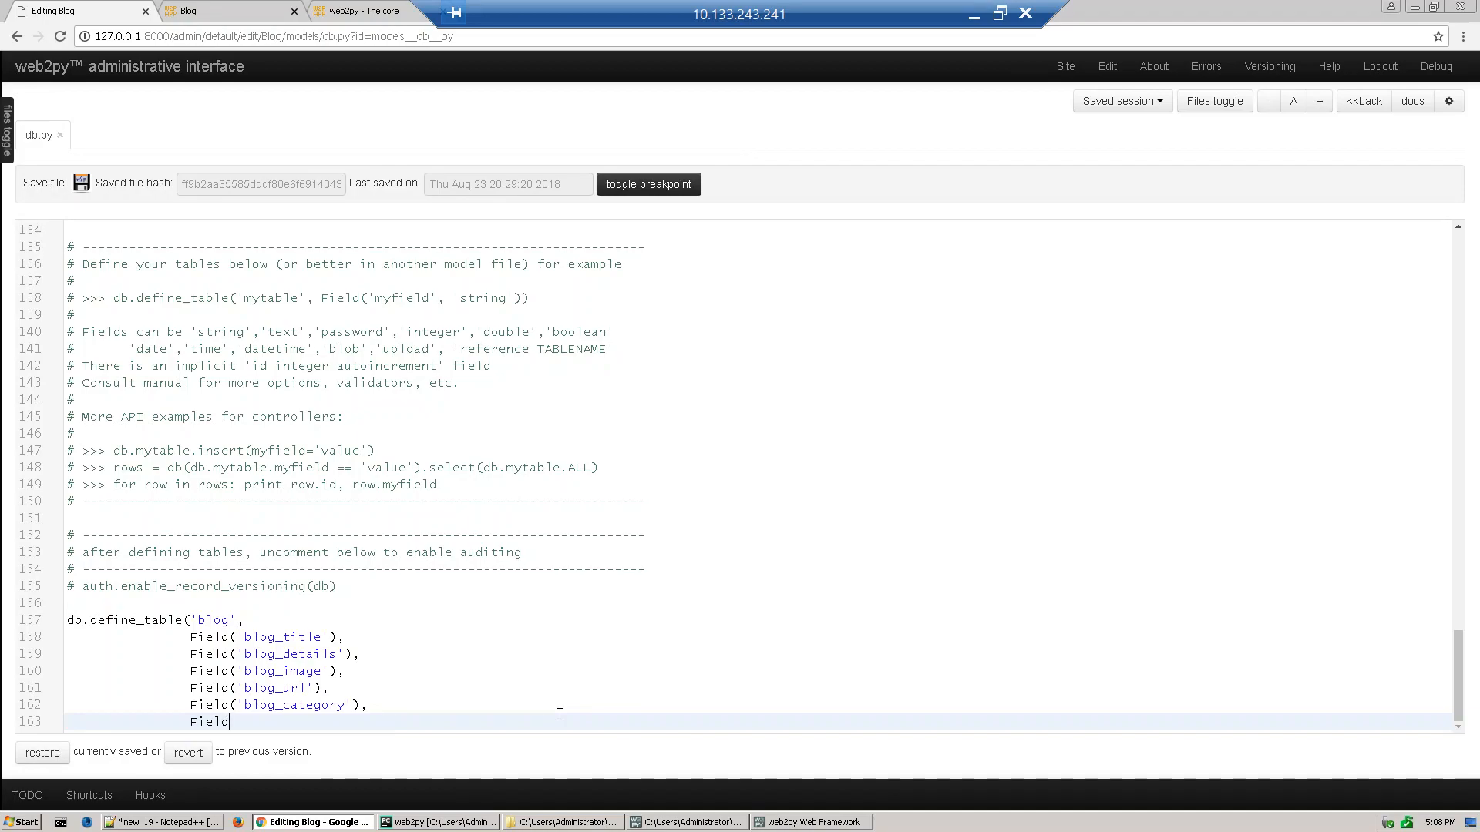
text((')
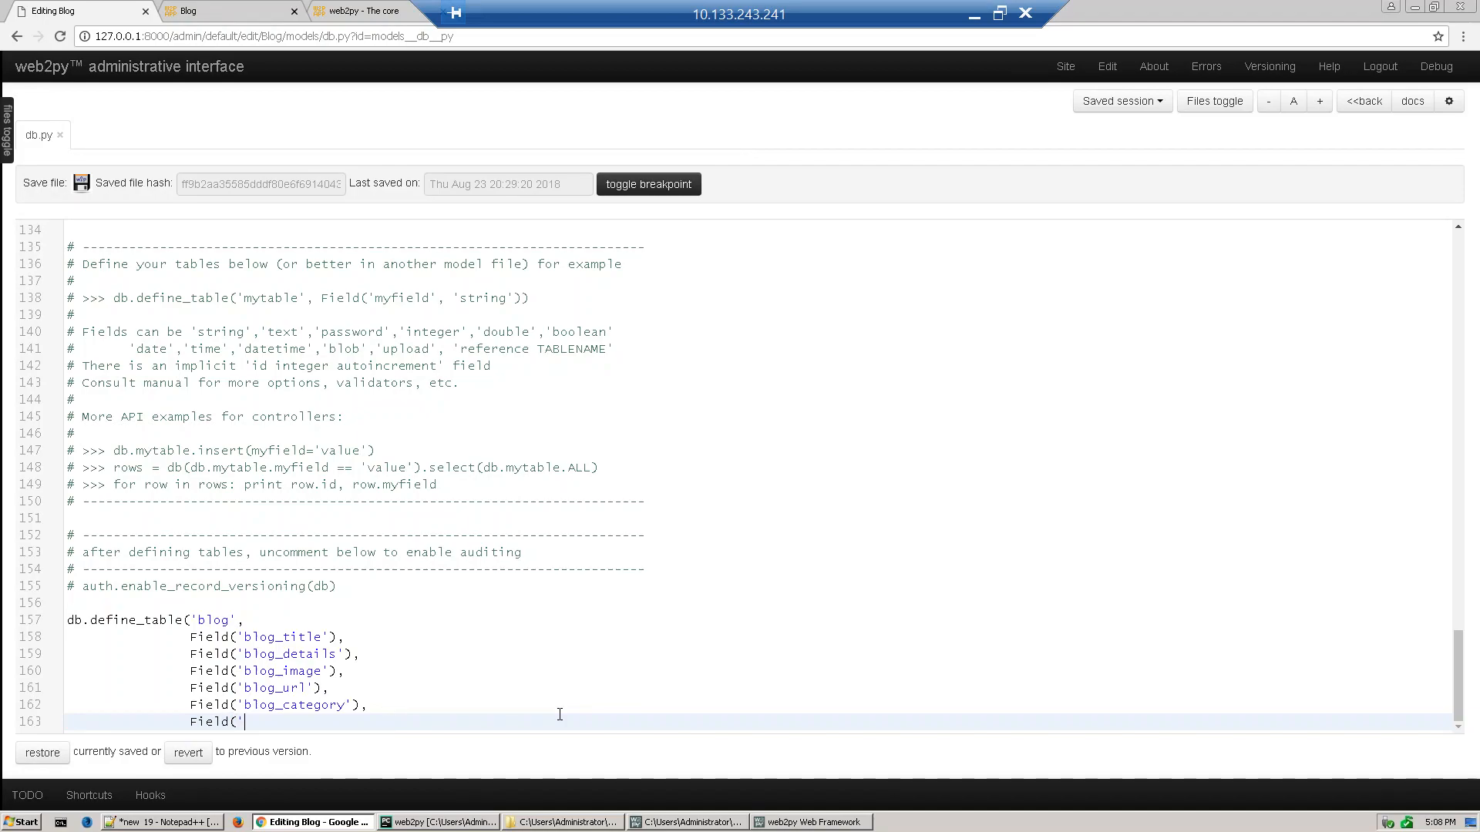
text(blog)
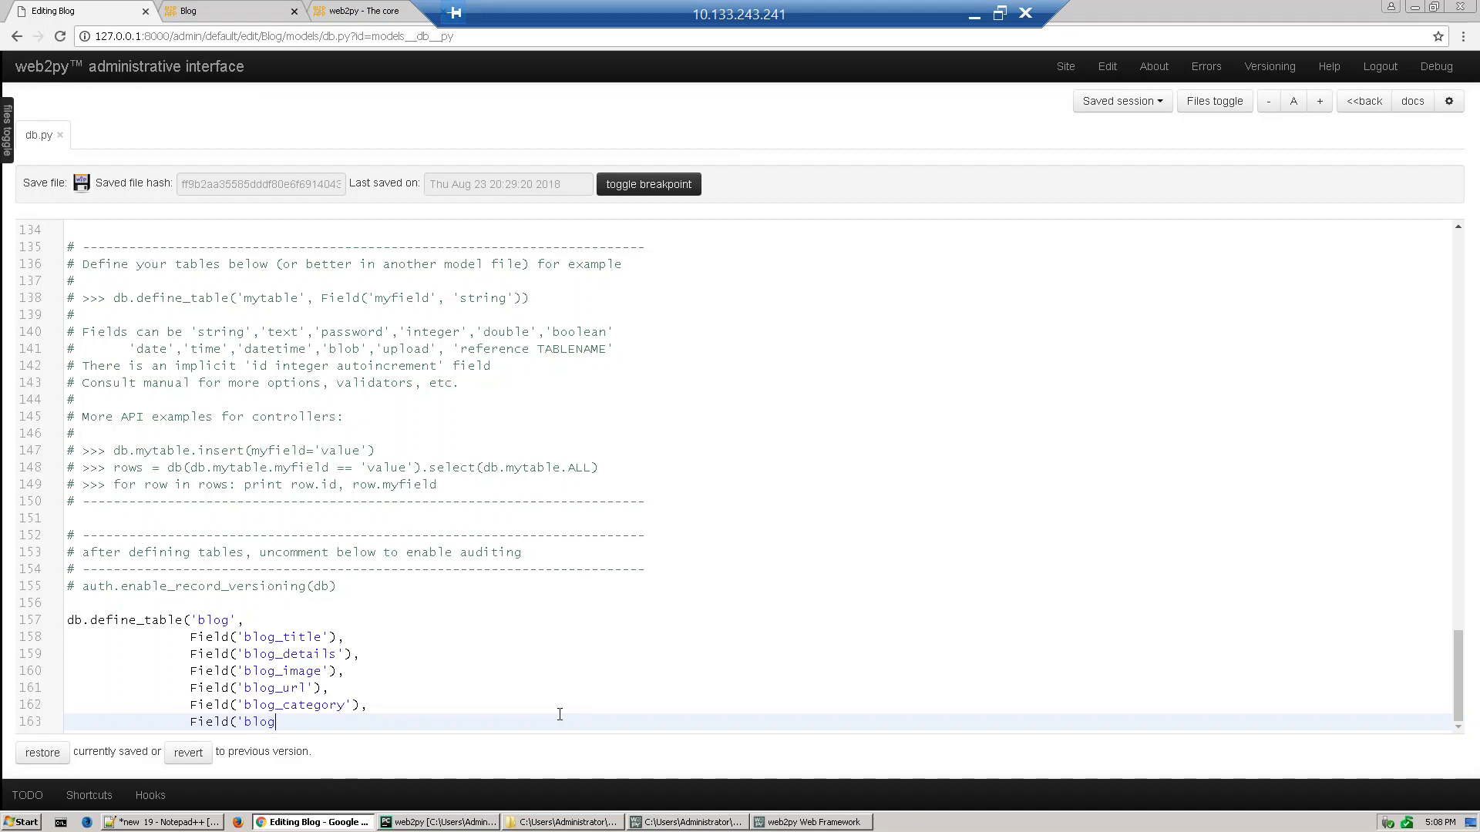
text(_)
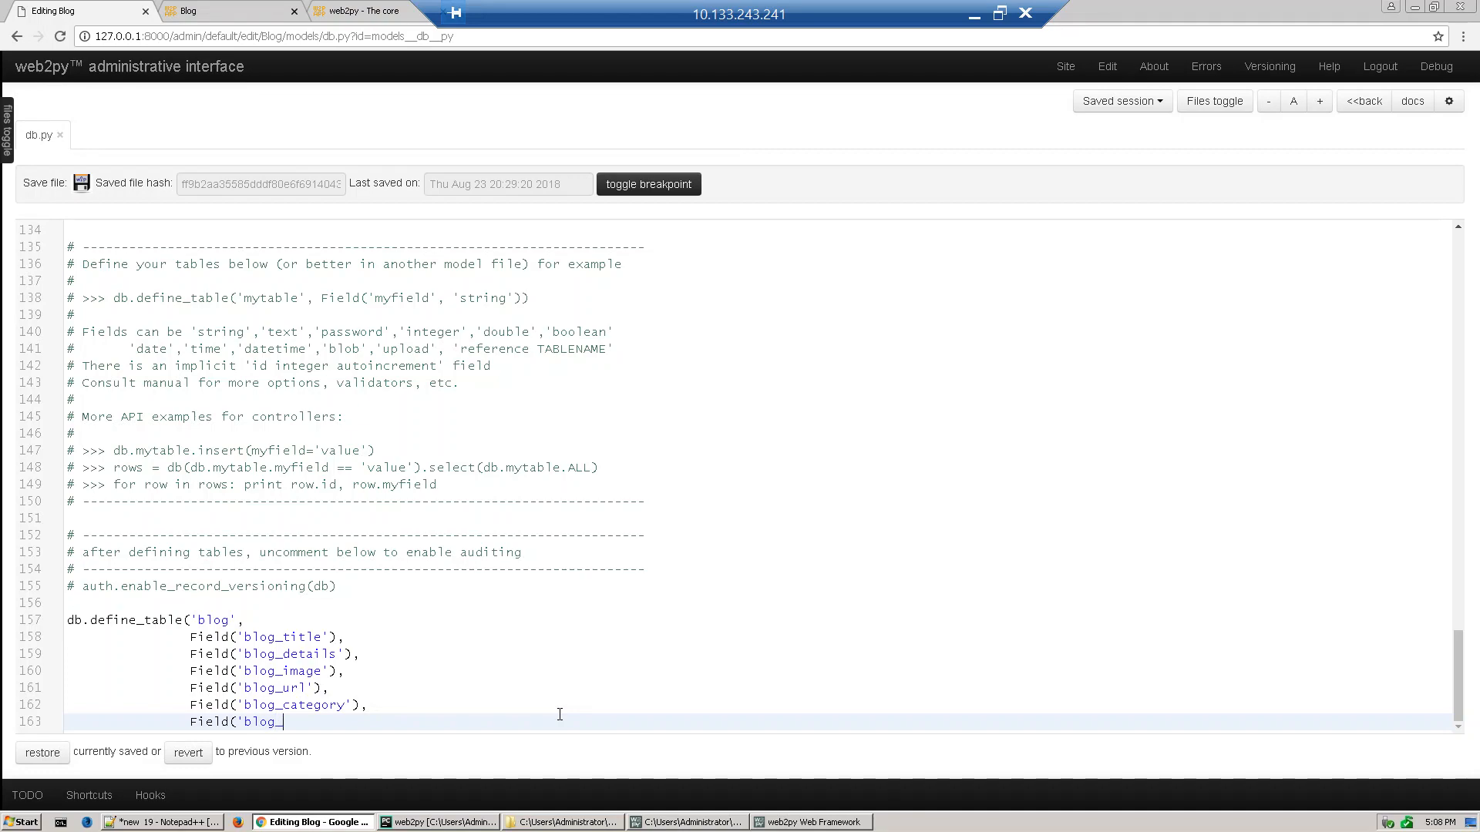
text(dat)
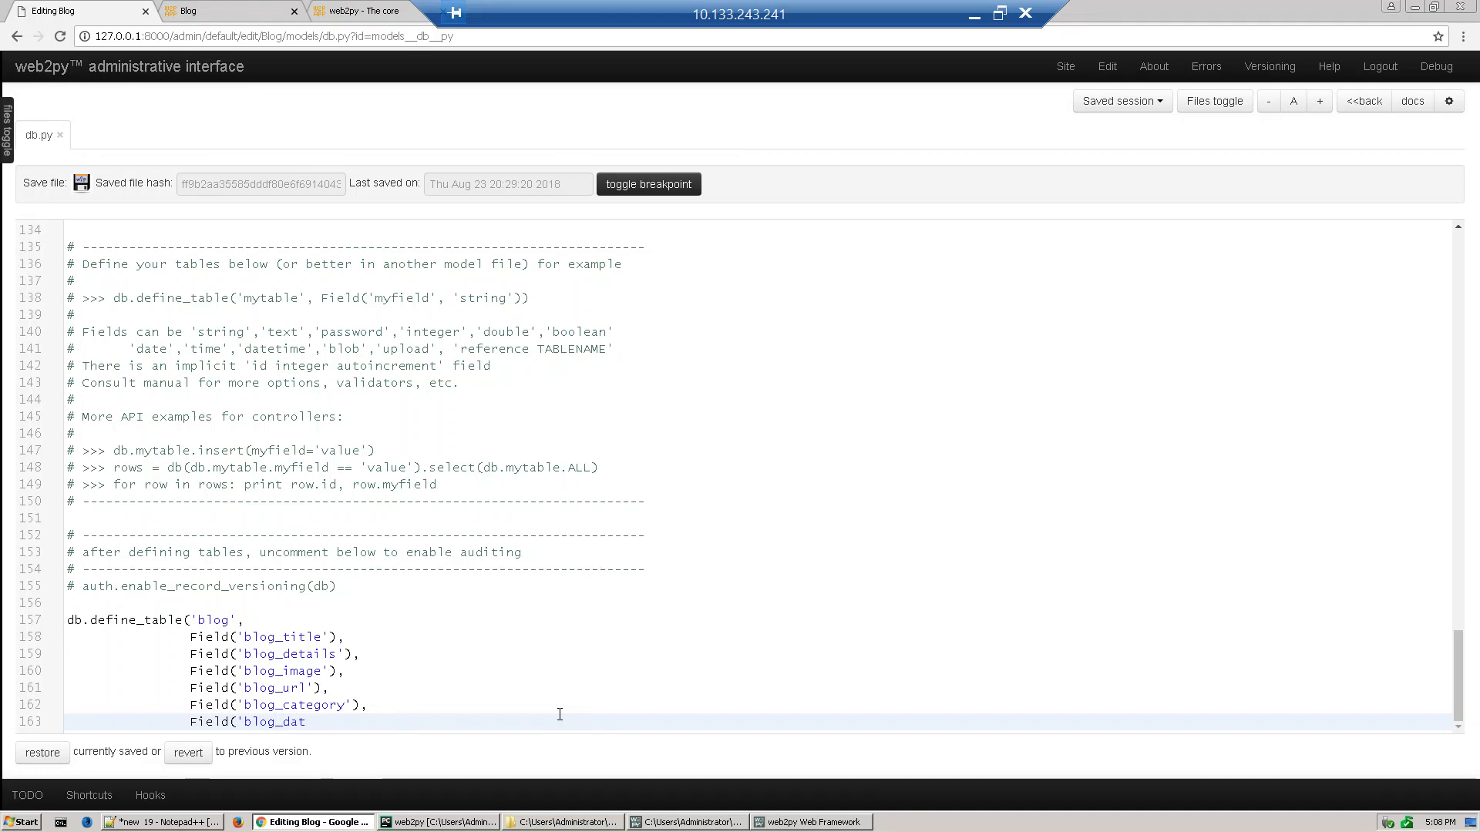
text(e_)
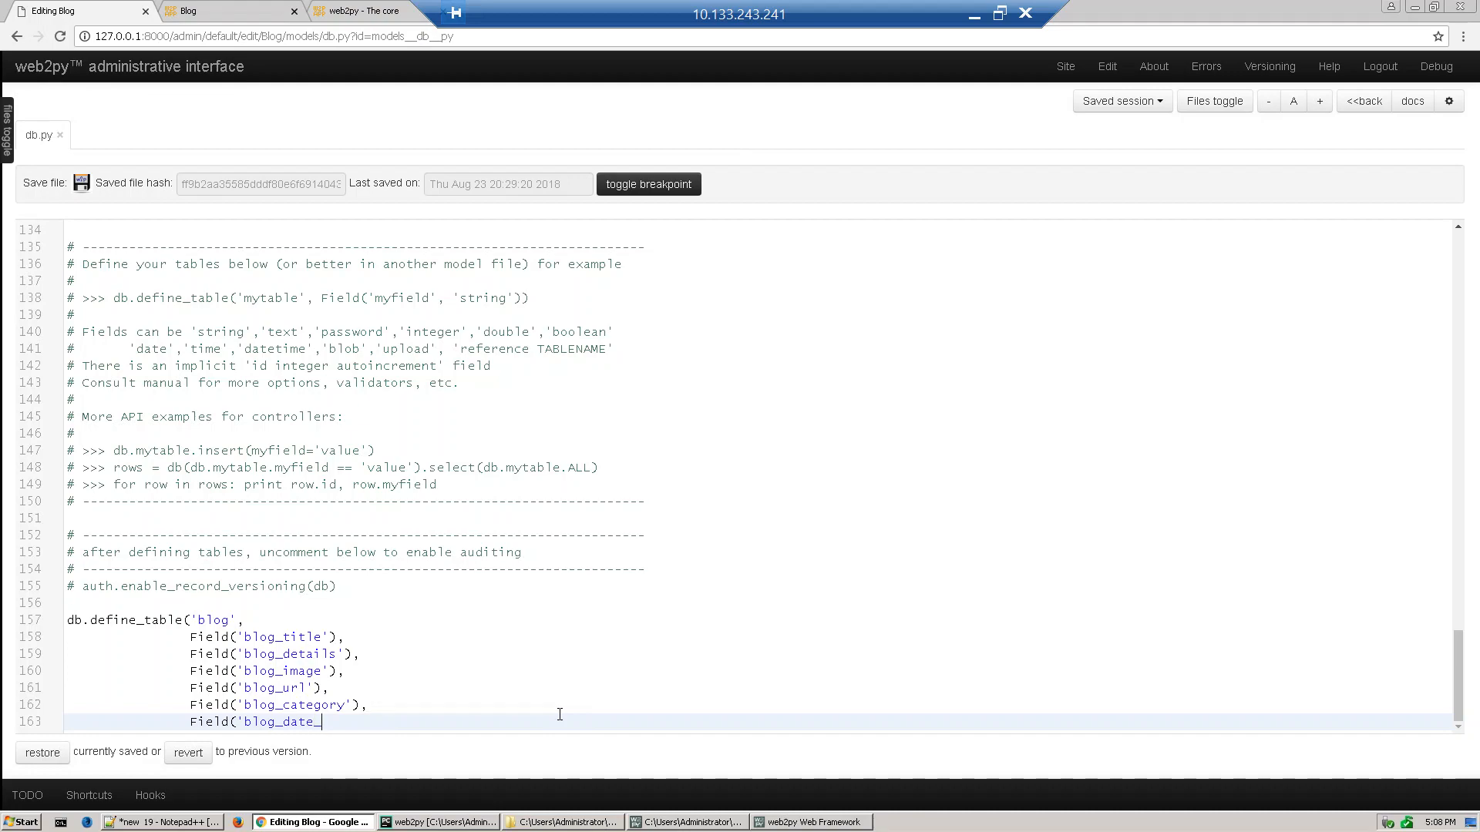
text(posted)
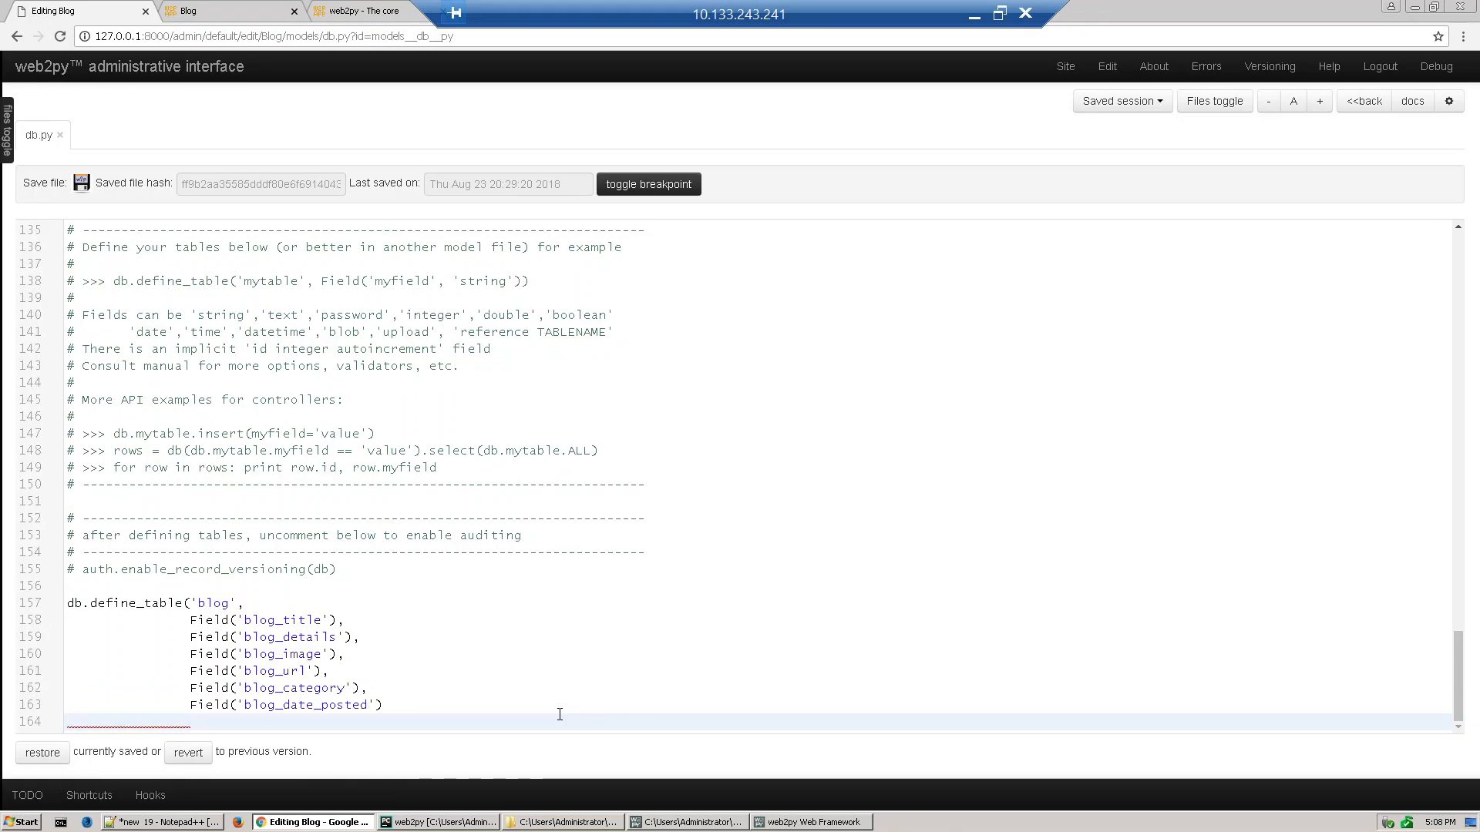
text())
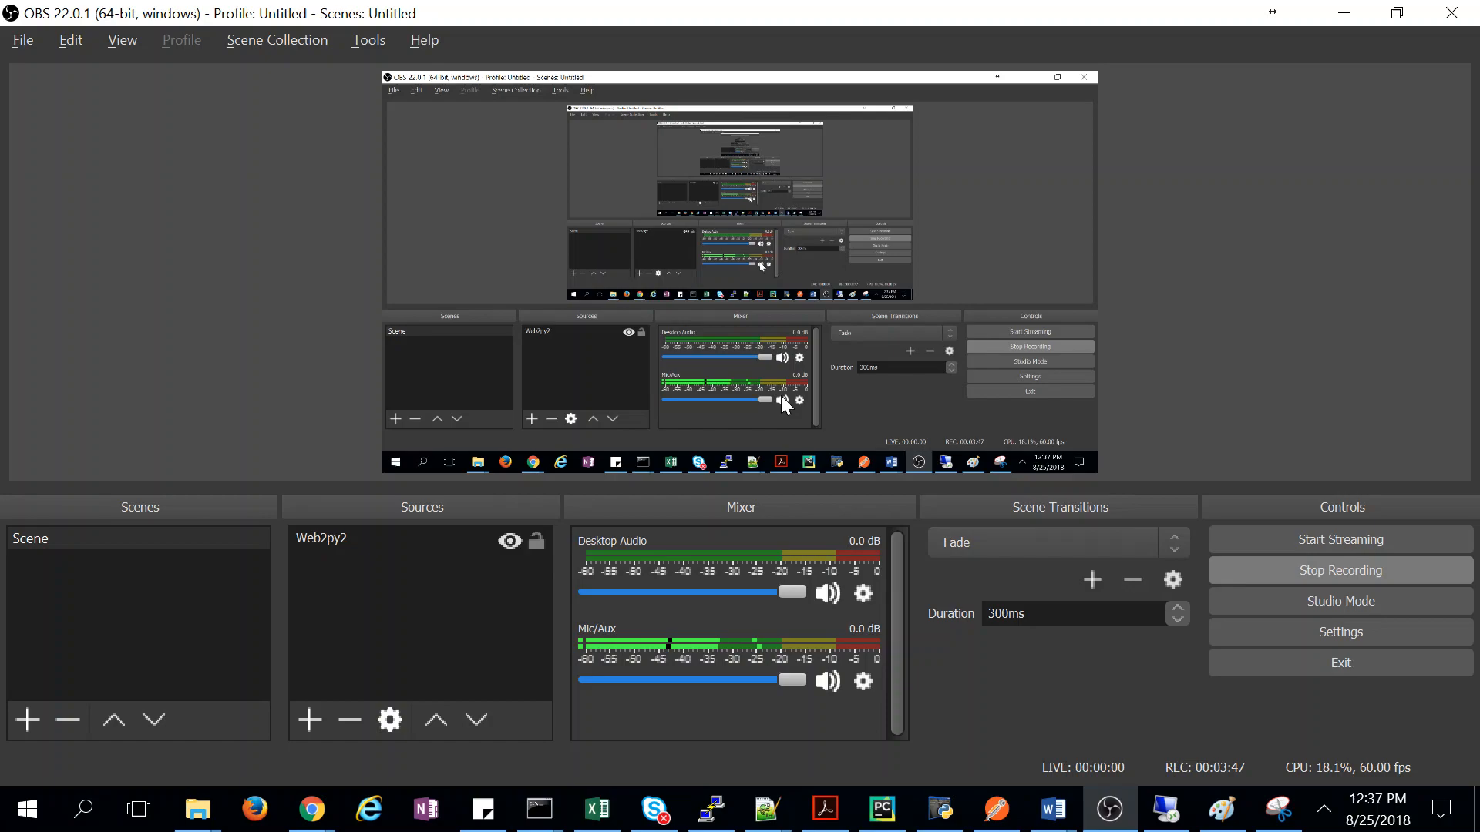
mouse_move(310, 810)
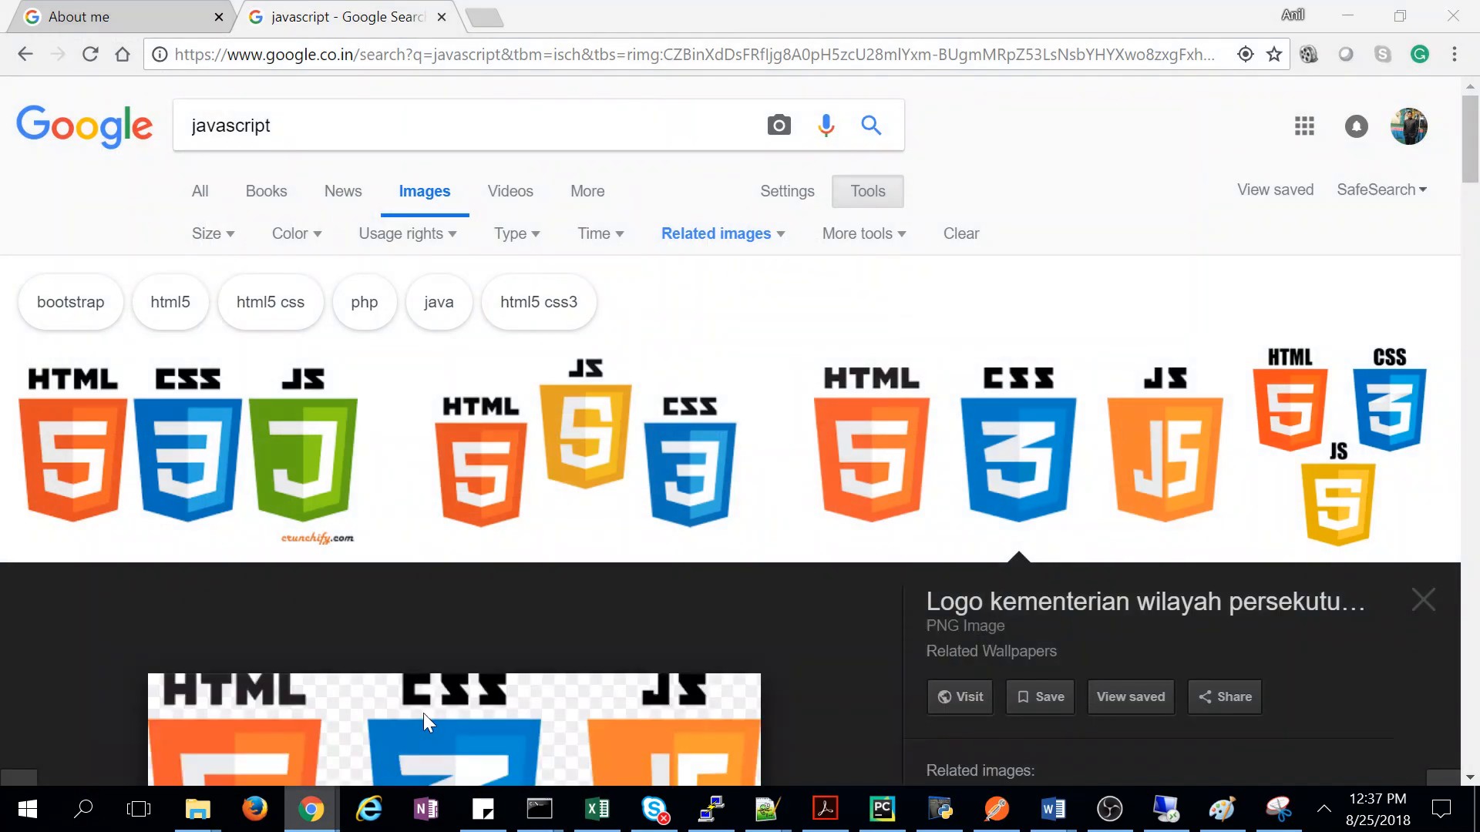
mouse_move(311, 810)
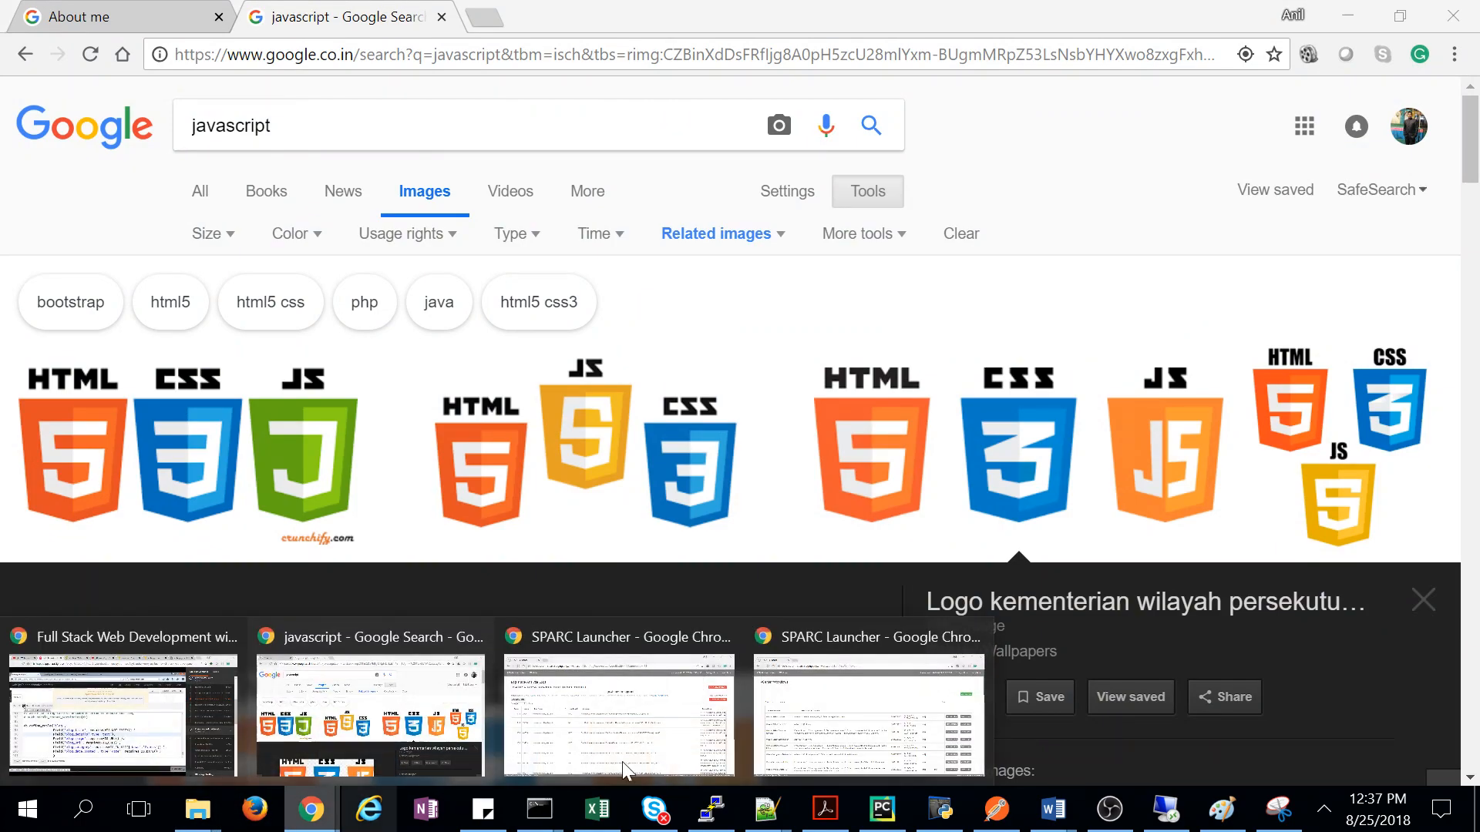
- Switch to the Full Stack Web Development course video window
click(618, 712)
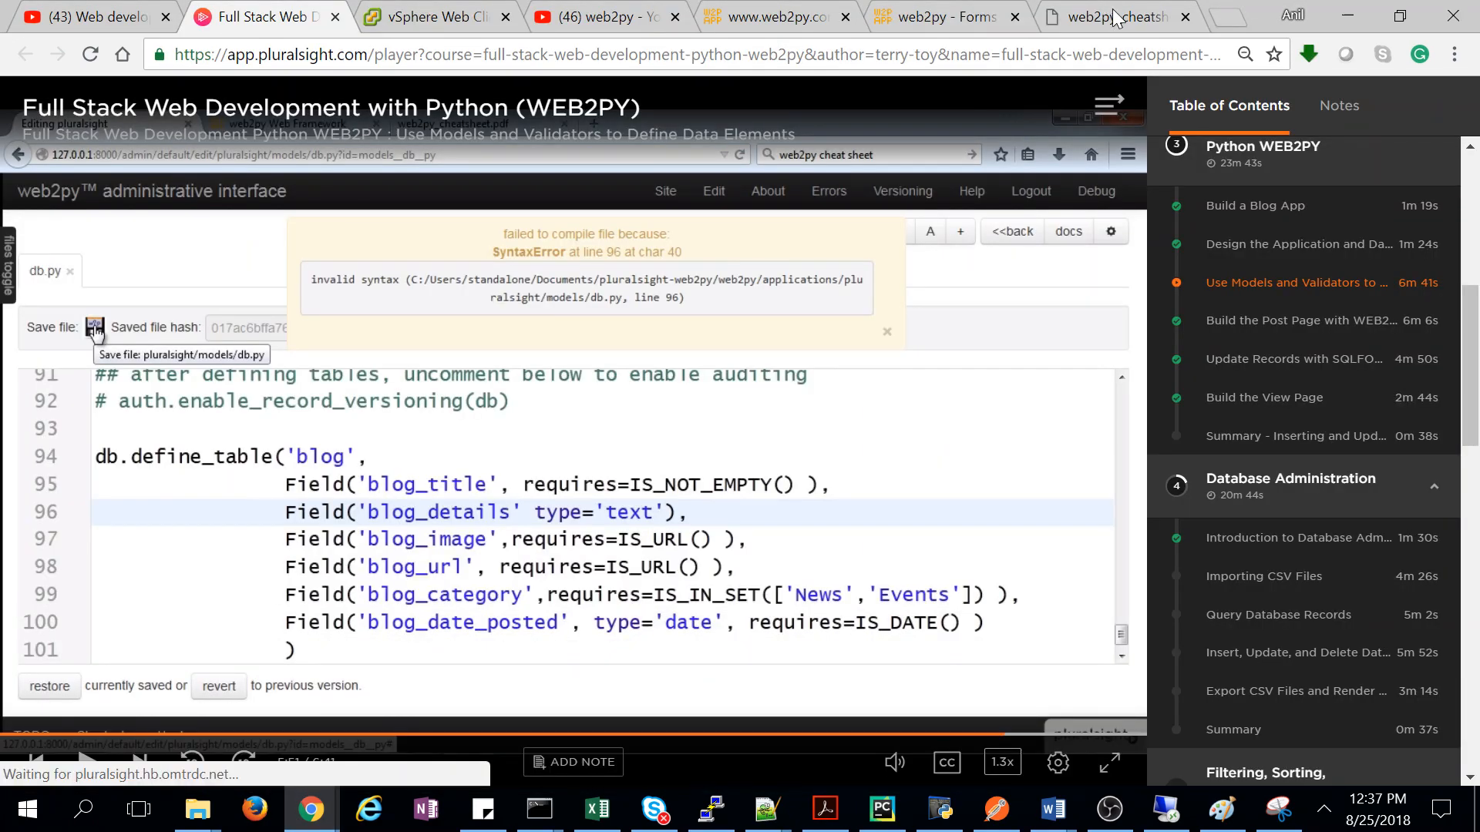
click(1104, 17)
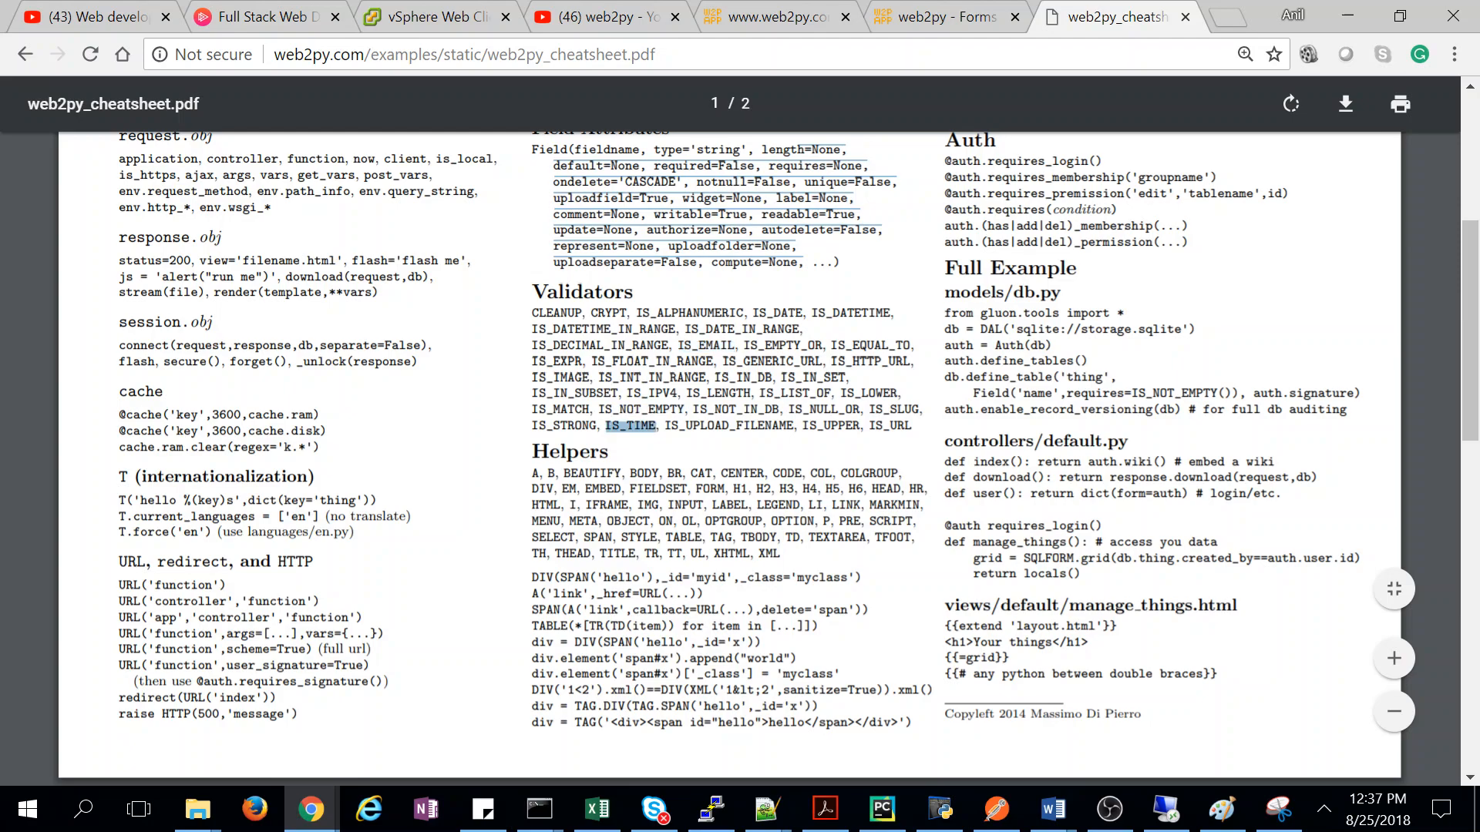
- Scroll the web2py cheat sheet toward the Validators section
scroll(up, 3)
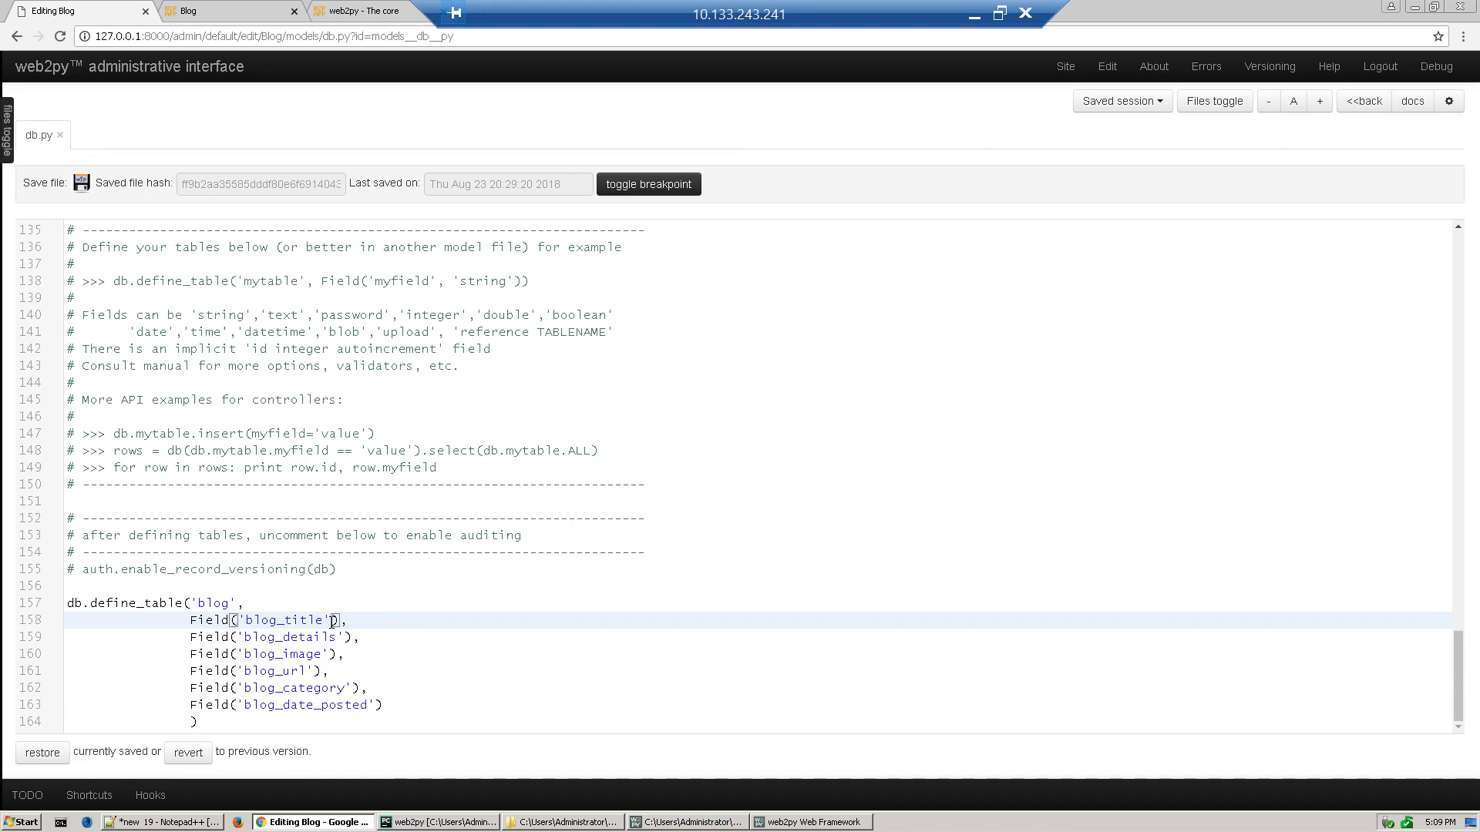
- Add requires=IS_NOT_EMPTY() to the blog_title field
text(require)
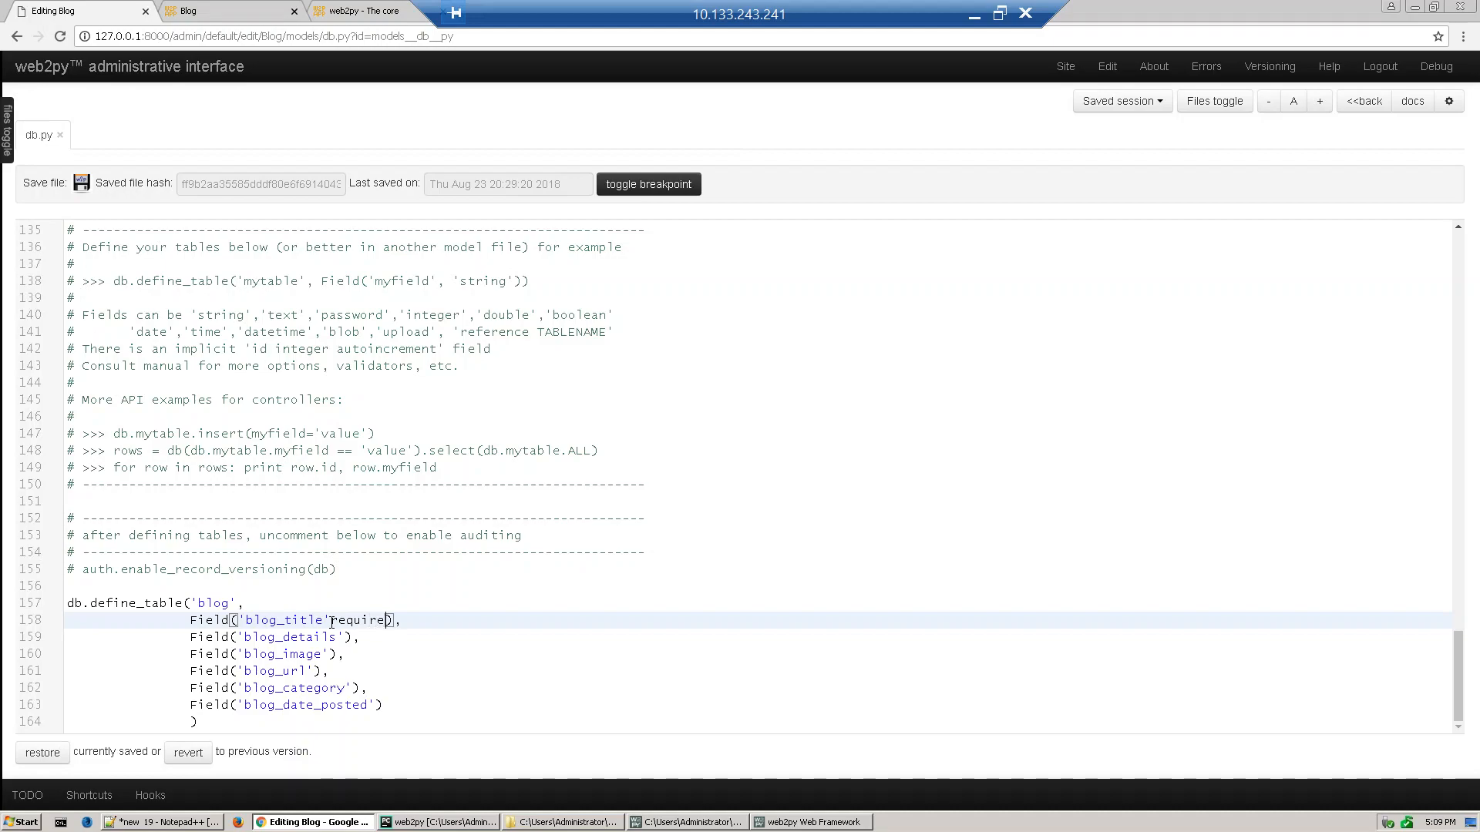
text(s)
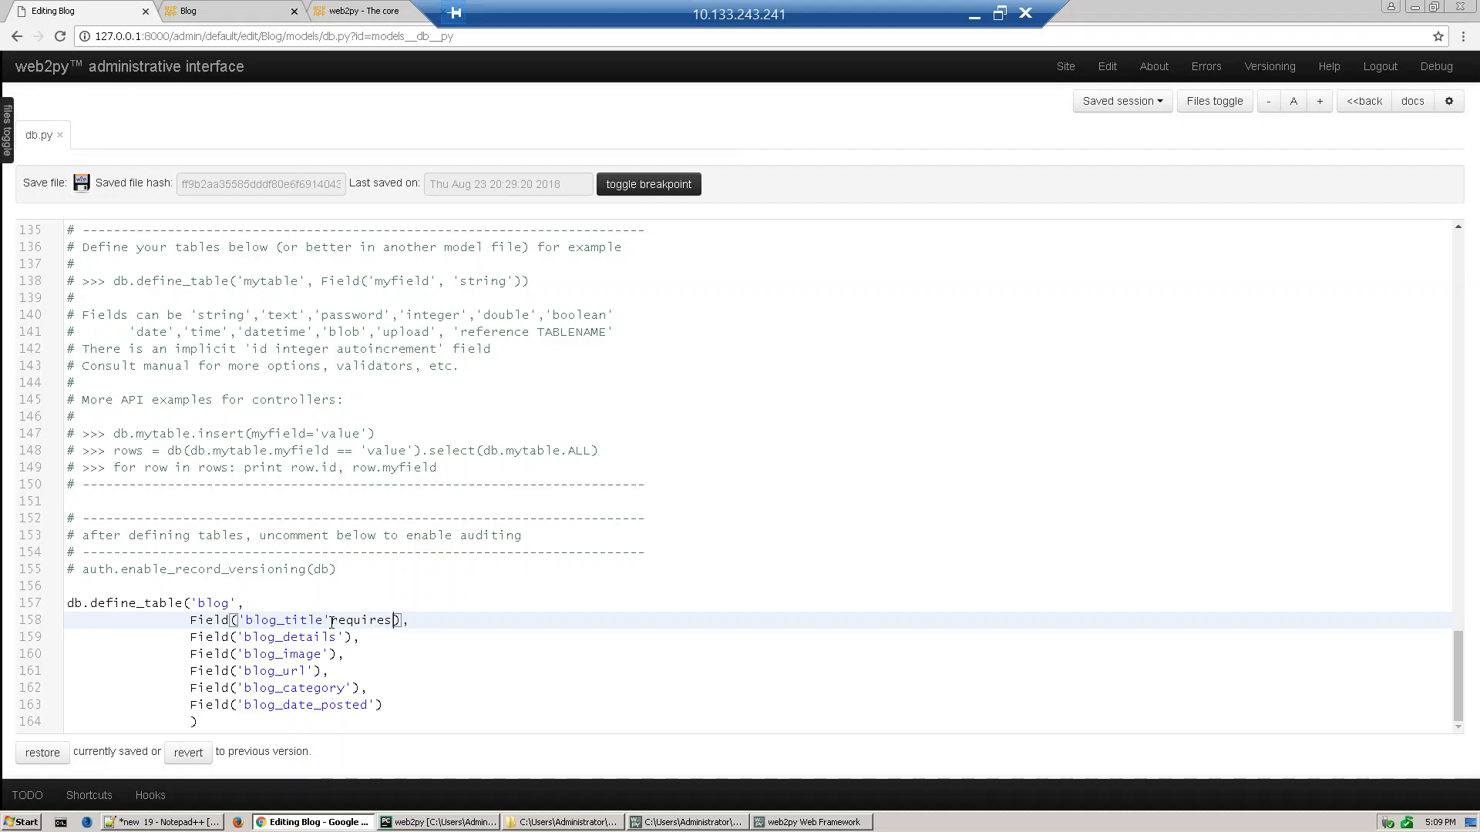
text(=I)
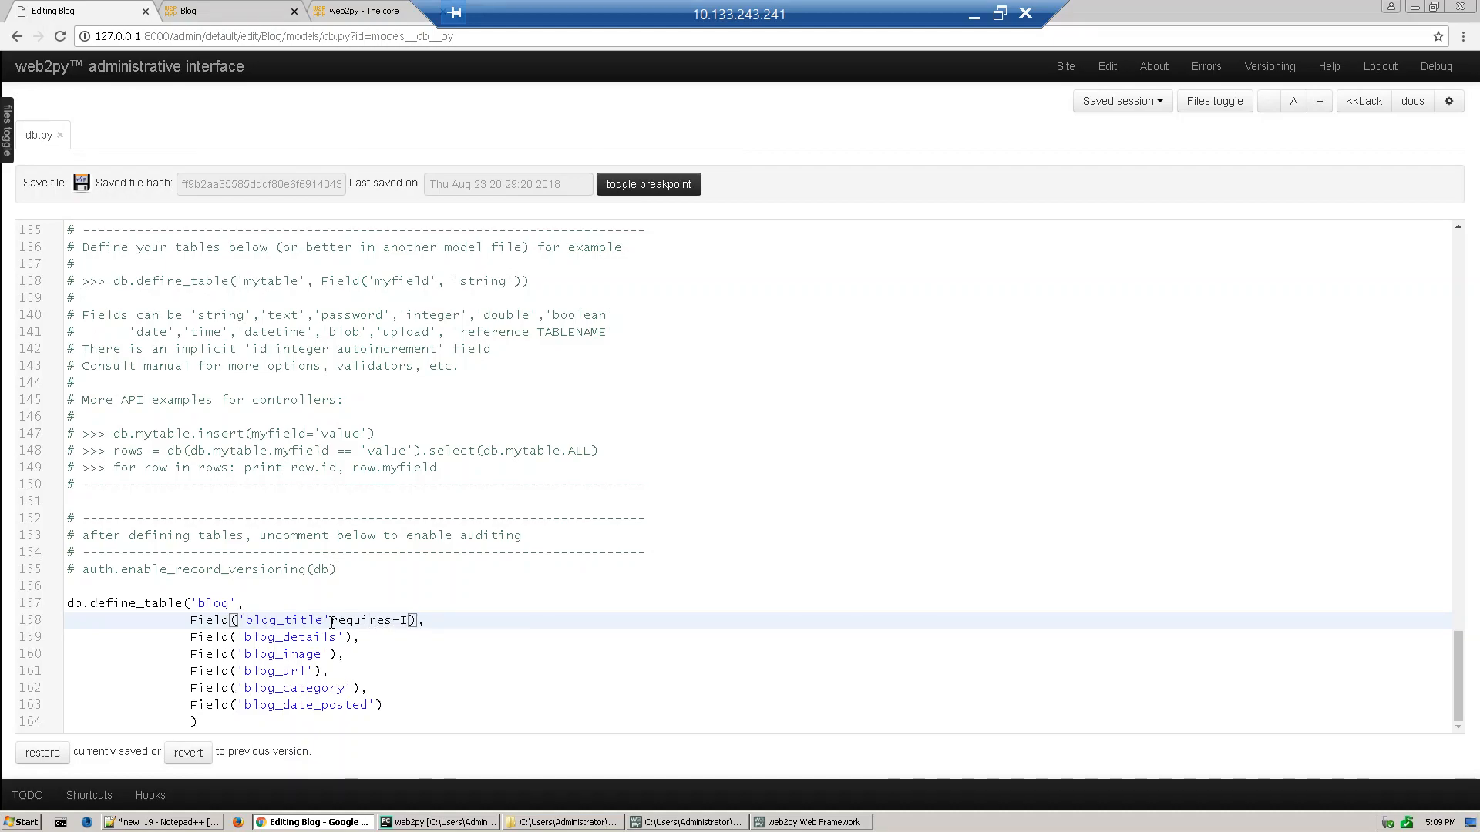
text(S_N))
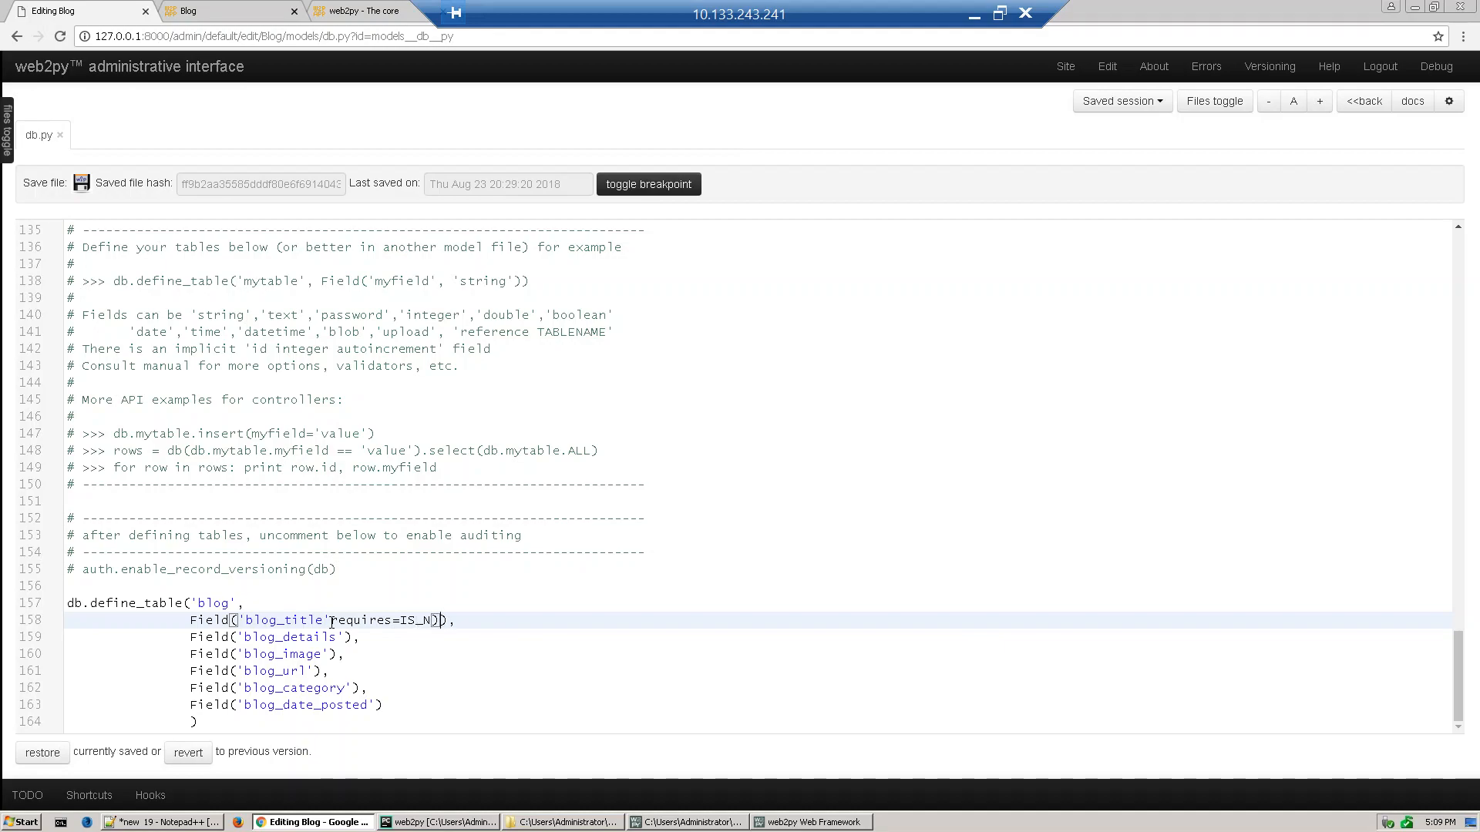
text(T)
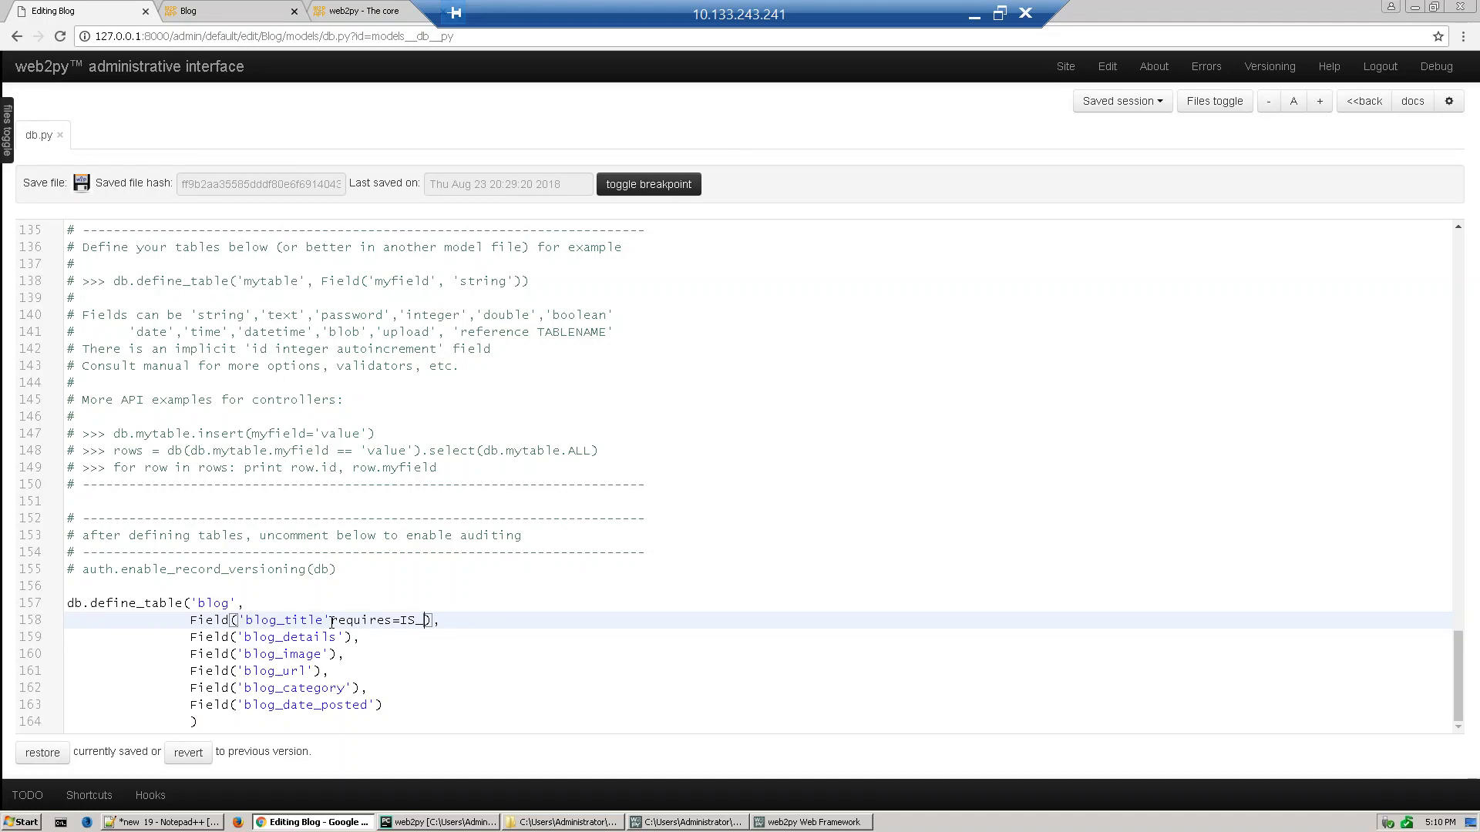
text(NOT)
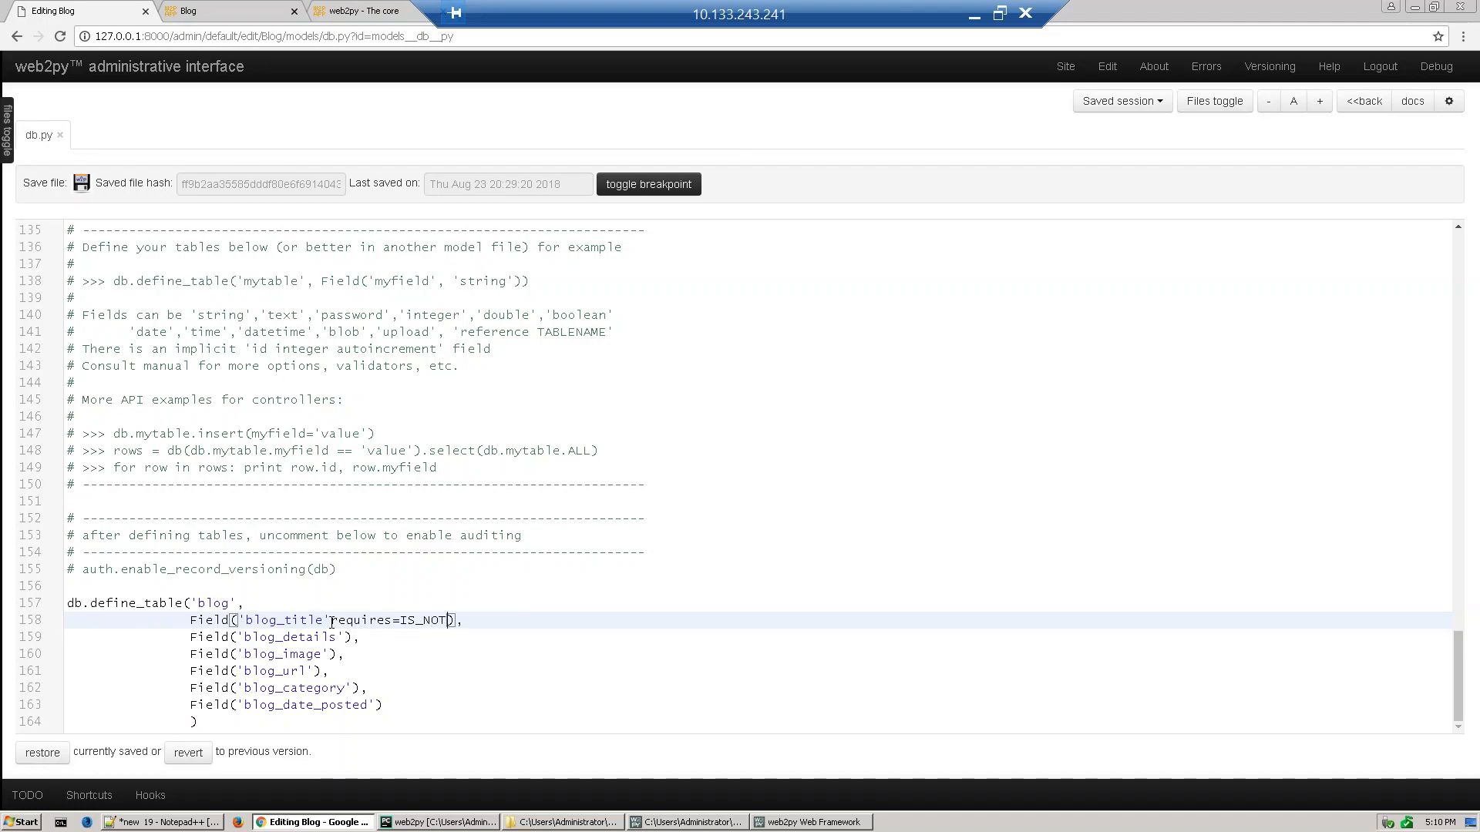
text(_EMPTY()
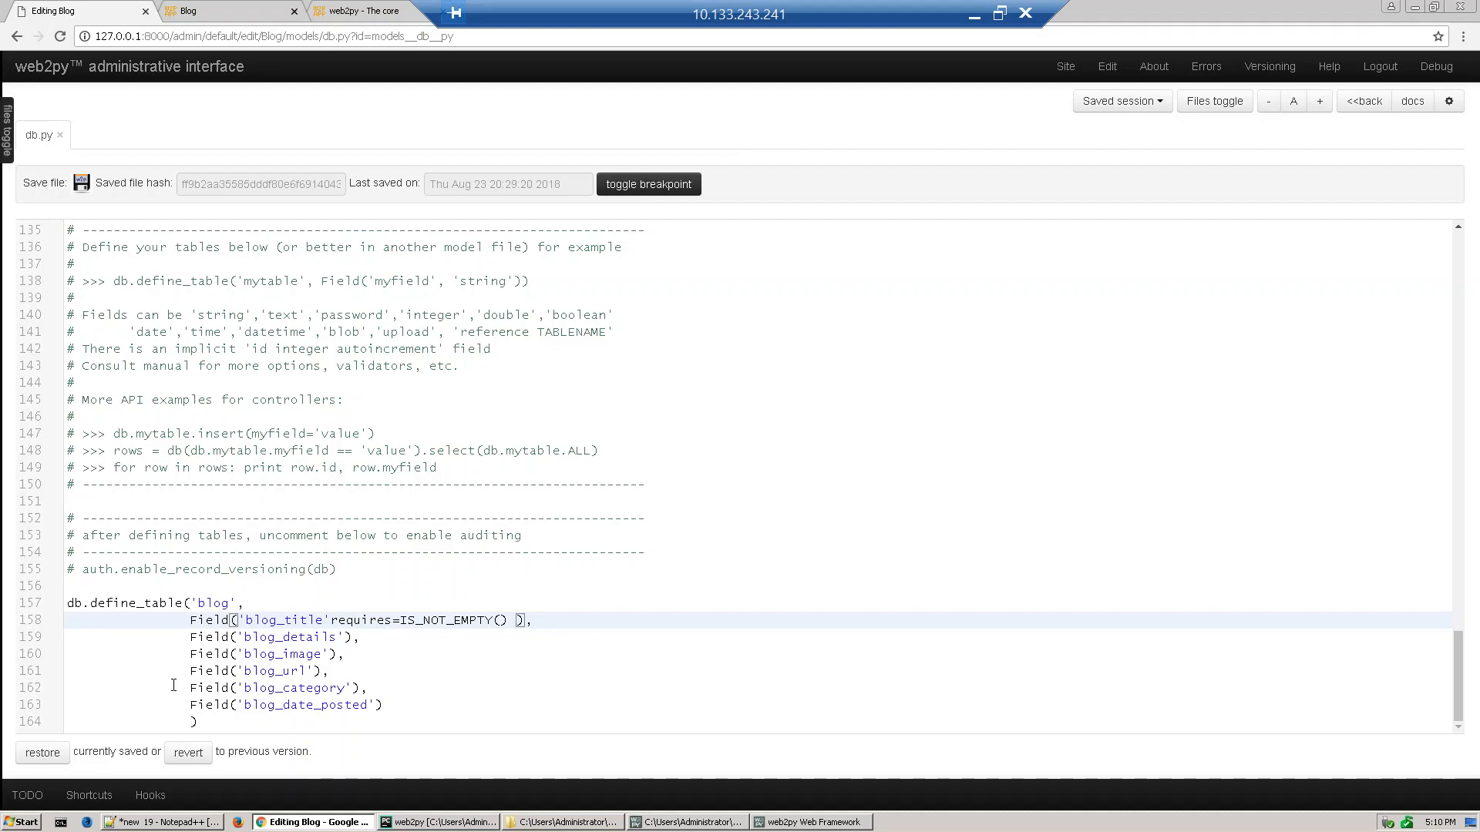
click(351, 637)
text( type)
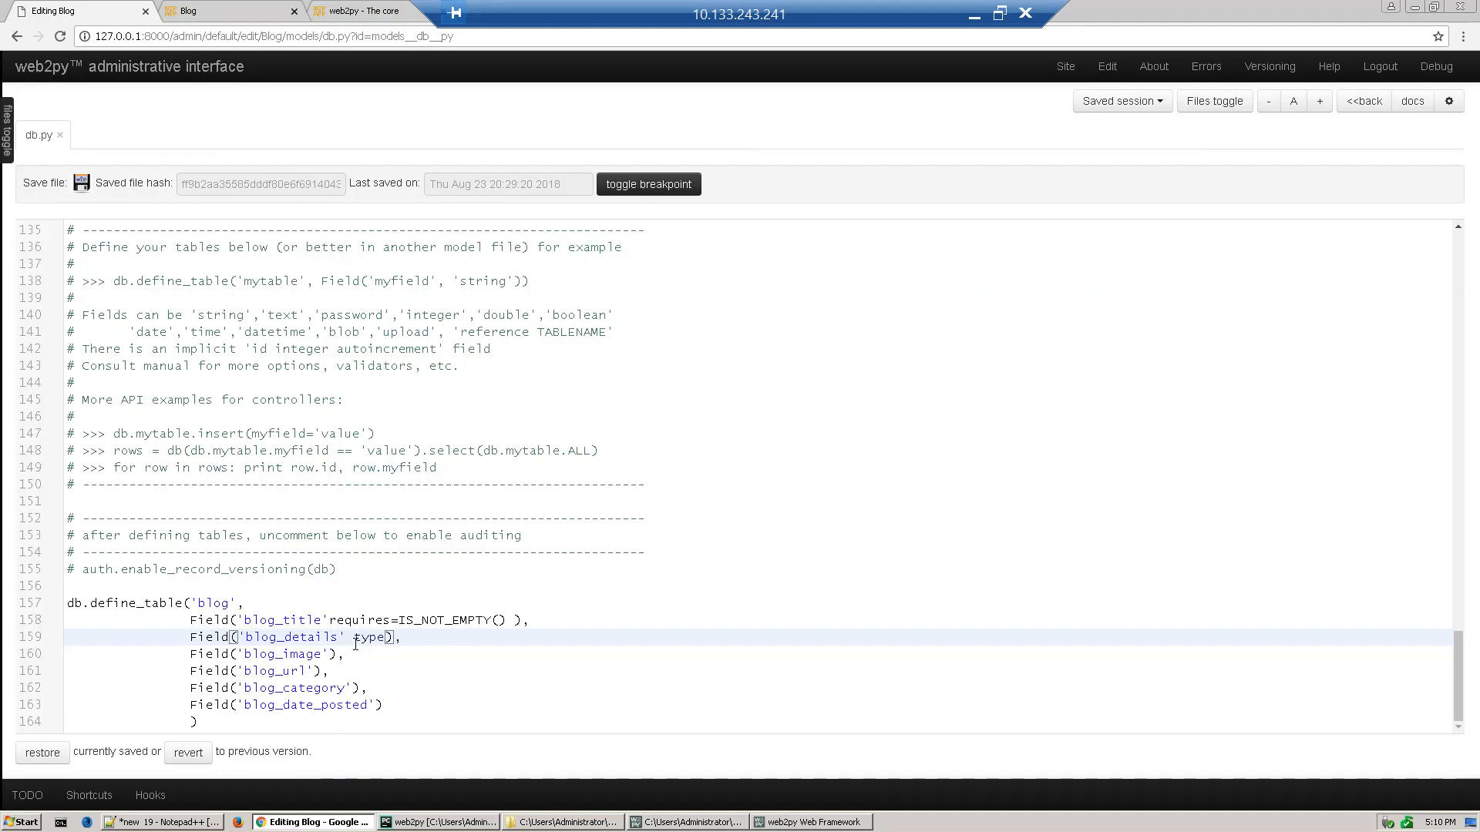
- Give blog_details type 'text' and add the missing comma after blog_title
text('te)
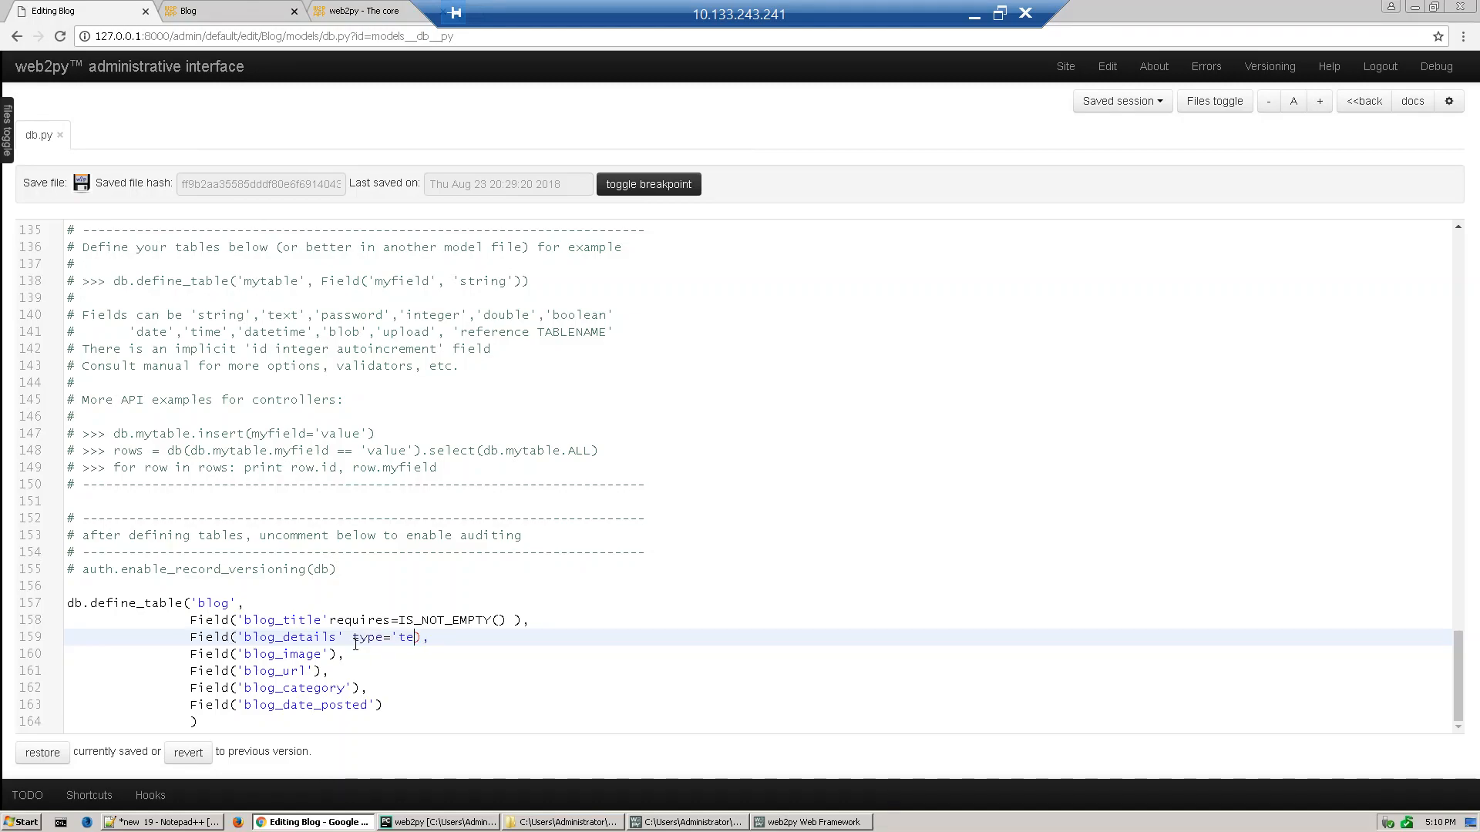
text(xt)
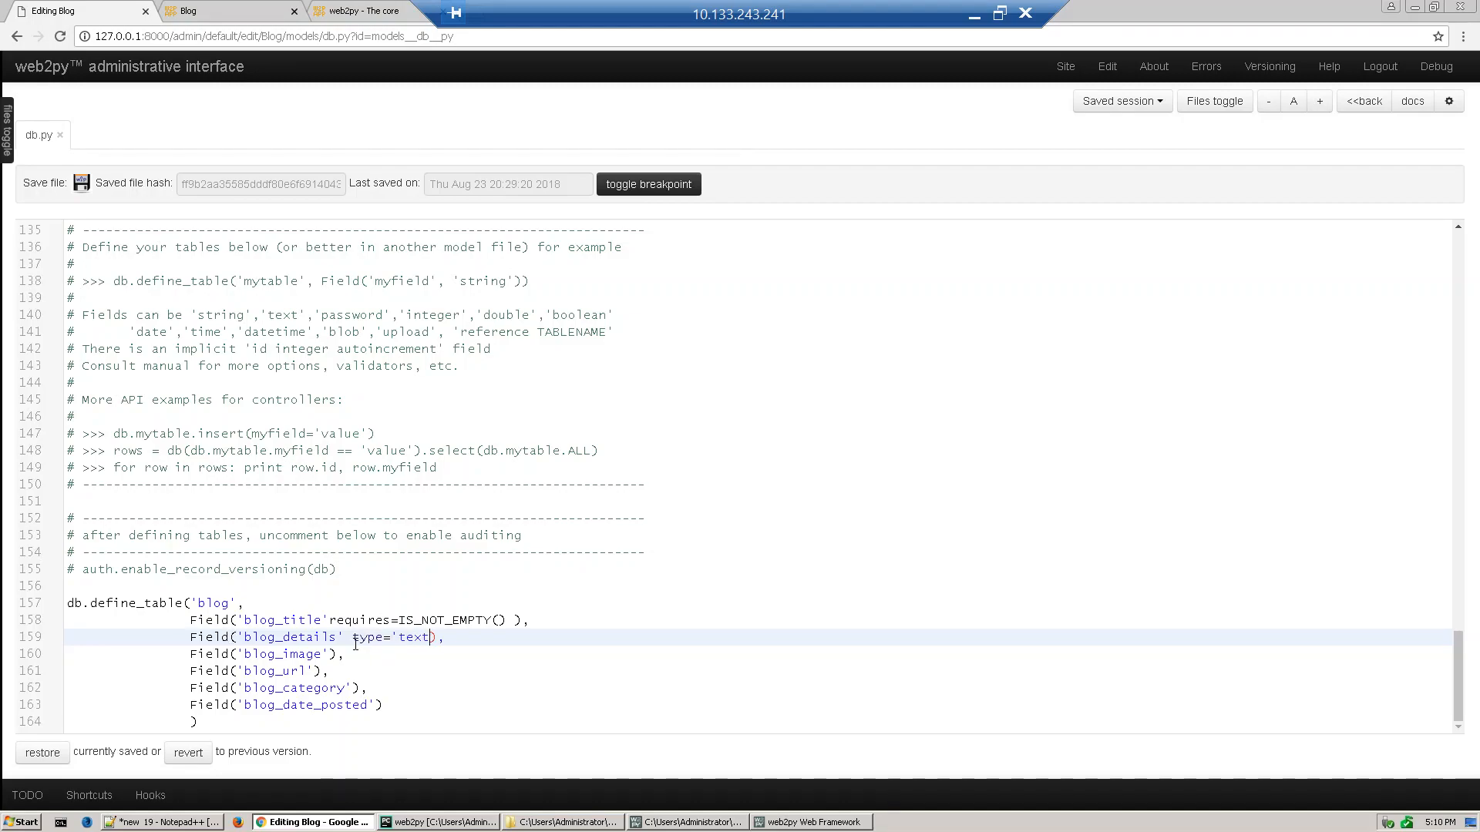
click(330, 654)
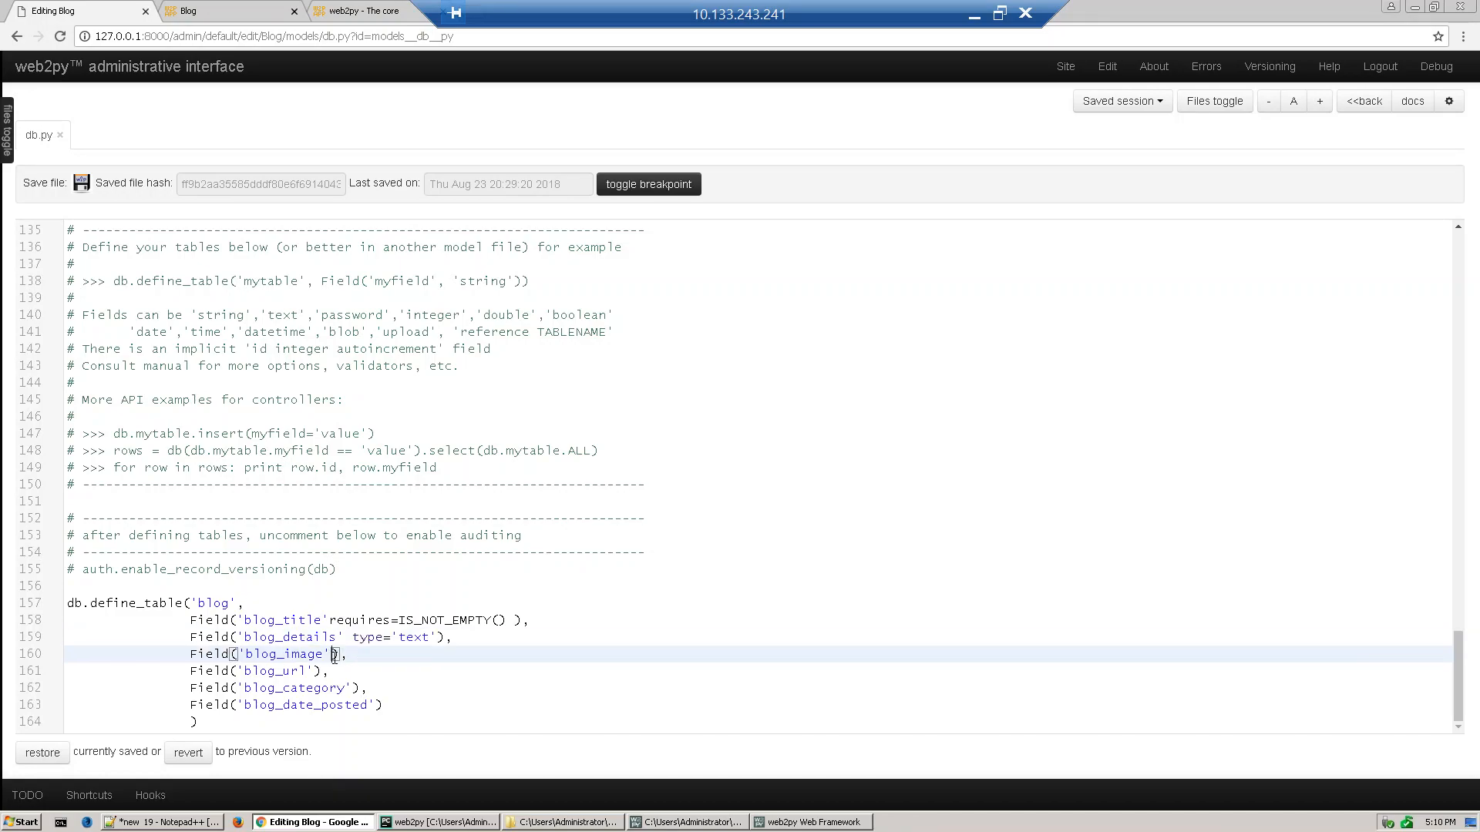
click(363, 638)
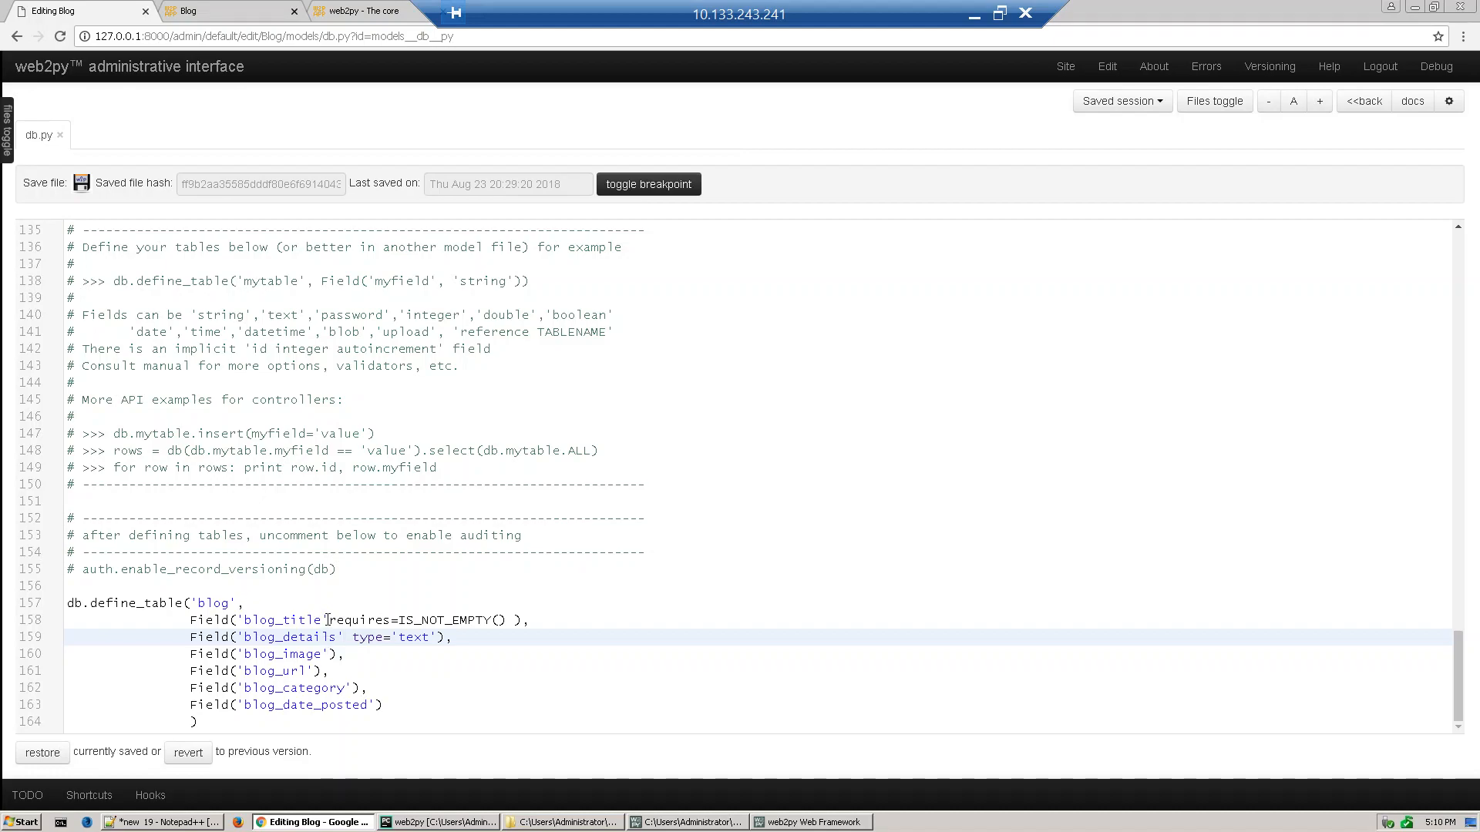
click(327, 620)
text(, requi)
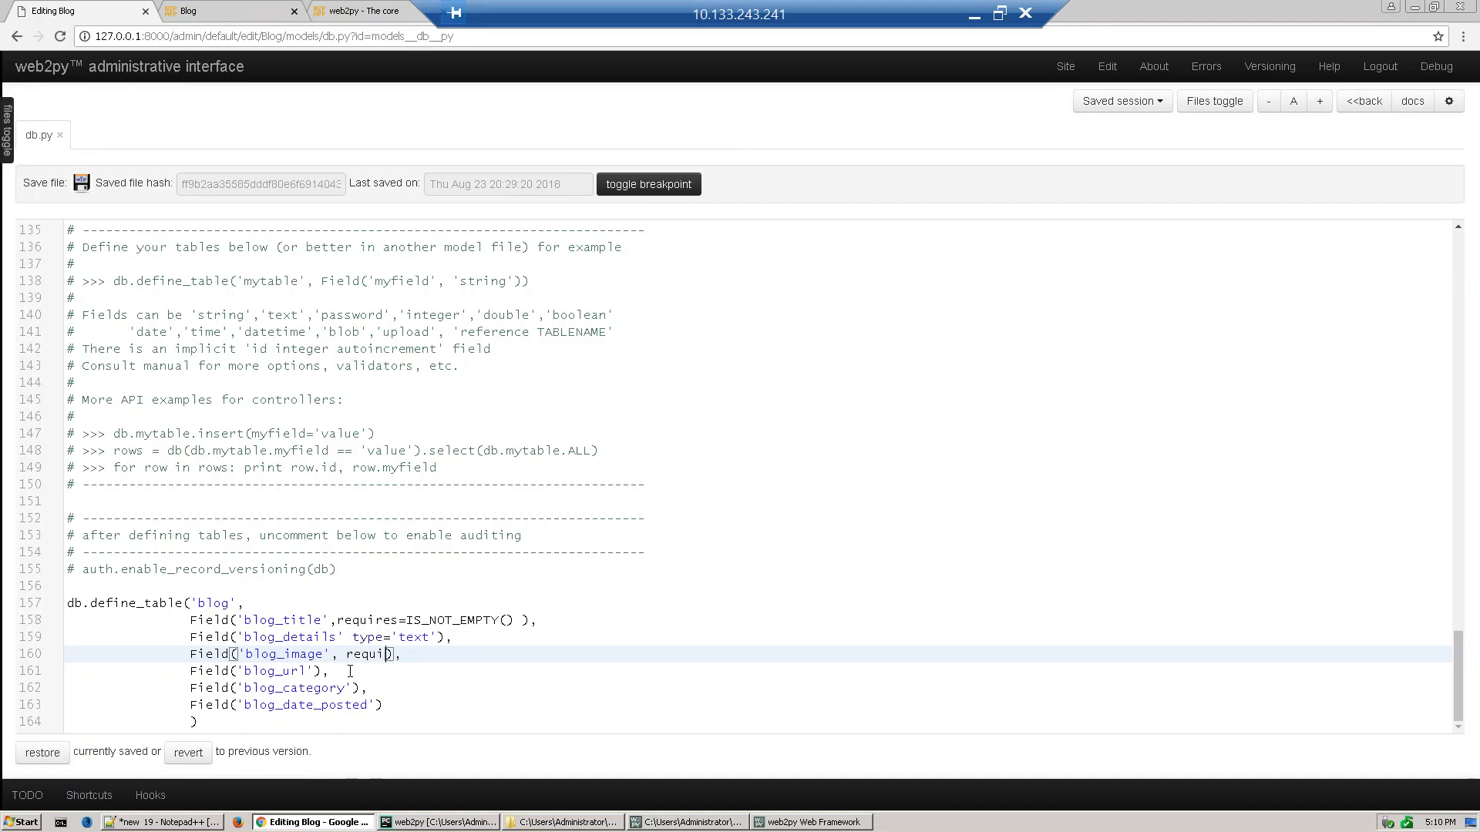
- Add requires=IS_URL() to the blog_image and blog_url fields
text(es)
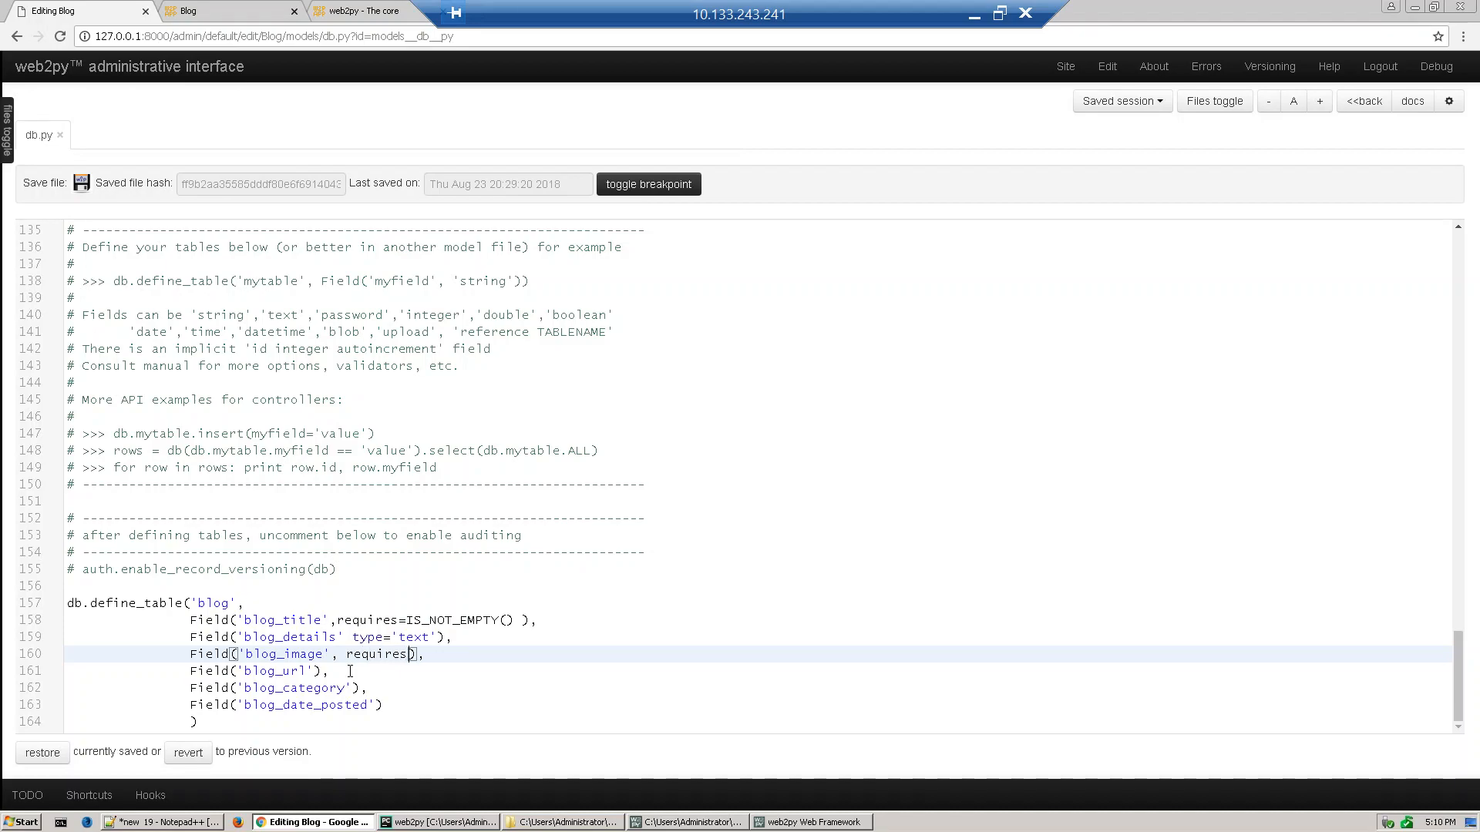
text(IS)
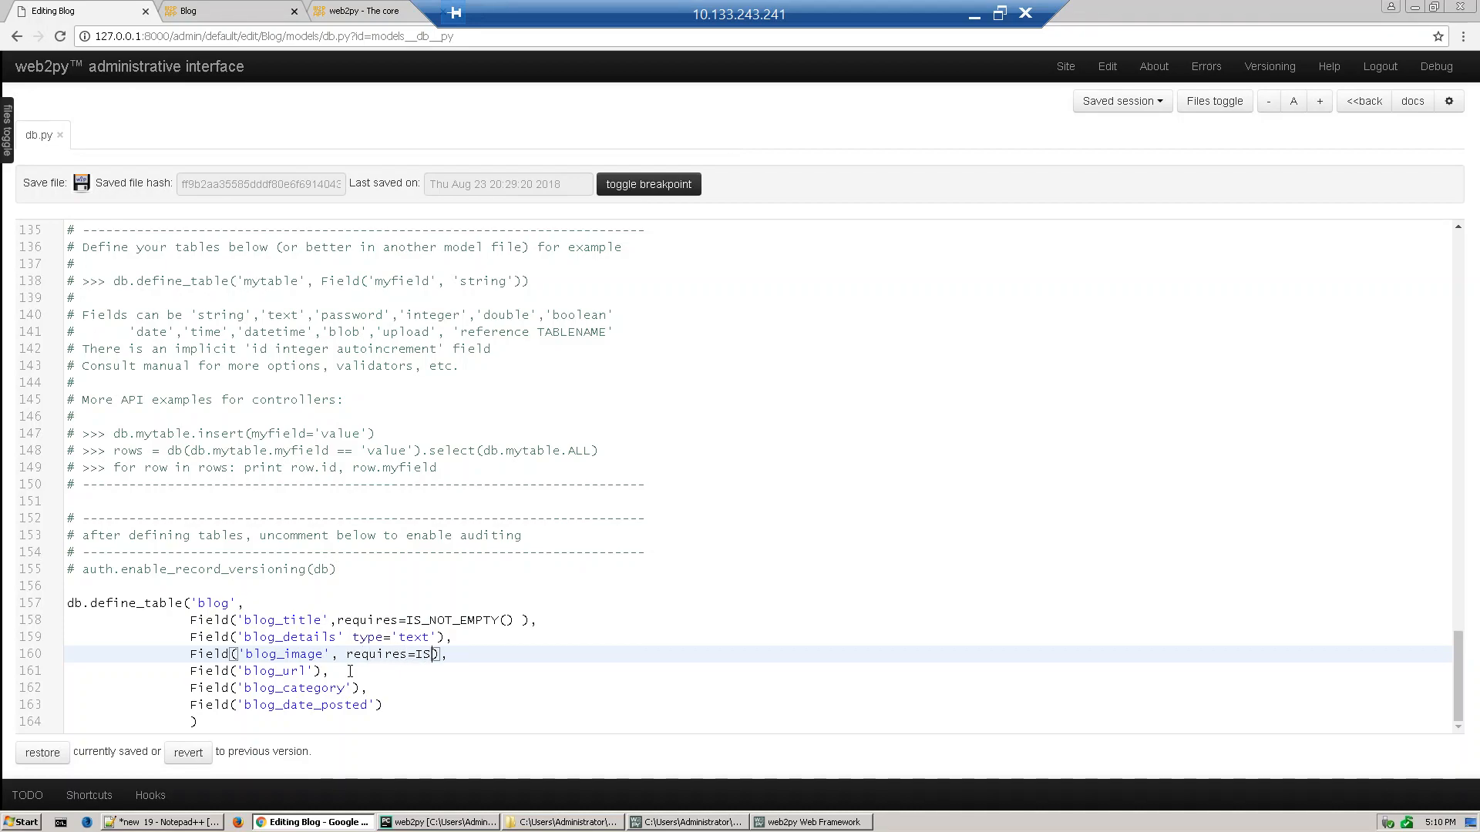
text(_U)
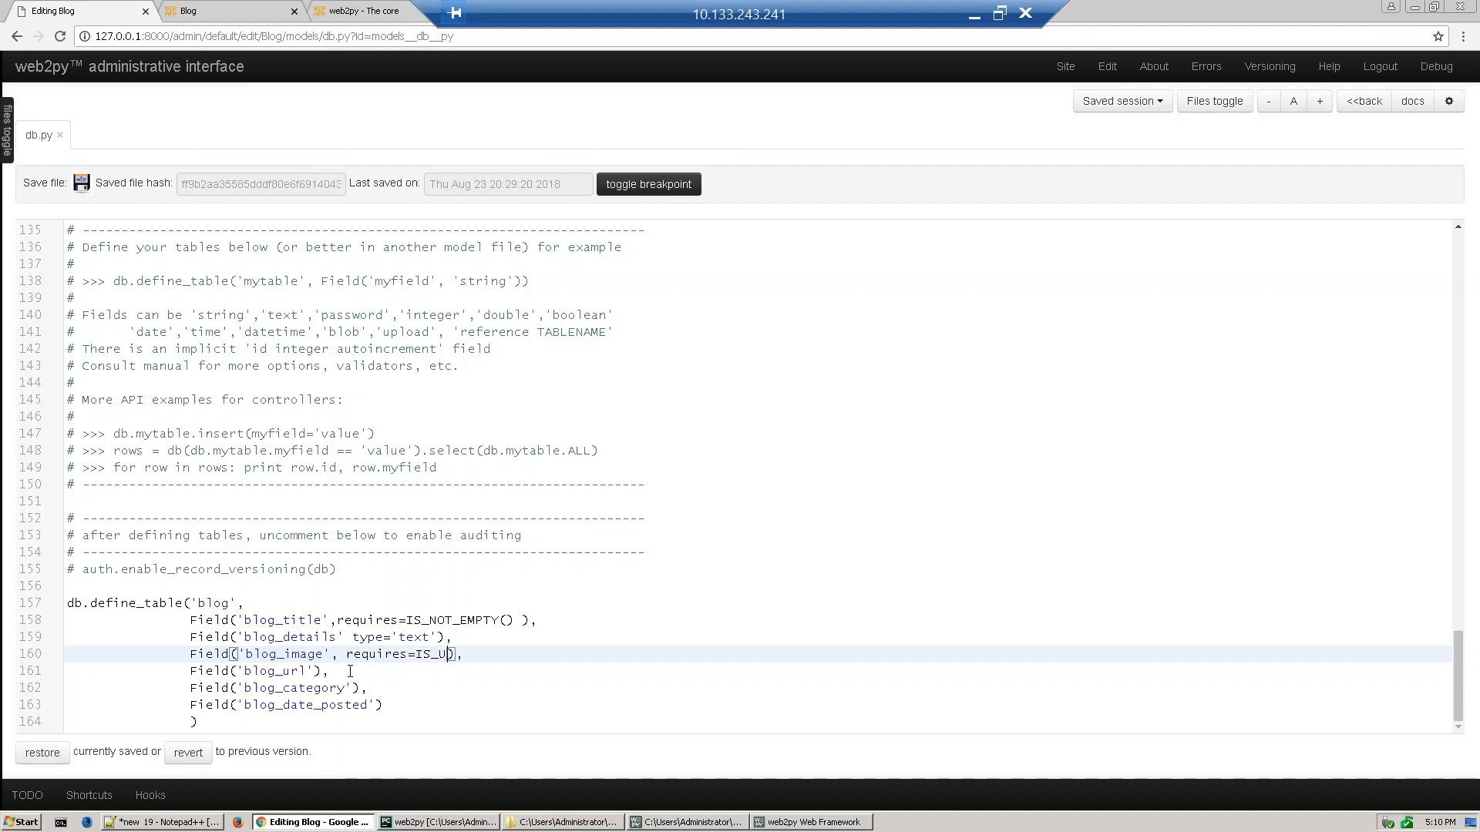
text(RL)
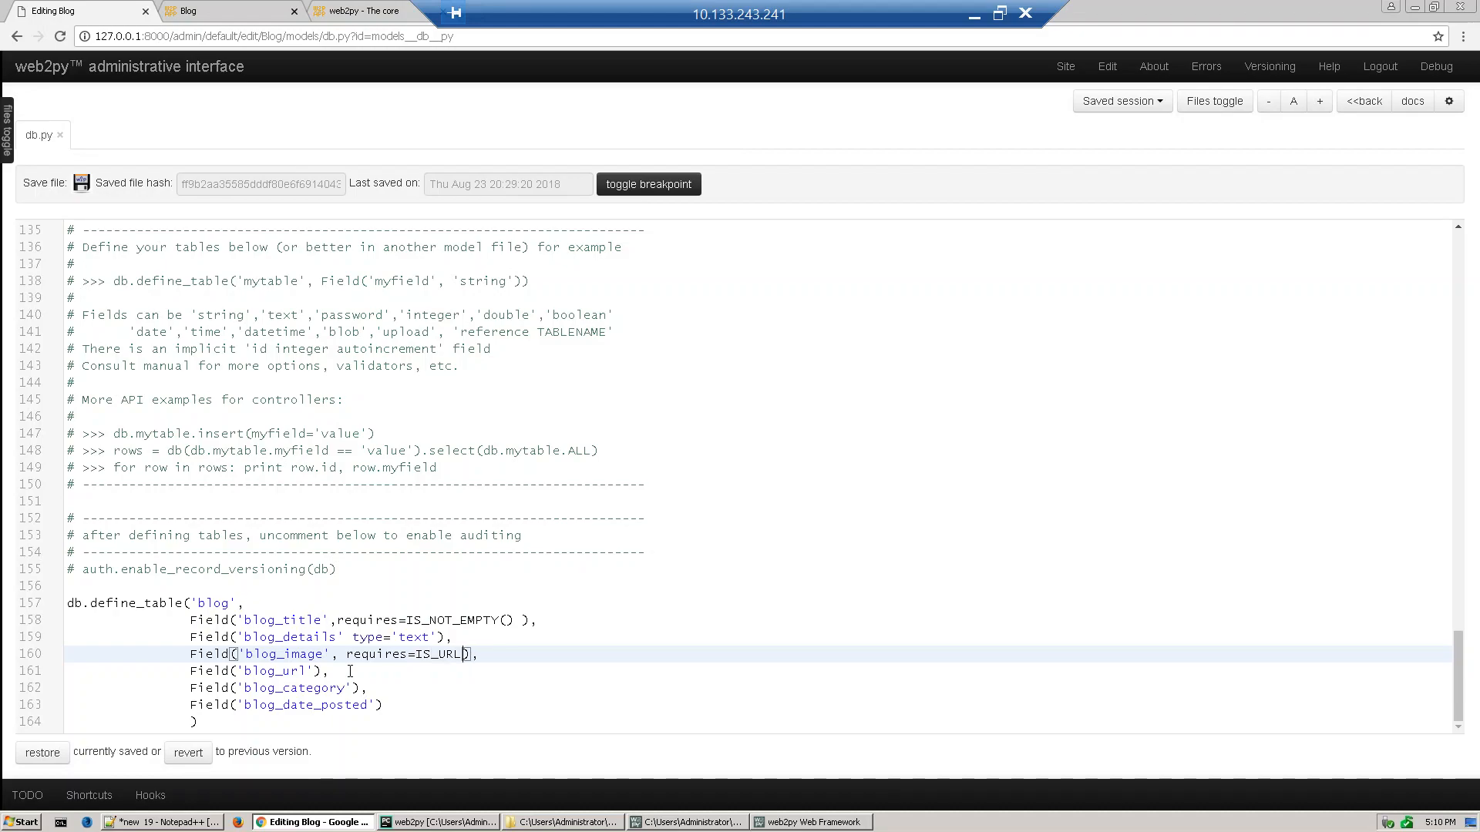
text(())
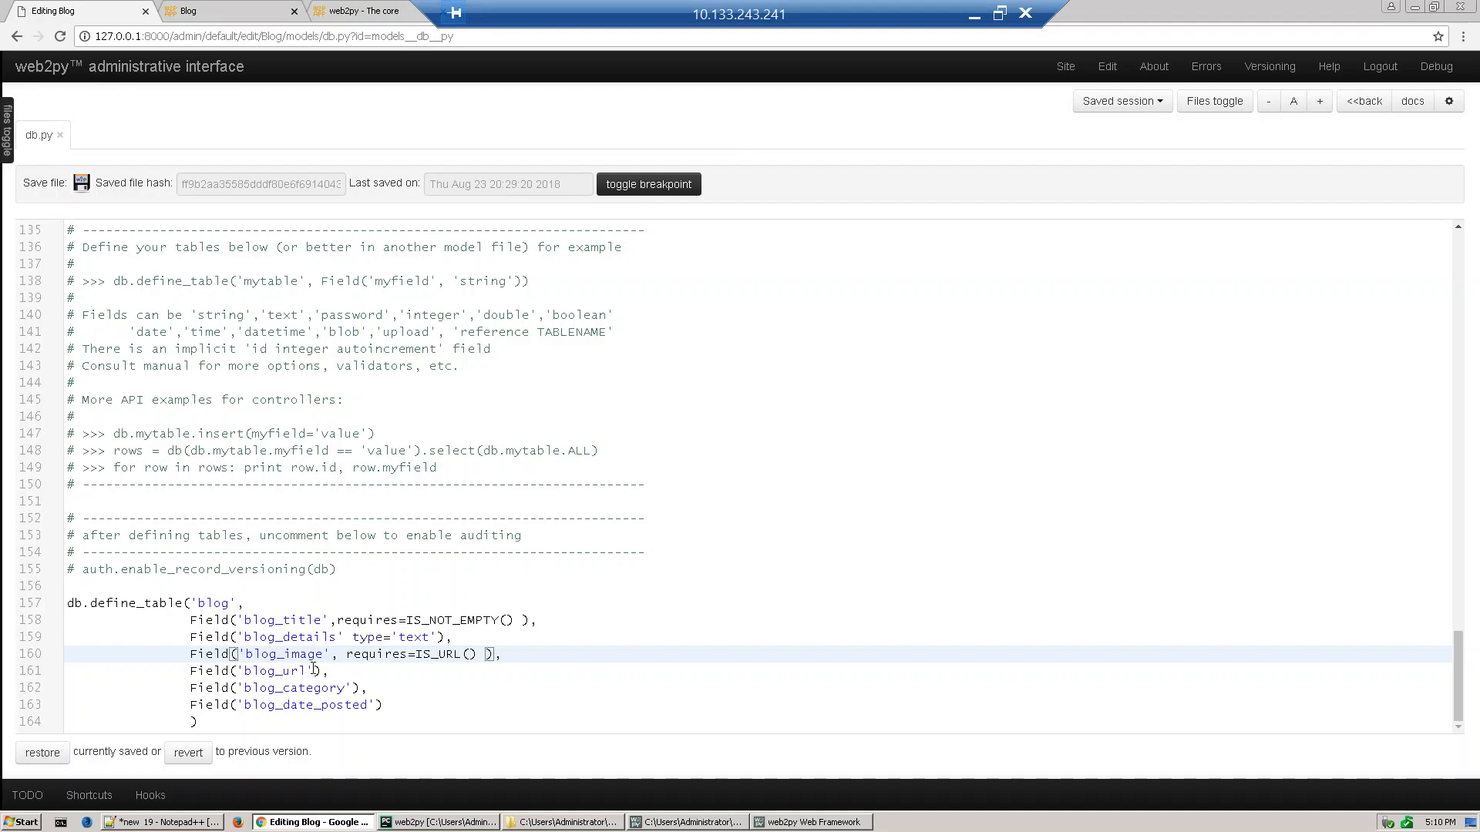
click(293, 670)
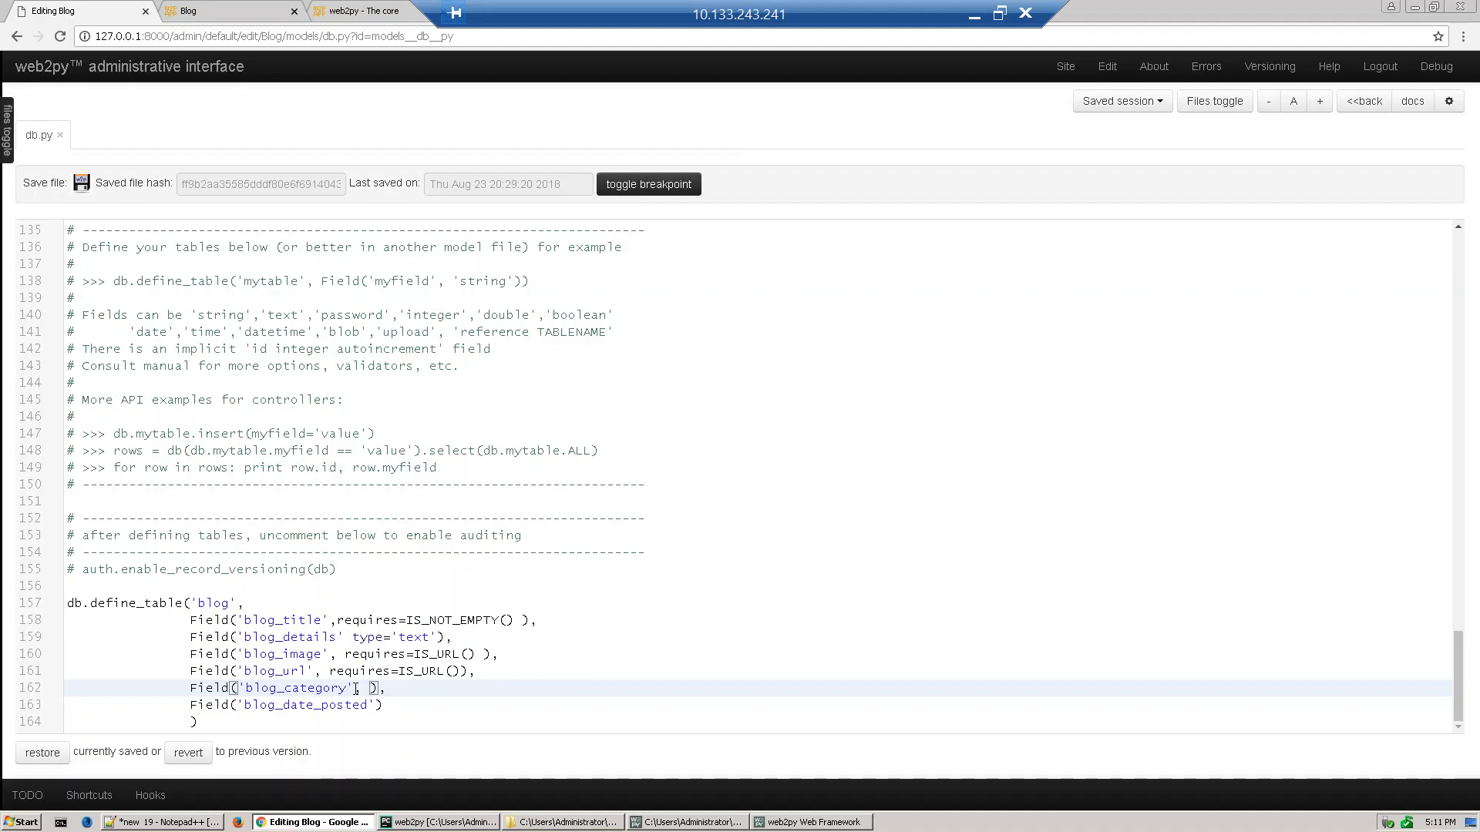
- Add requires=IS_IN_SET(['News', 'Events']) to the blog_category field
text(requires=IS)
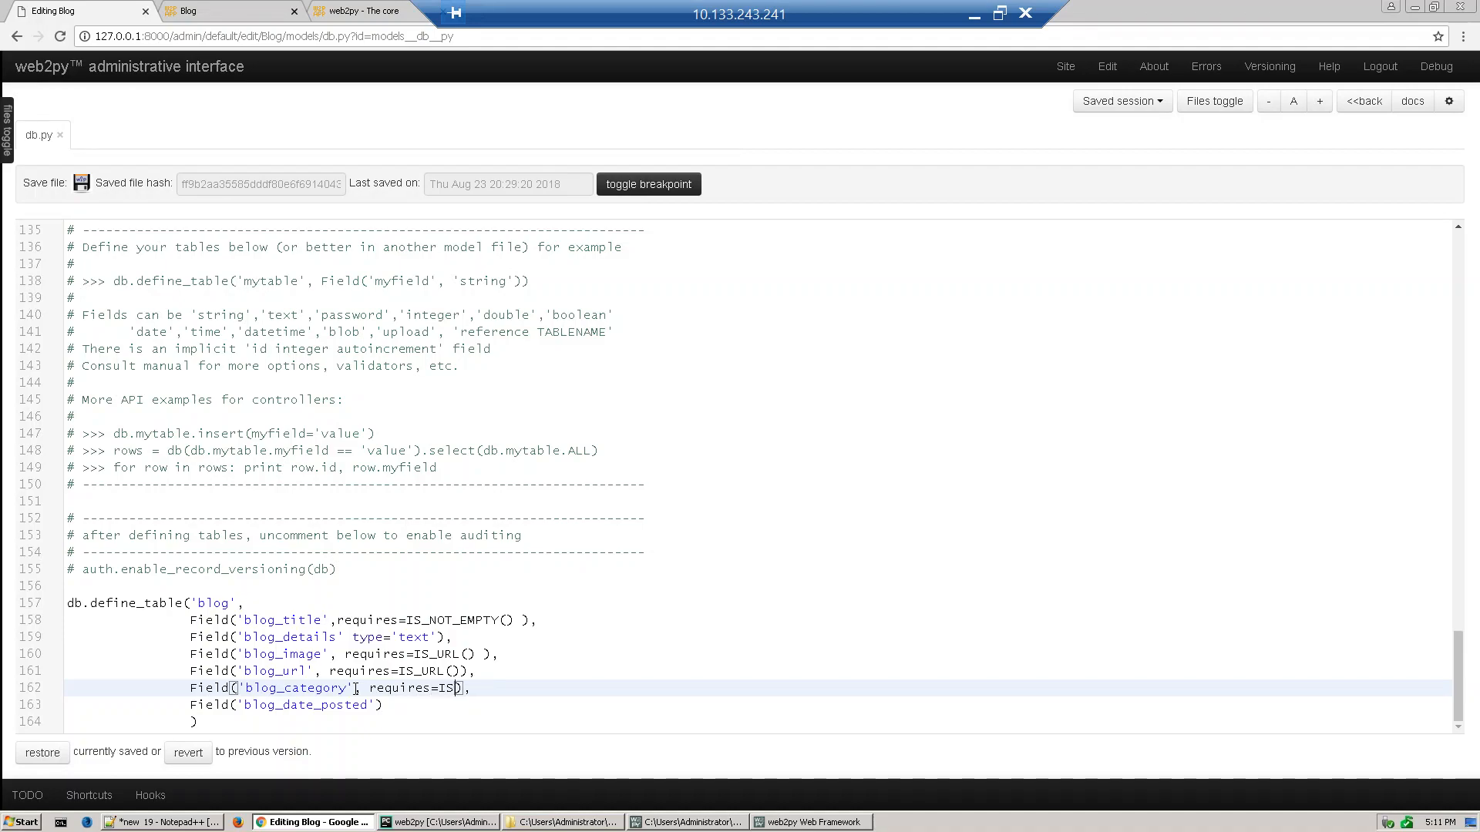
text(_IN_SET)
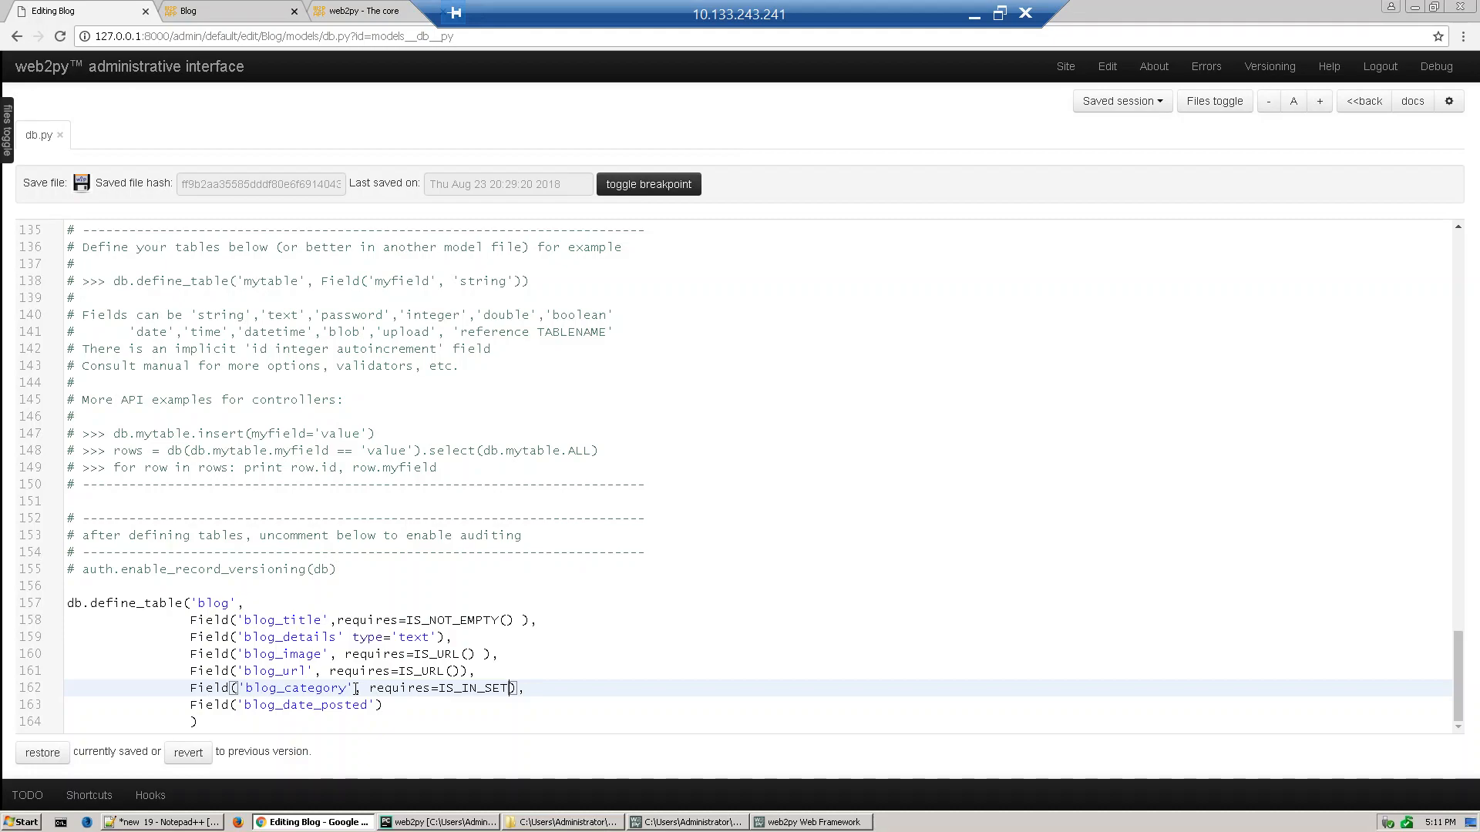
text([)
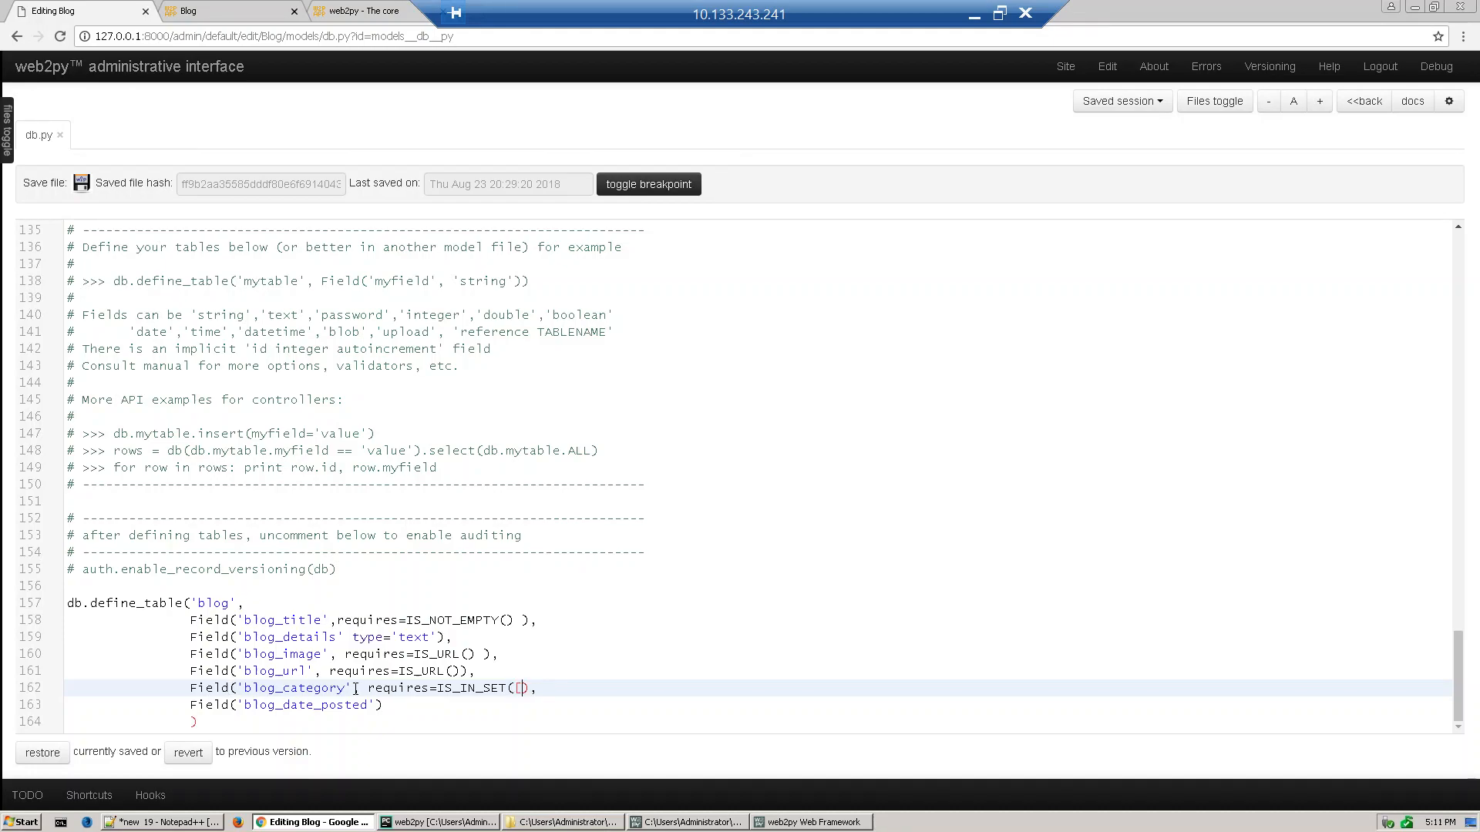
text('Ne)
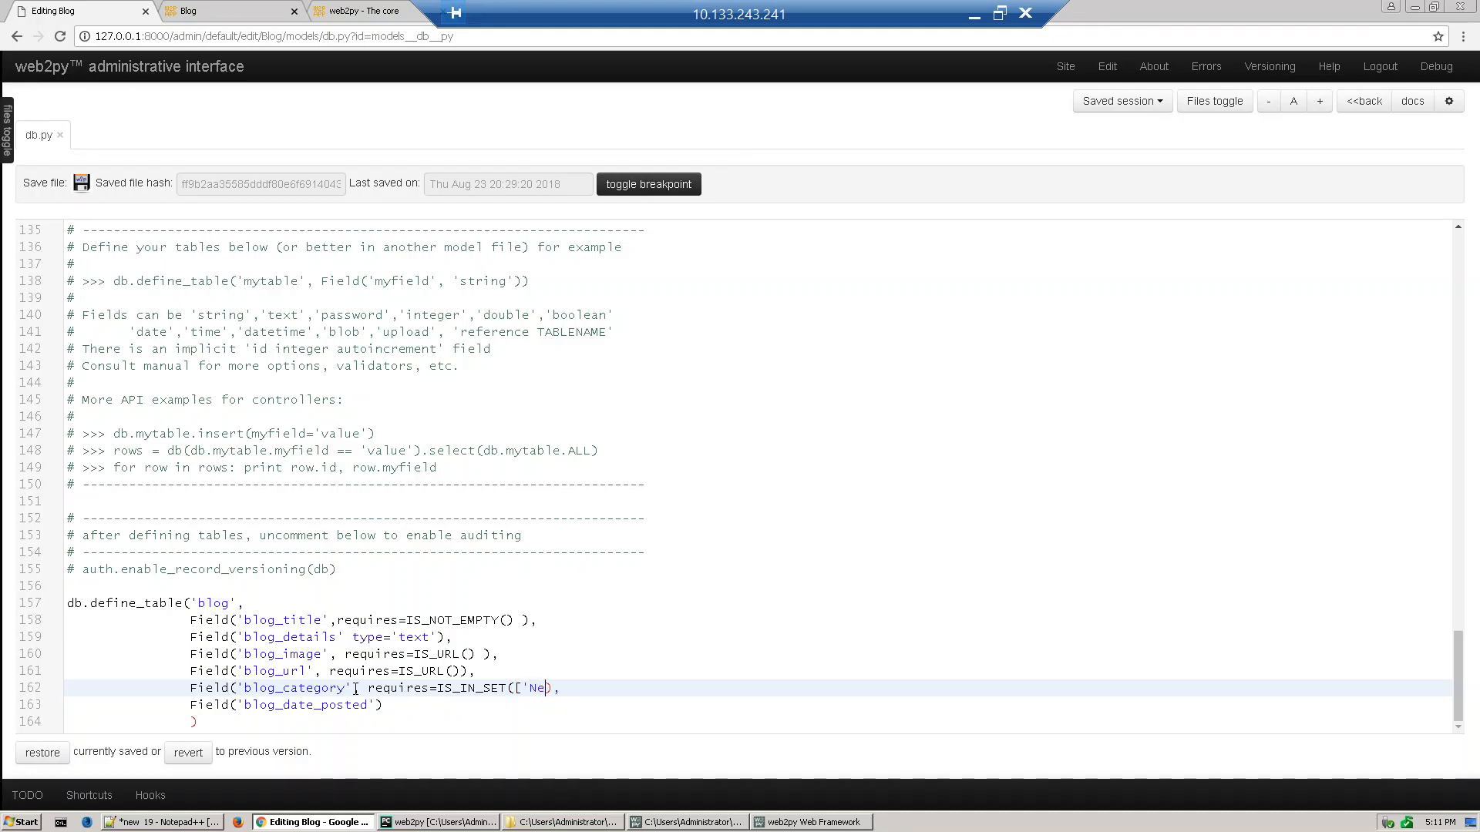
text(ws', ')
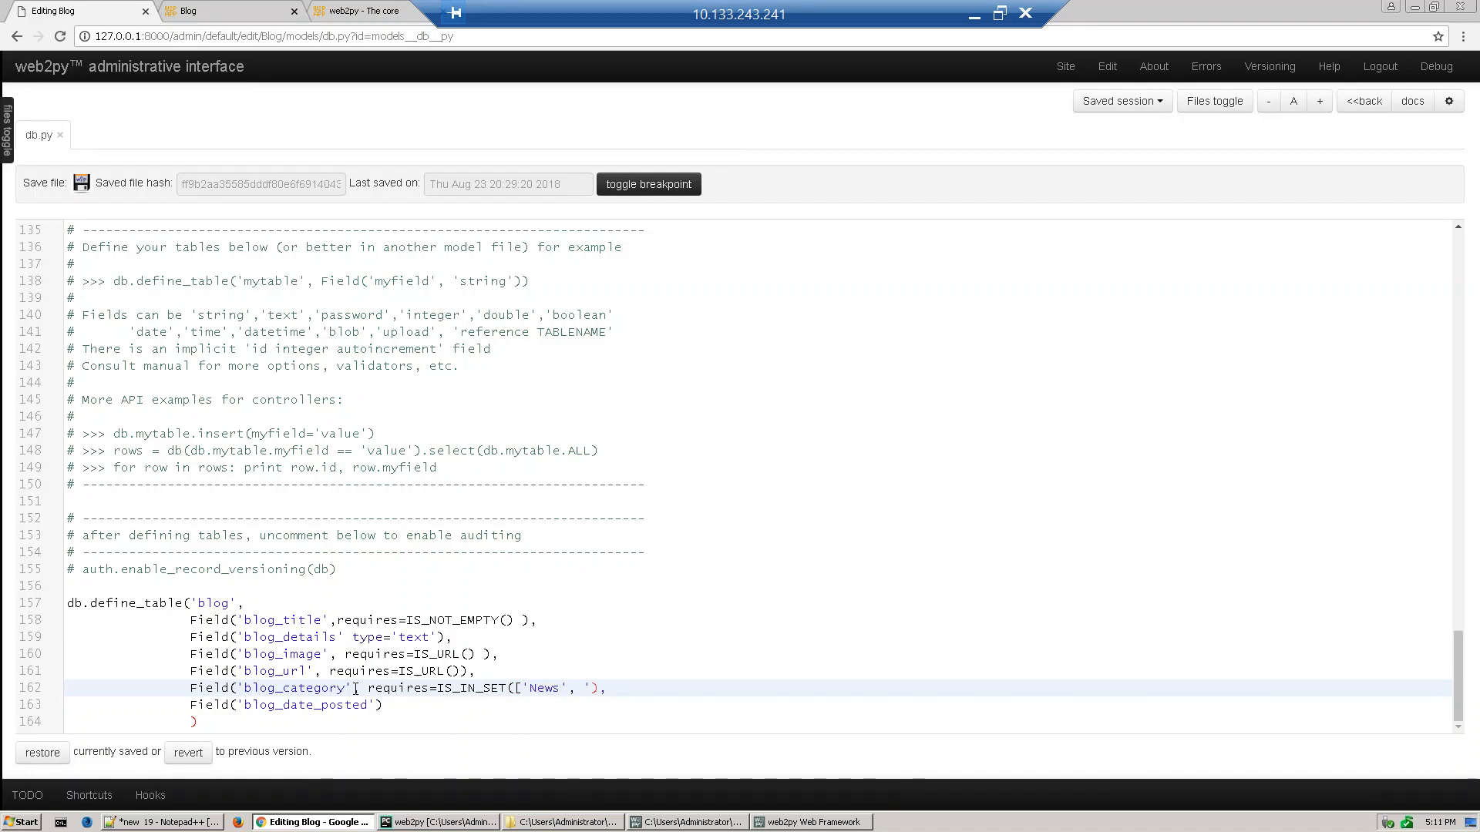
text(E)
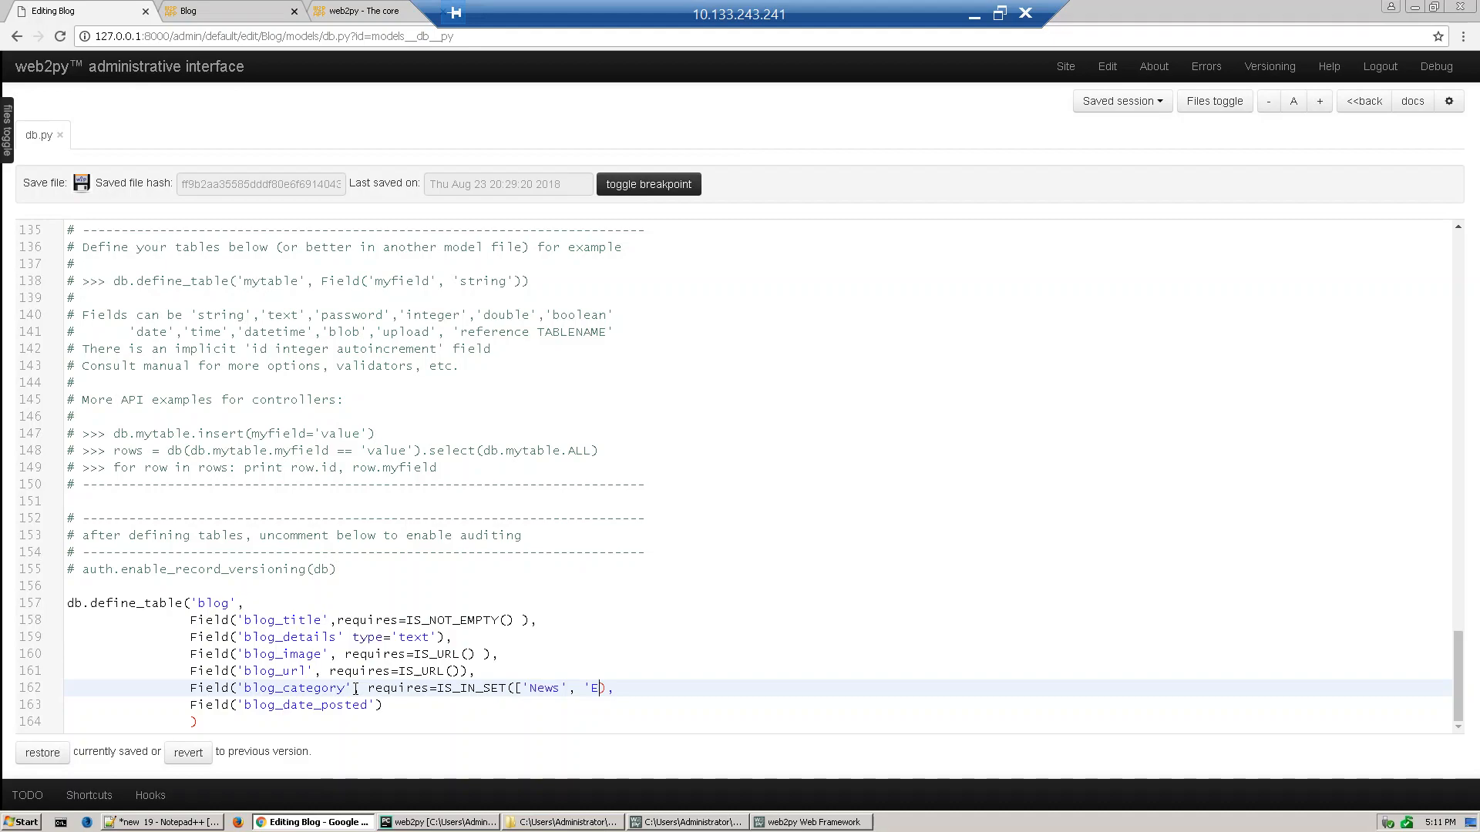
text(vents'))
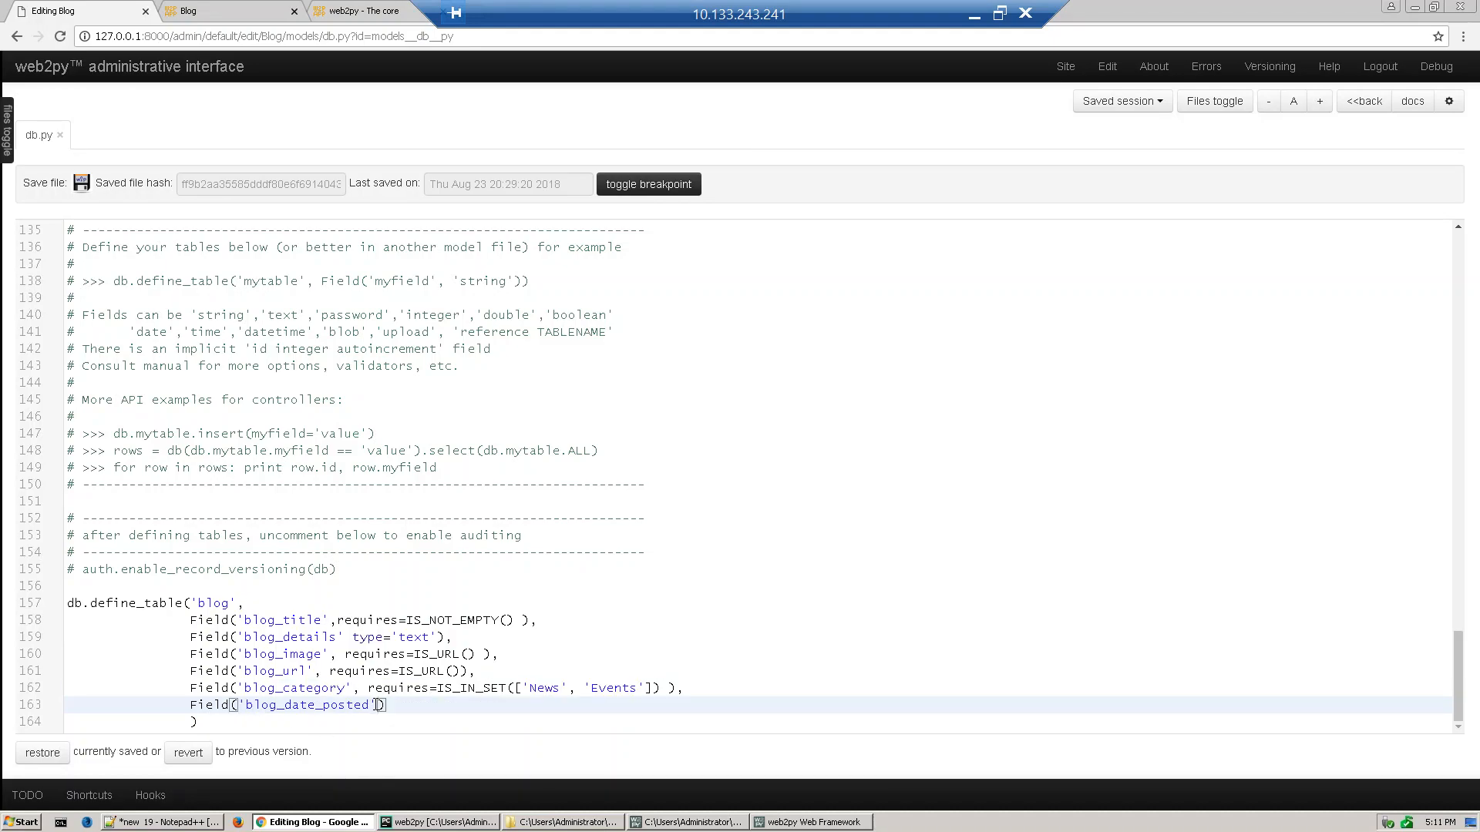
- Add type='date', requires=IS_DATE() to the blog_date_posted Field on line 163
text(, type='date',)
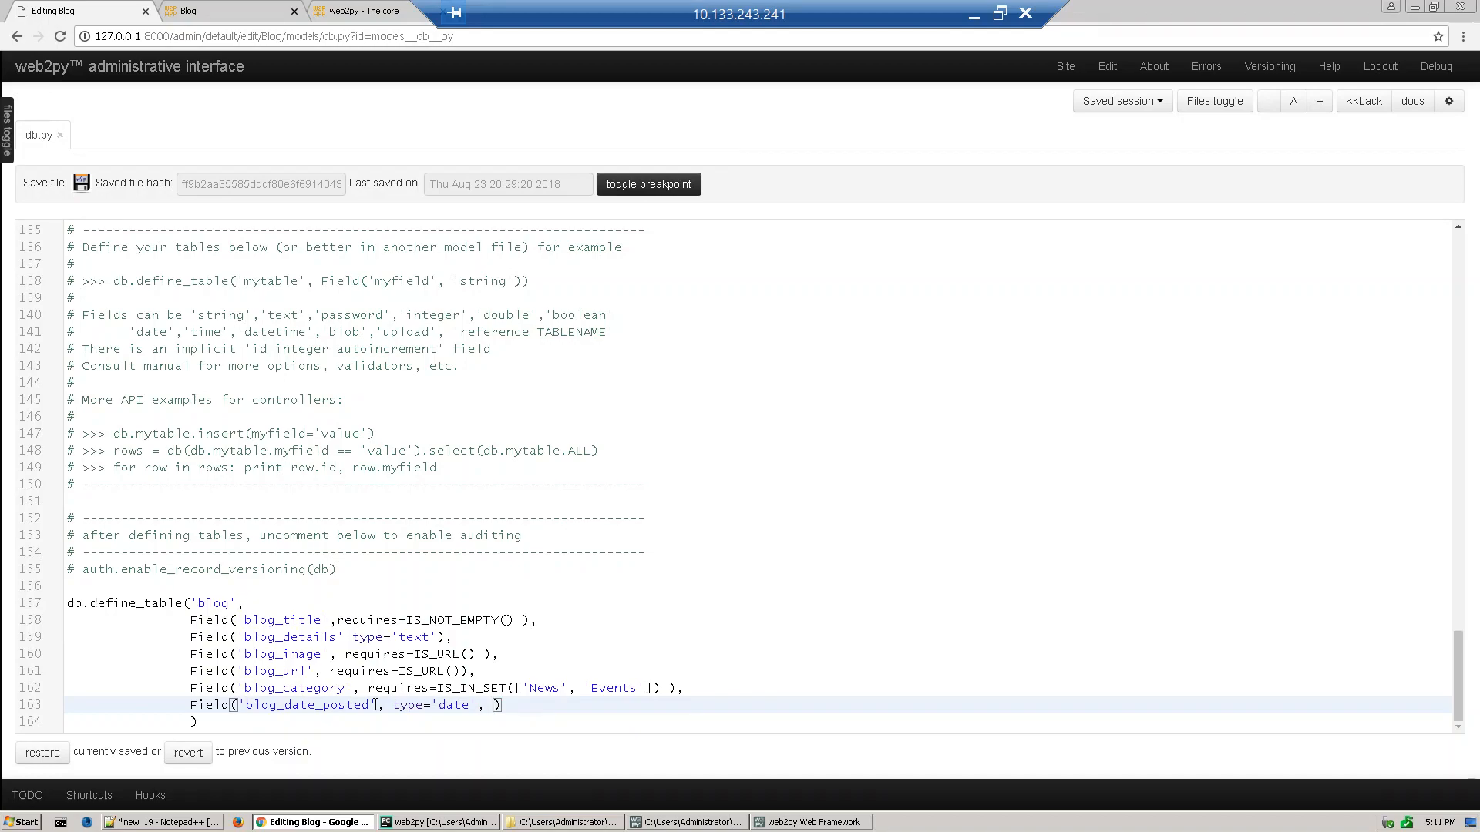
text(reui)
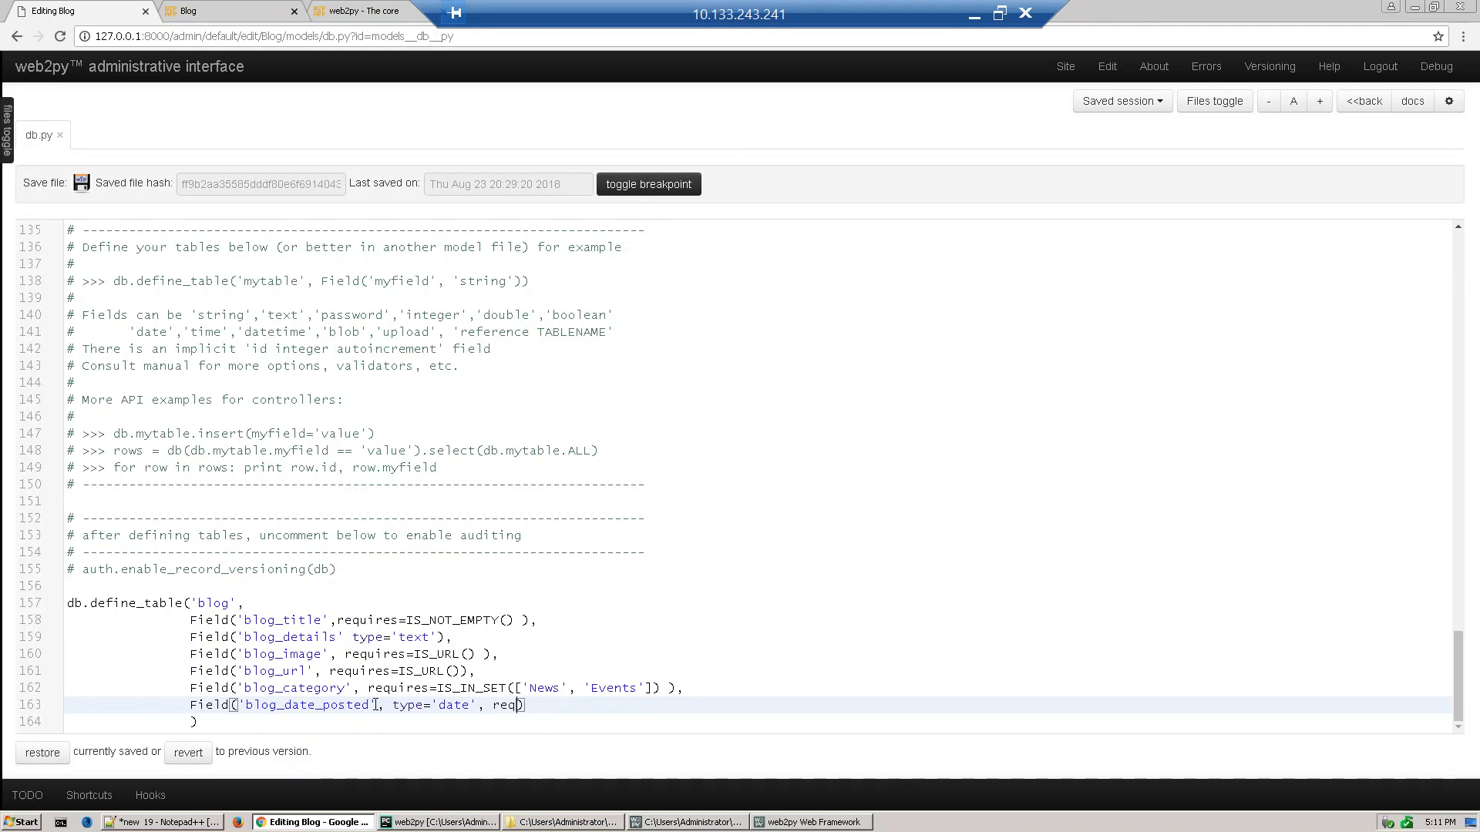
text(uires=)
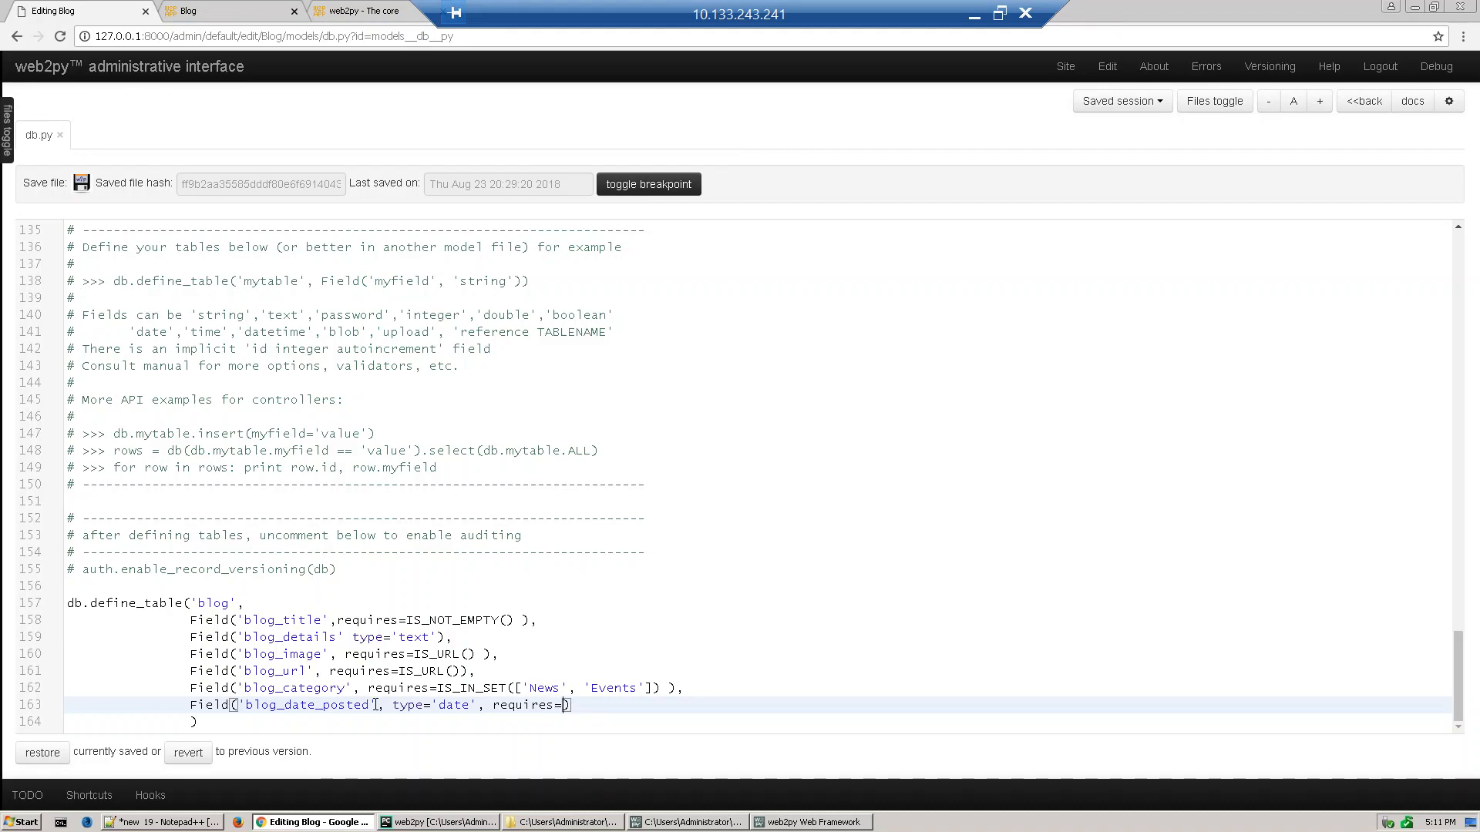
text(IS_DAT)
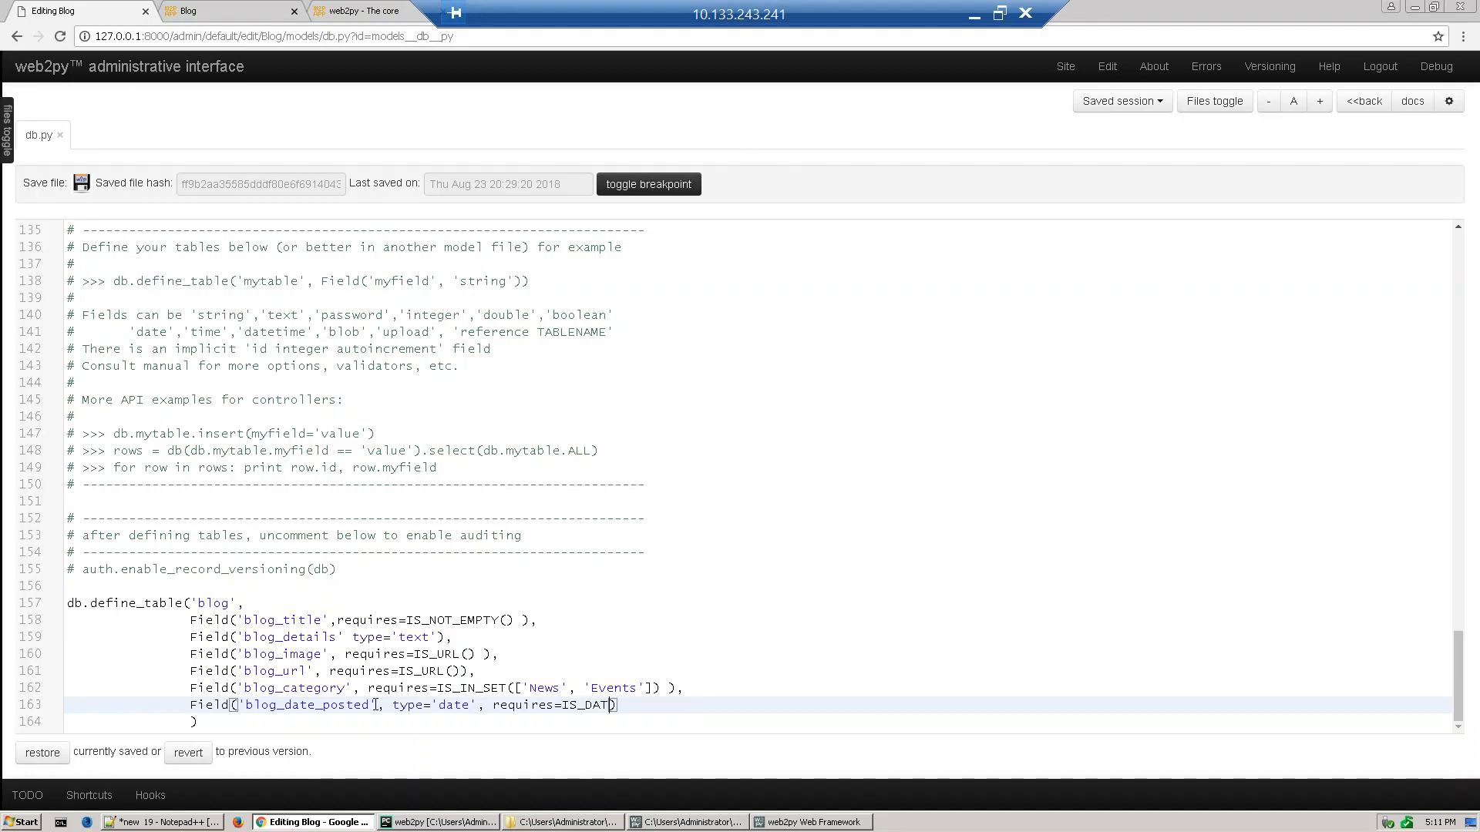
text(E())
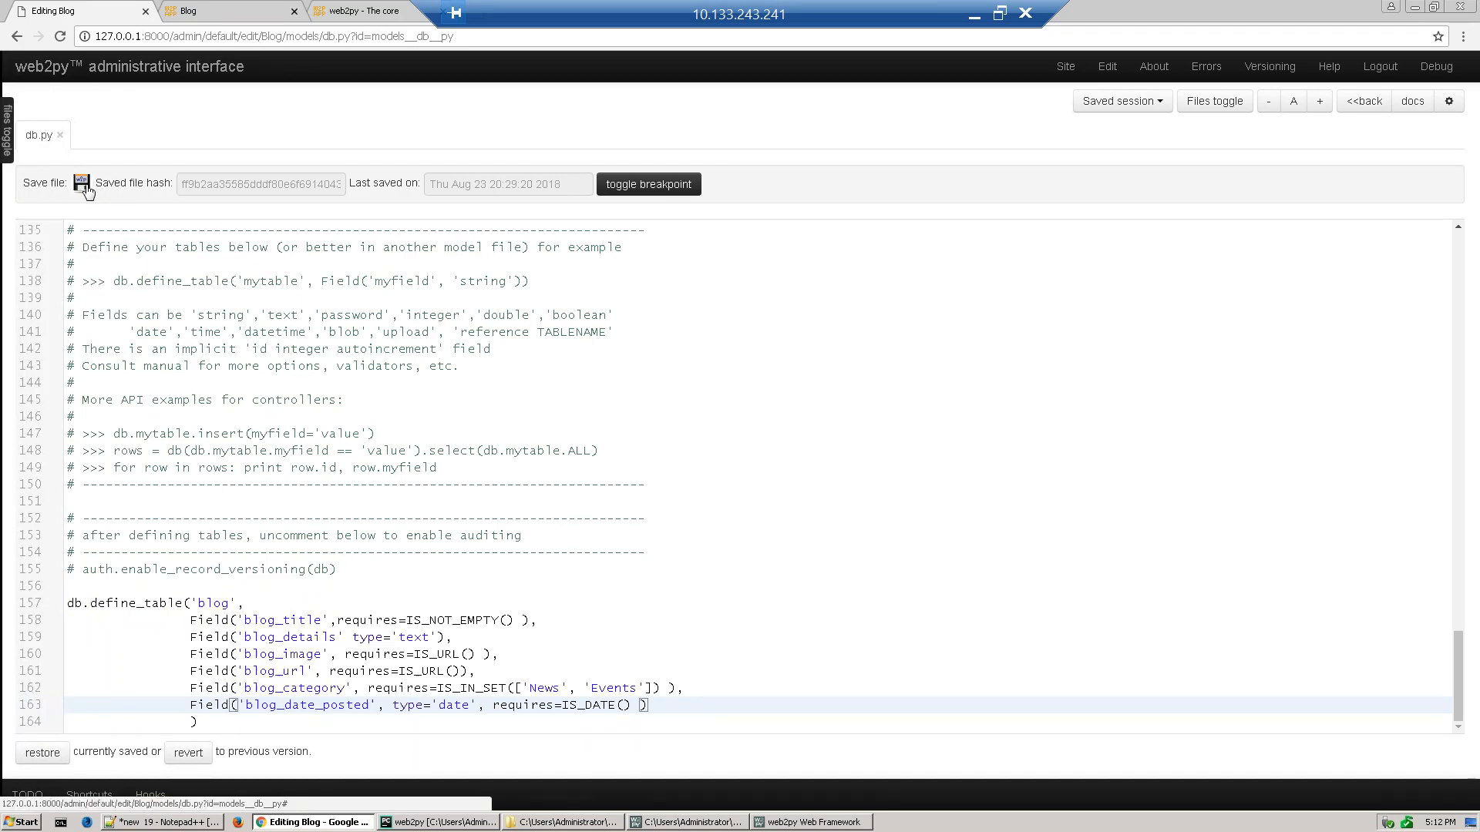
- Save db.py, add the missing comma after blog_details on line 159, and save again
click(81, 184)
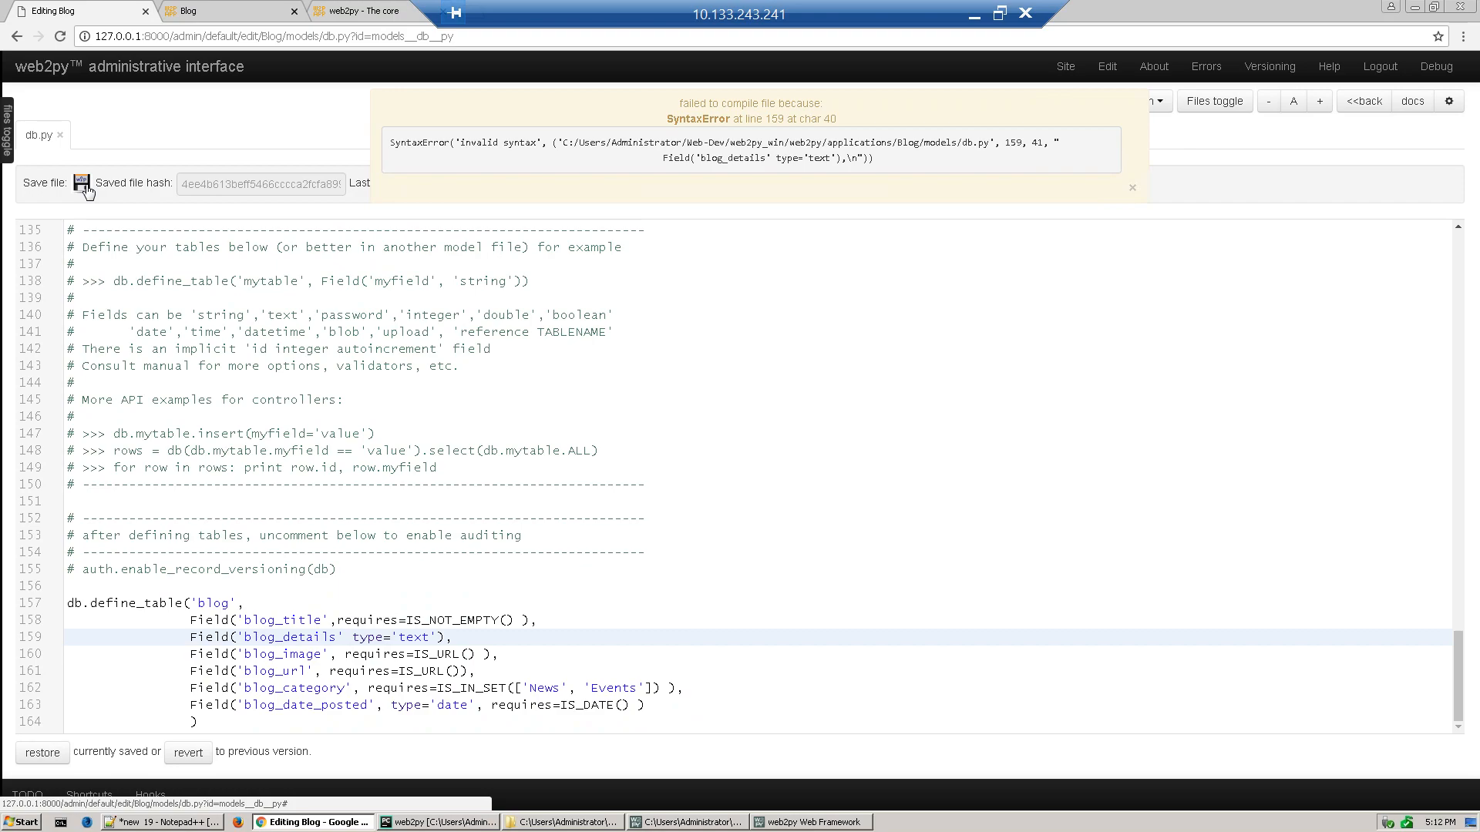
mouse_move(714, 165)
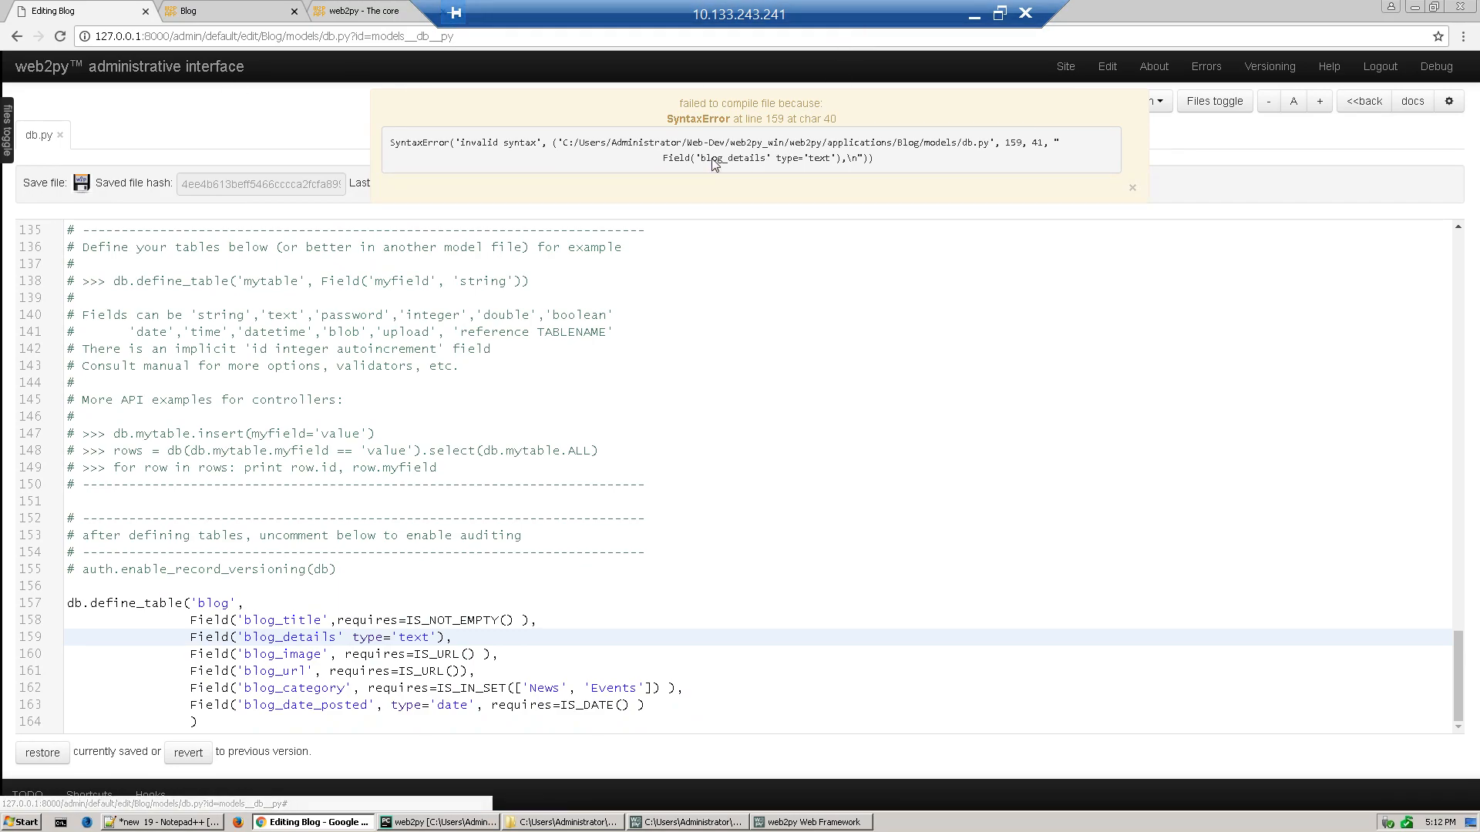
mouse_move(810, 319)
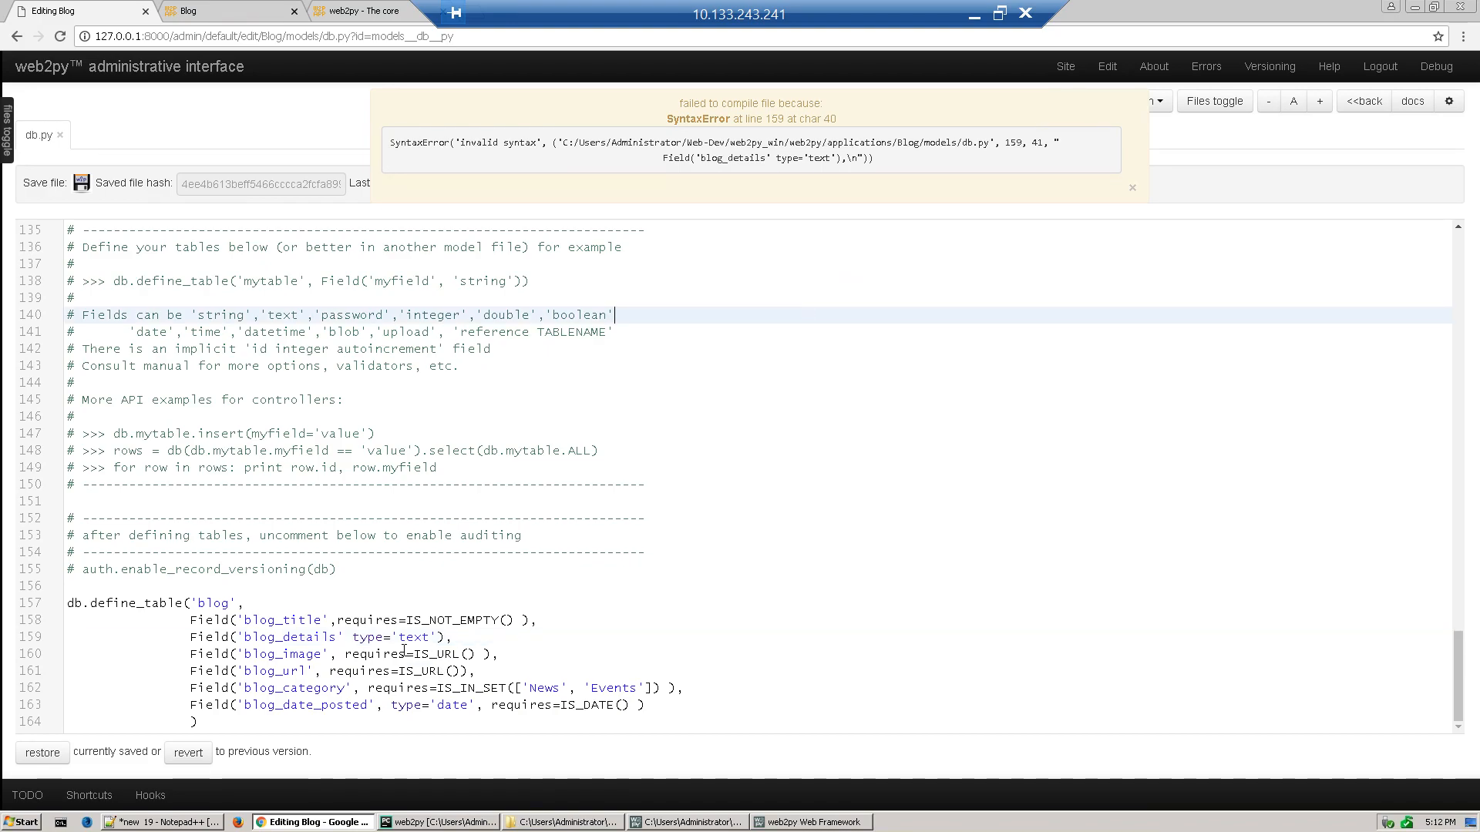
click(350, 636)
text(,)
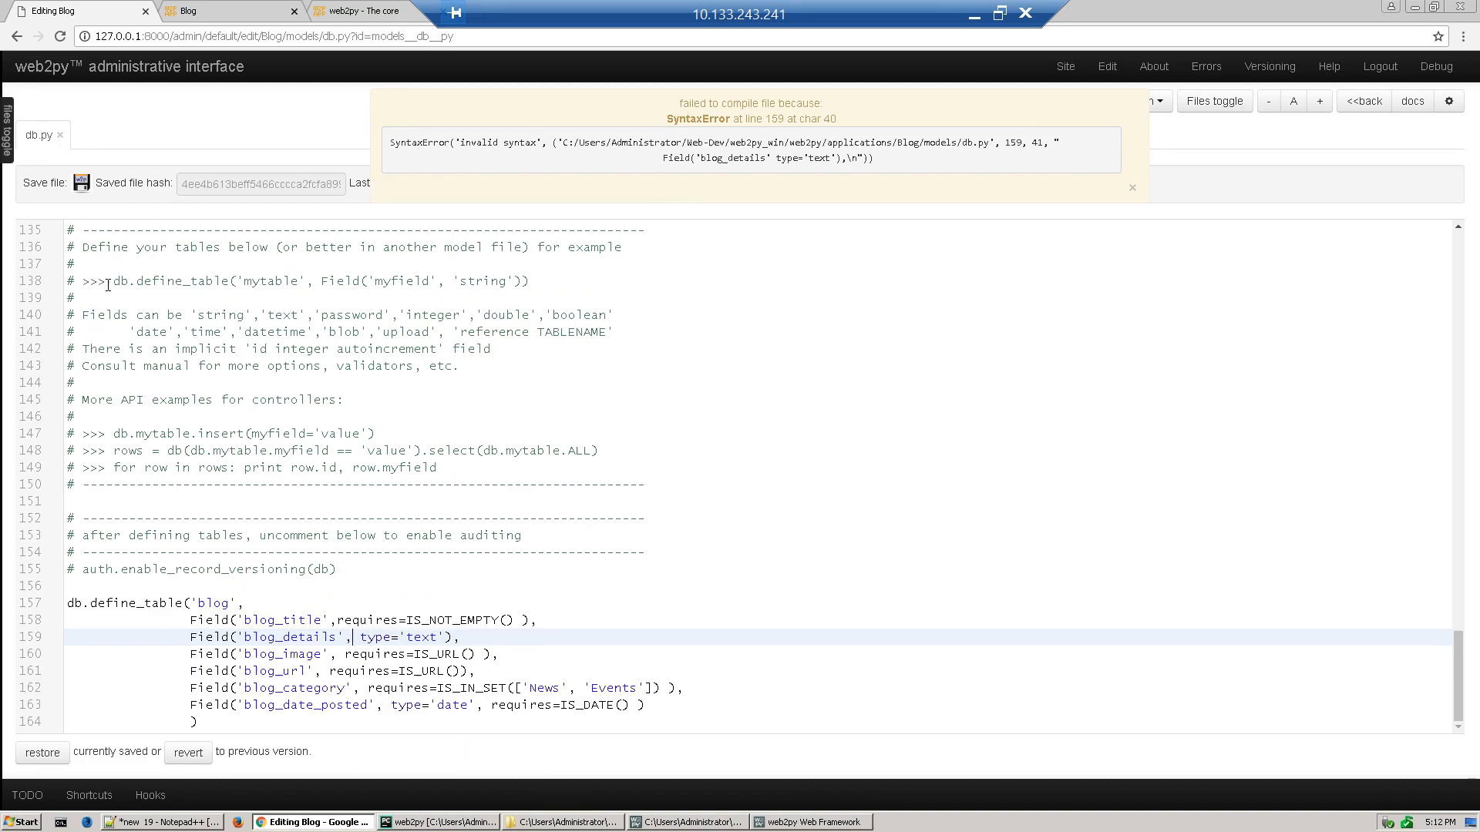
click(81, 183)
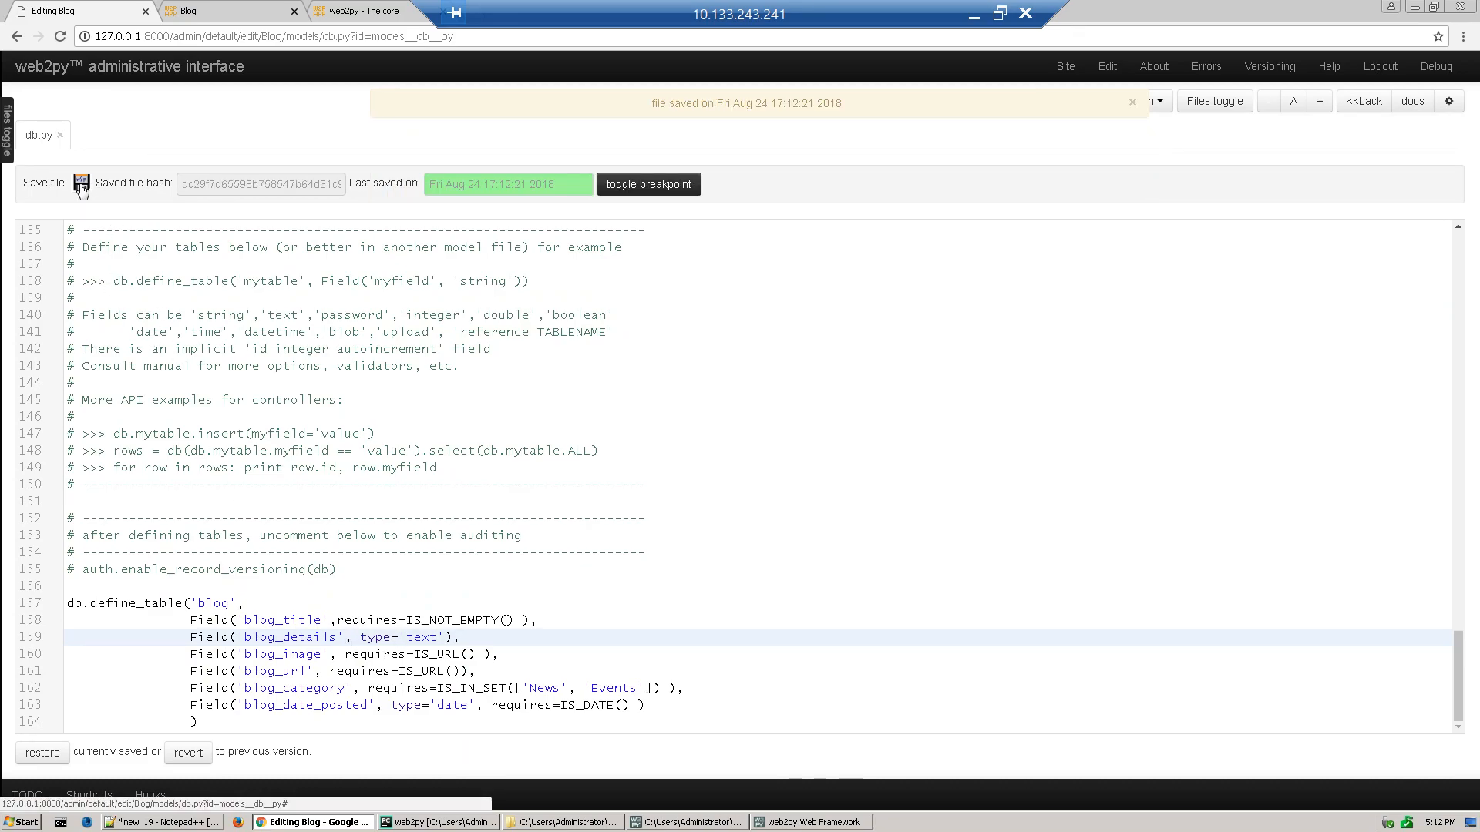
mouse_move(531, 550)
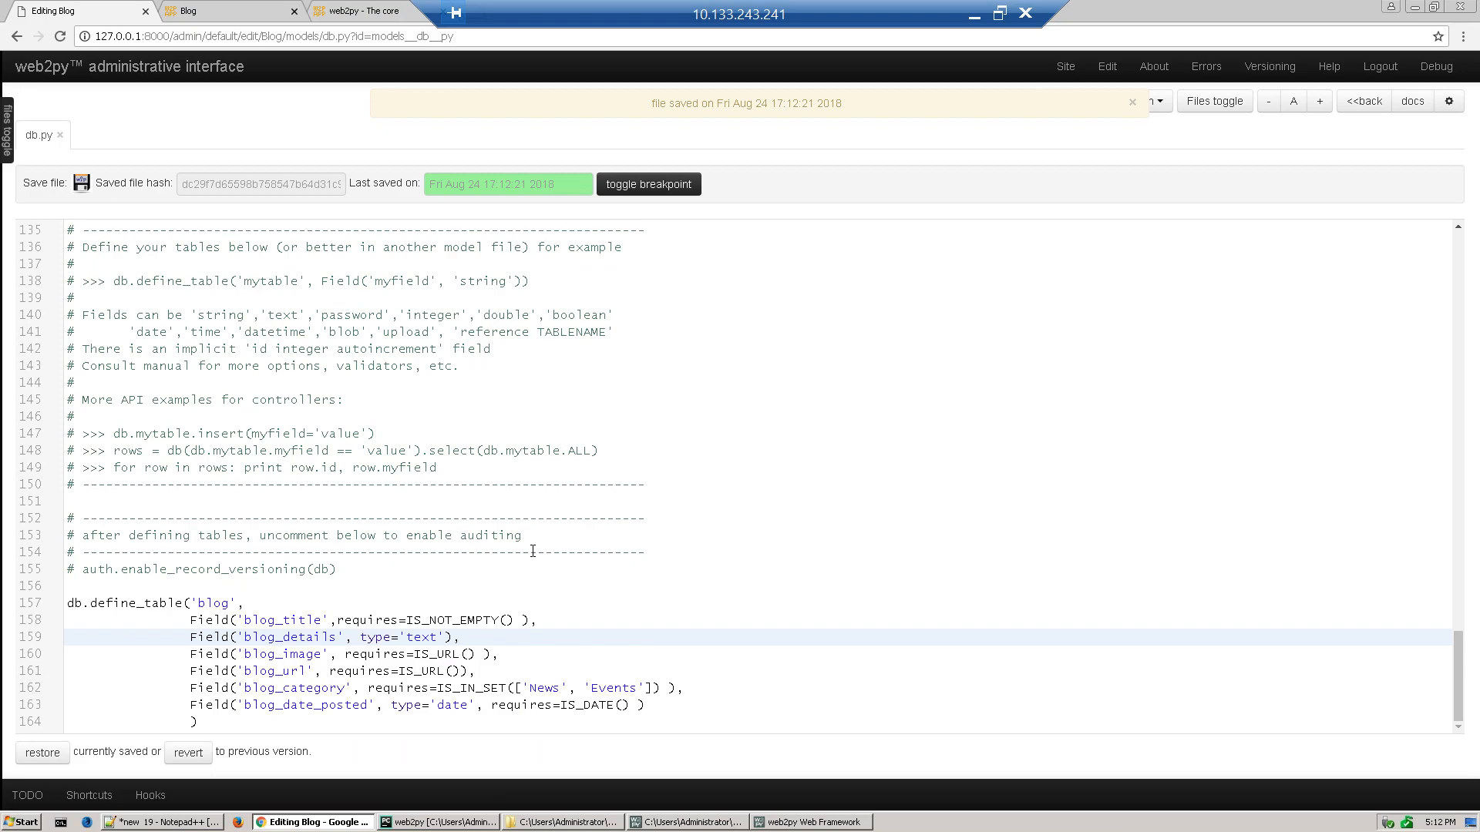